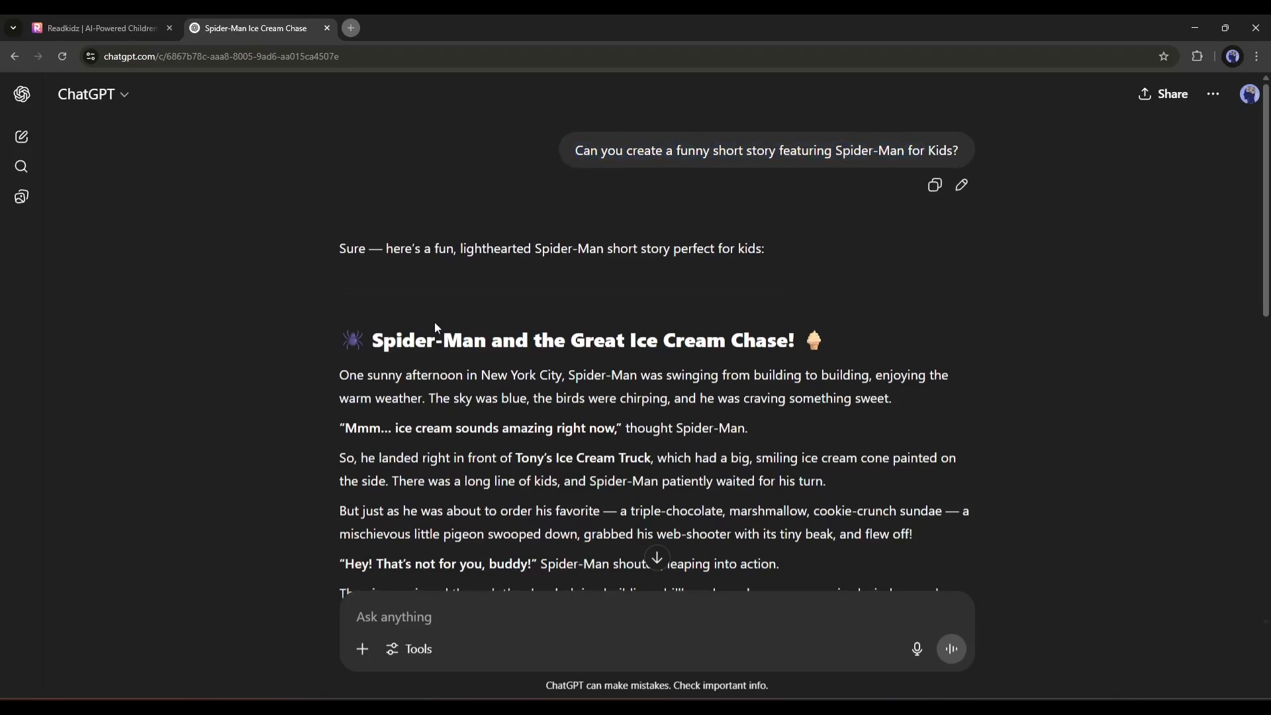
# Send the request splitting the story into scenes with prompts, then switch to the ReadKidz site.
pyautogui.scroll(-3)
pyautogui.write('I want to make a video on this story. Can you please break the story scene by')
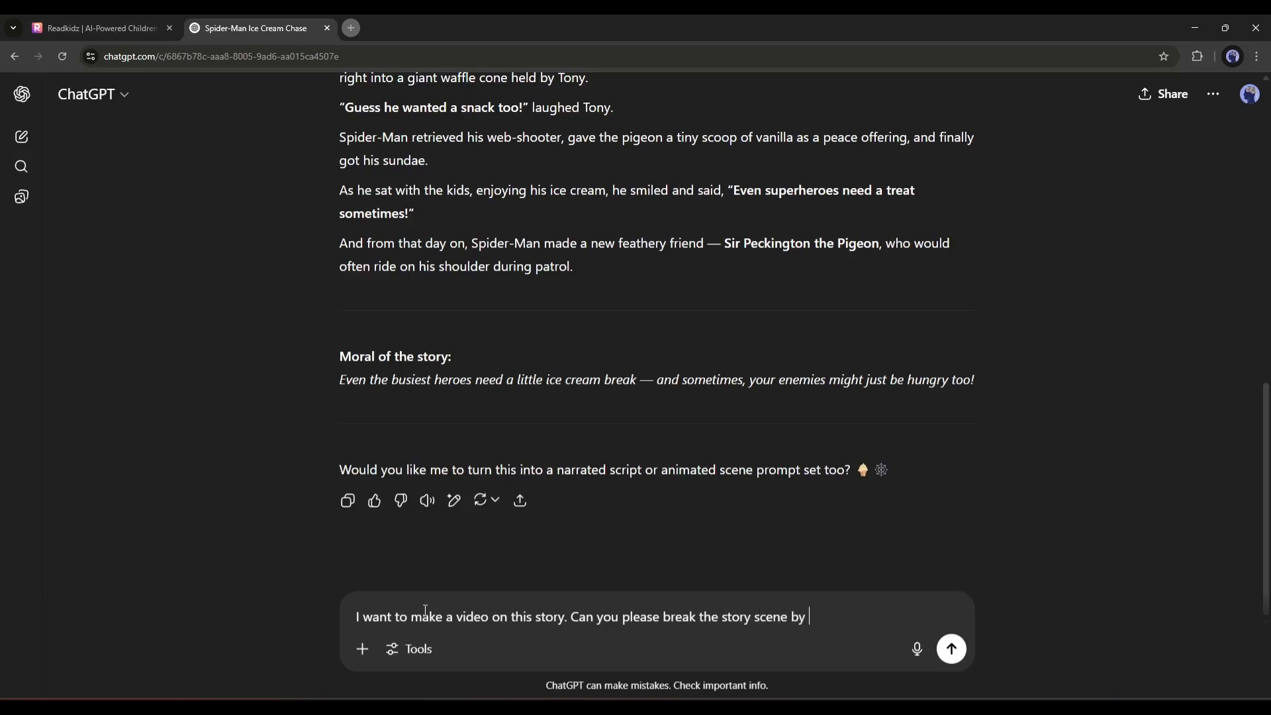
pyautogui.click(949, 649)
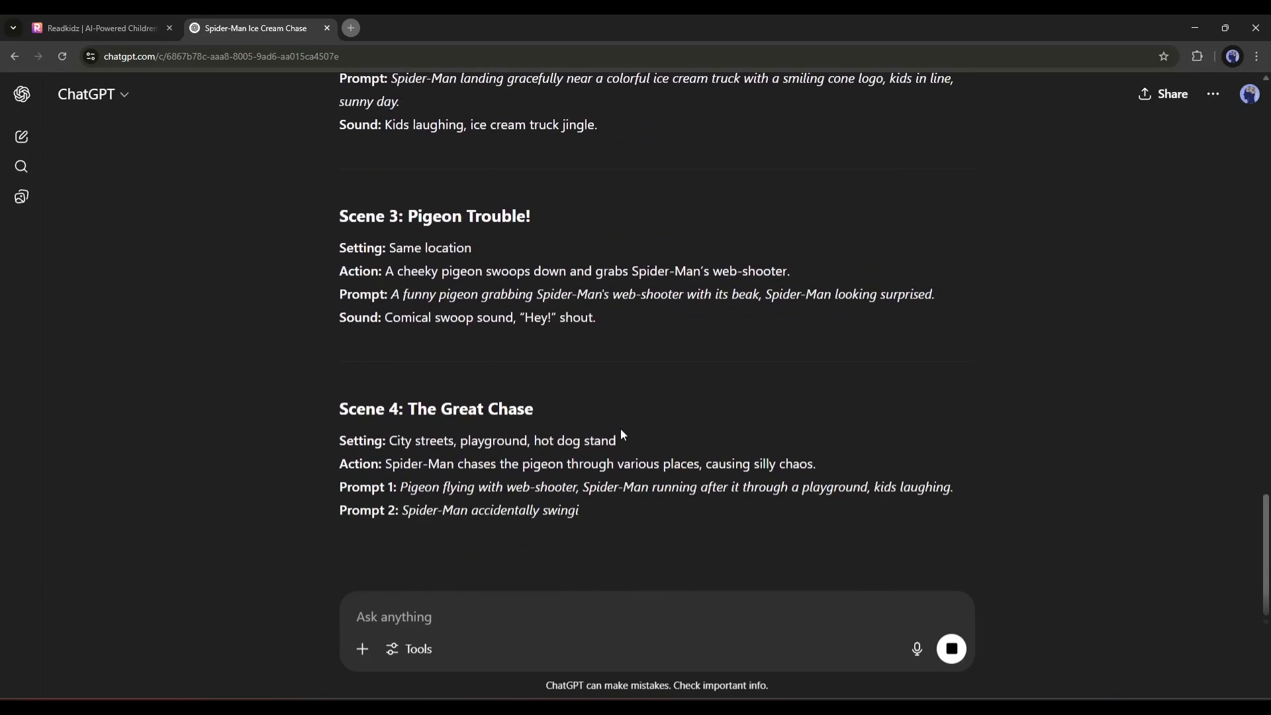
pyautogui.scroll(-3)
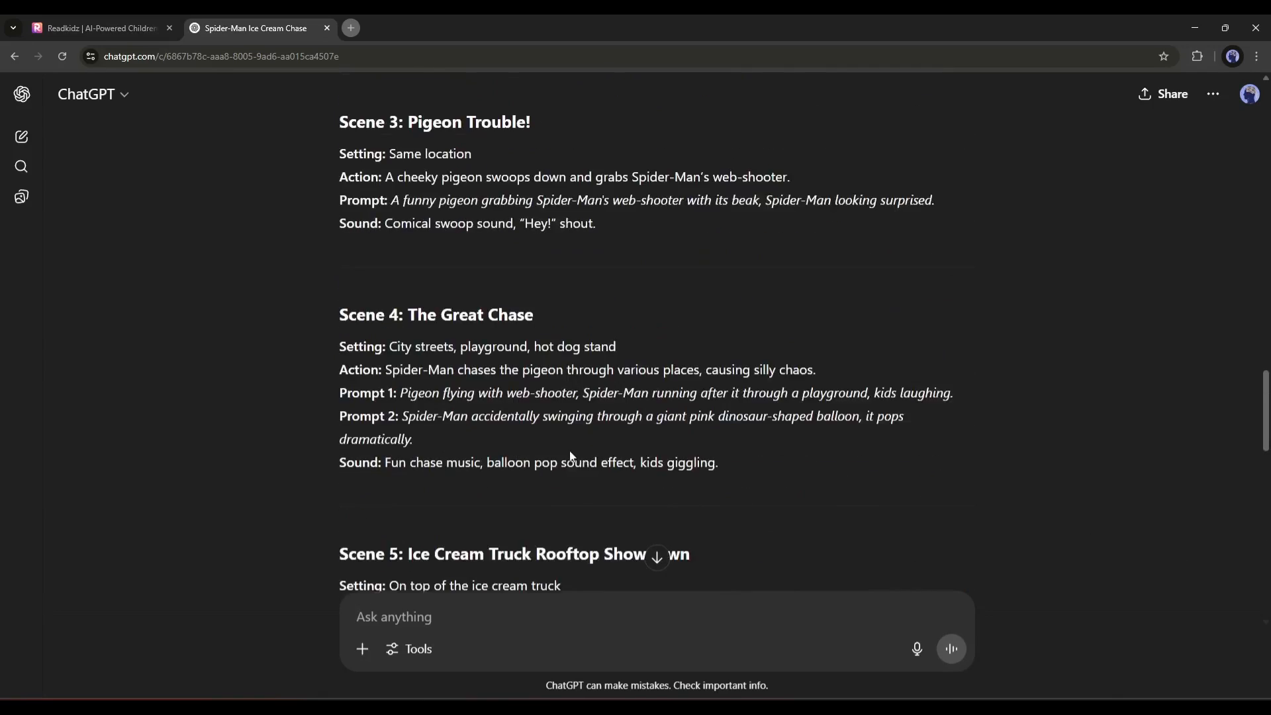
pyautogui.click(96, 28)
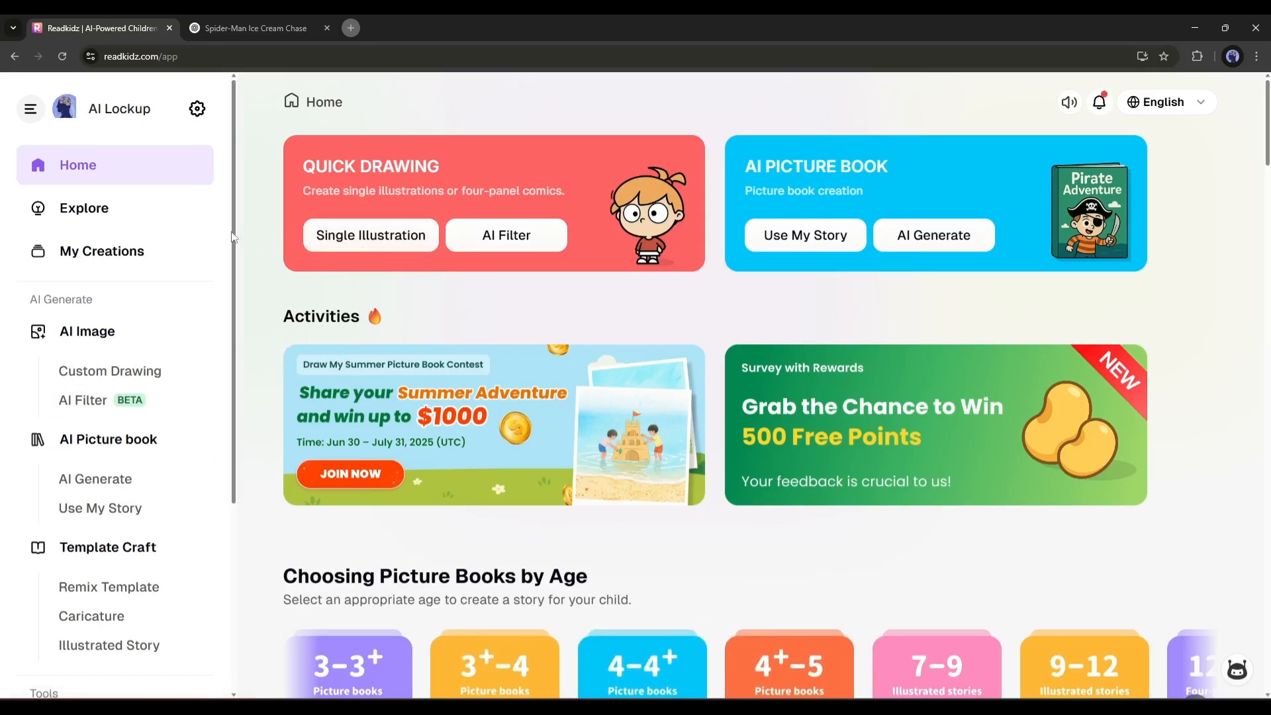
pyautogui.moveTo(82, 400)
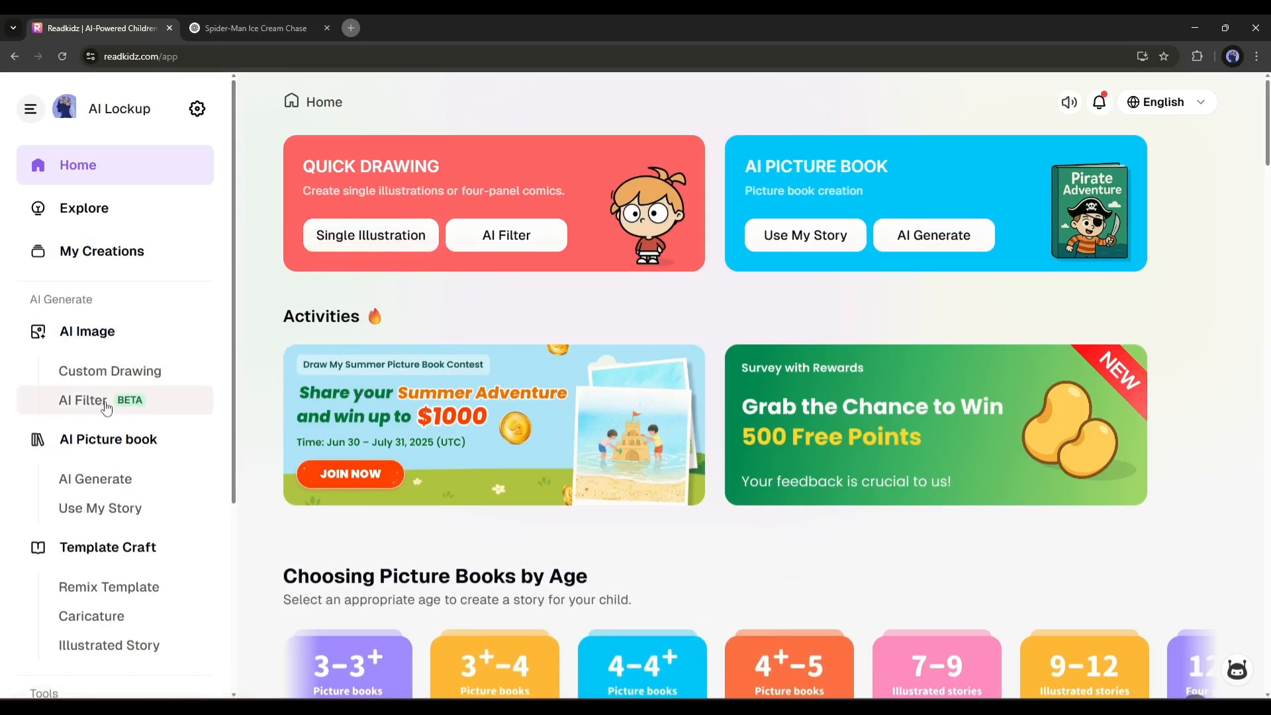
# Start a new AI Filter style-cloning job from the sidebar.
pyautogui.click(82, 399)
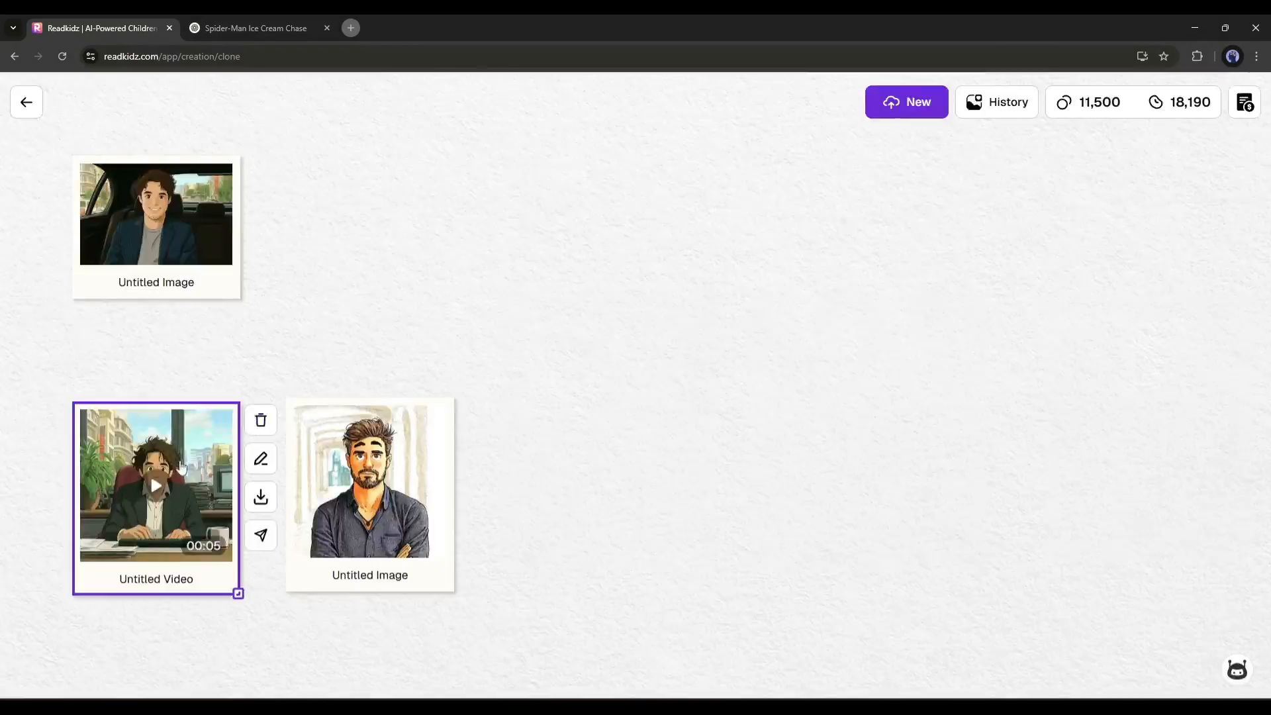
pyautogui.click(905, 102)
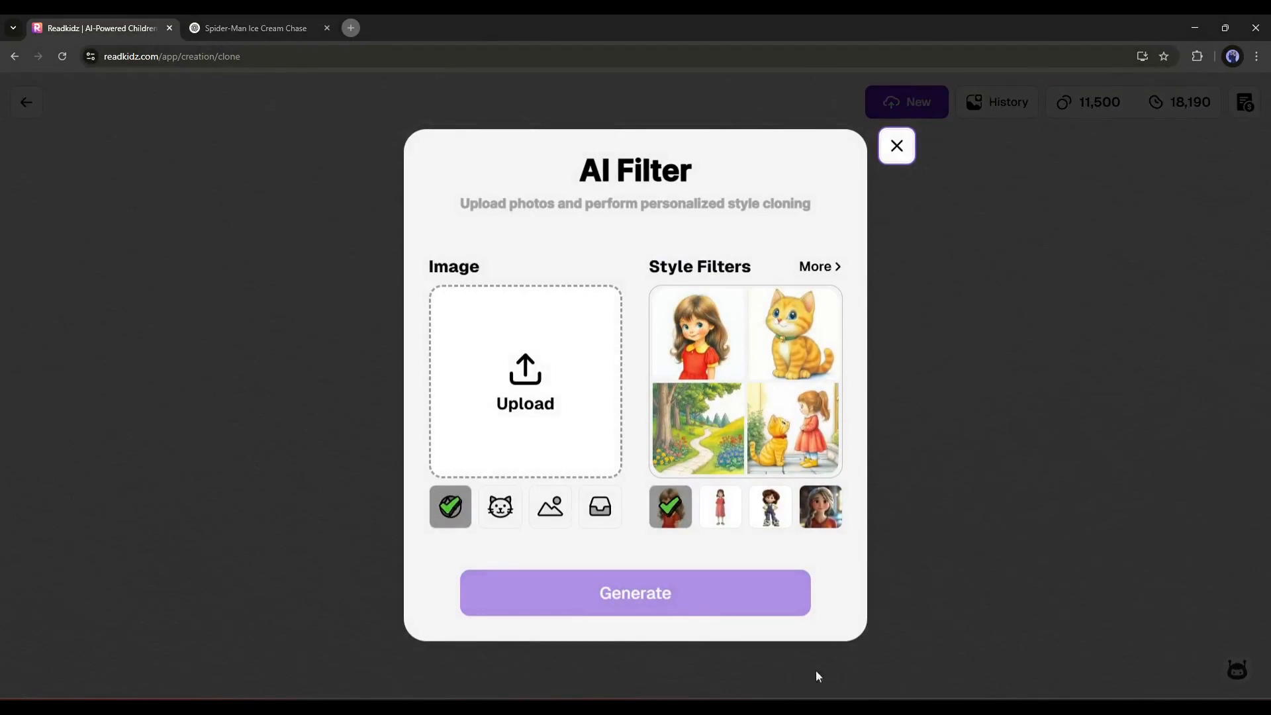
pyautogui.moveTo(769, 661)
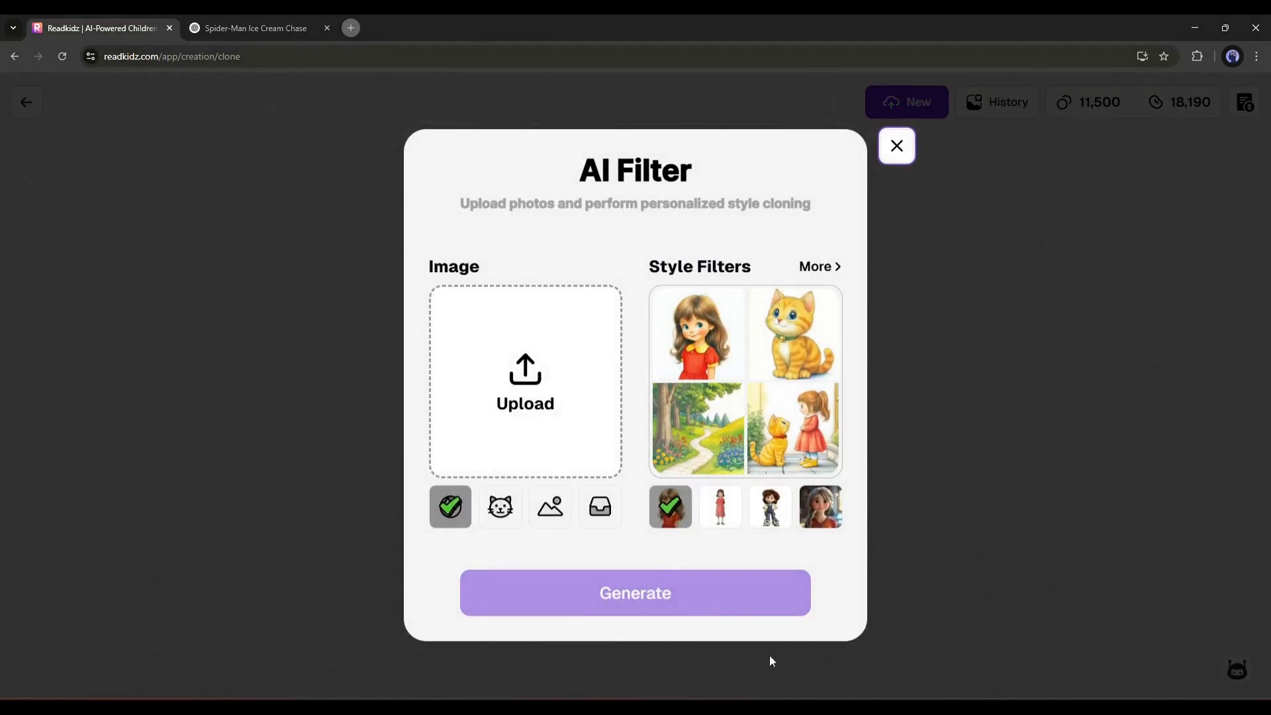
# Upload tom-holland-spider-man.jpg as the photo to style-clone.
pyautogui.click(524, 381)
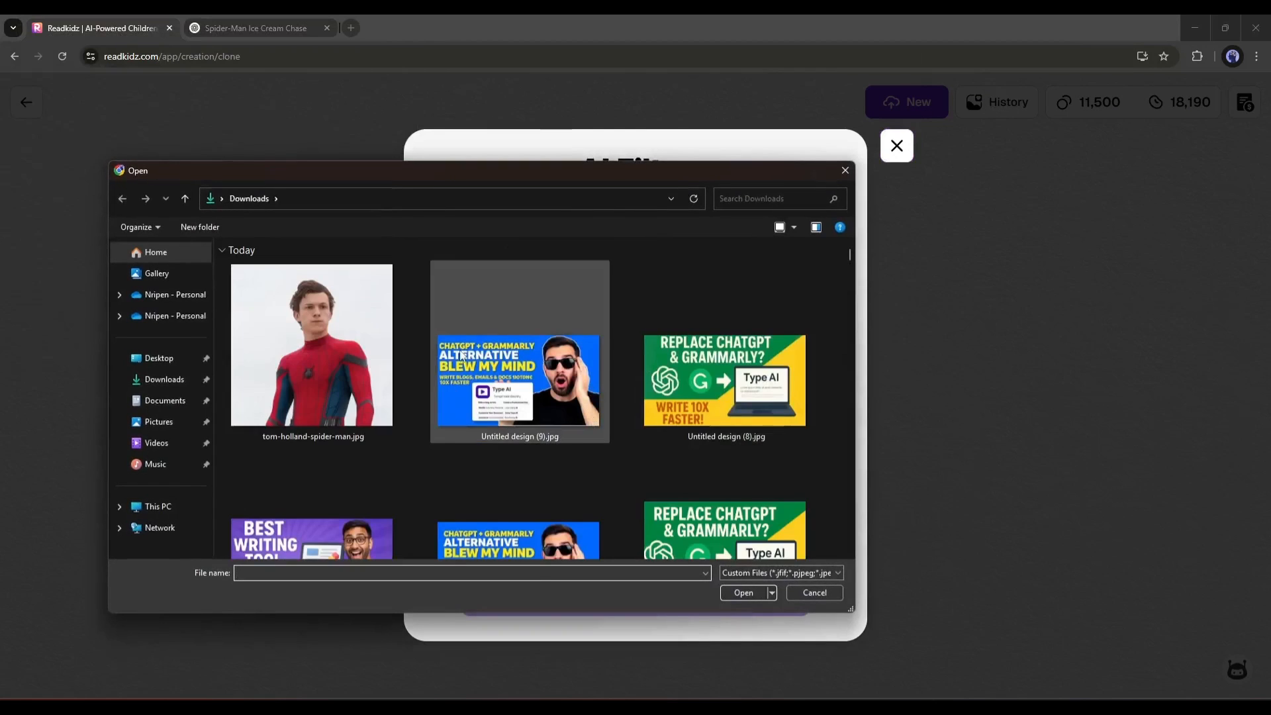
pyautogui.click(311, 345)
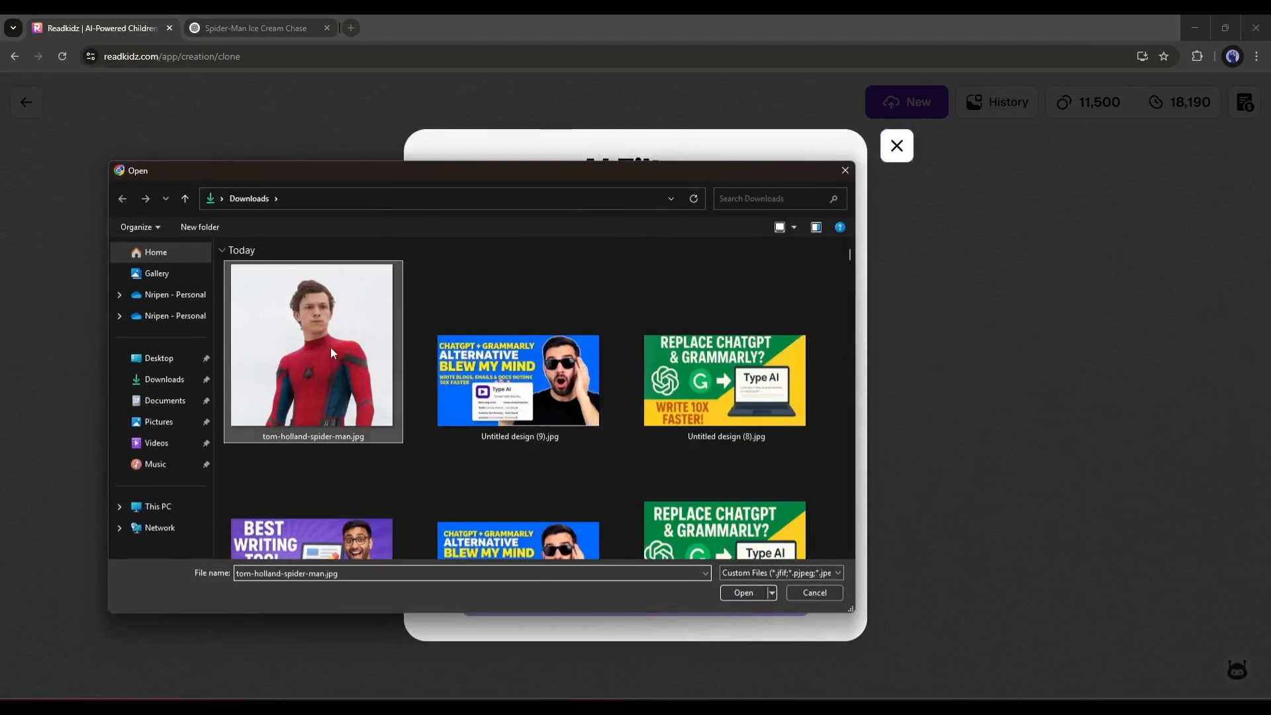
pyautogui.click(742, 593)
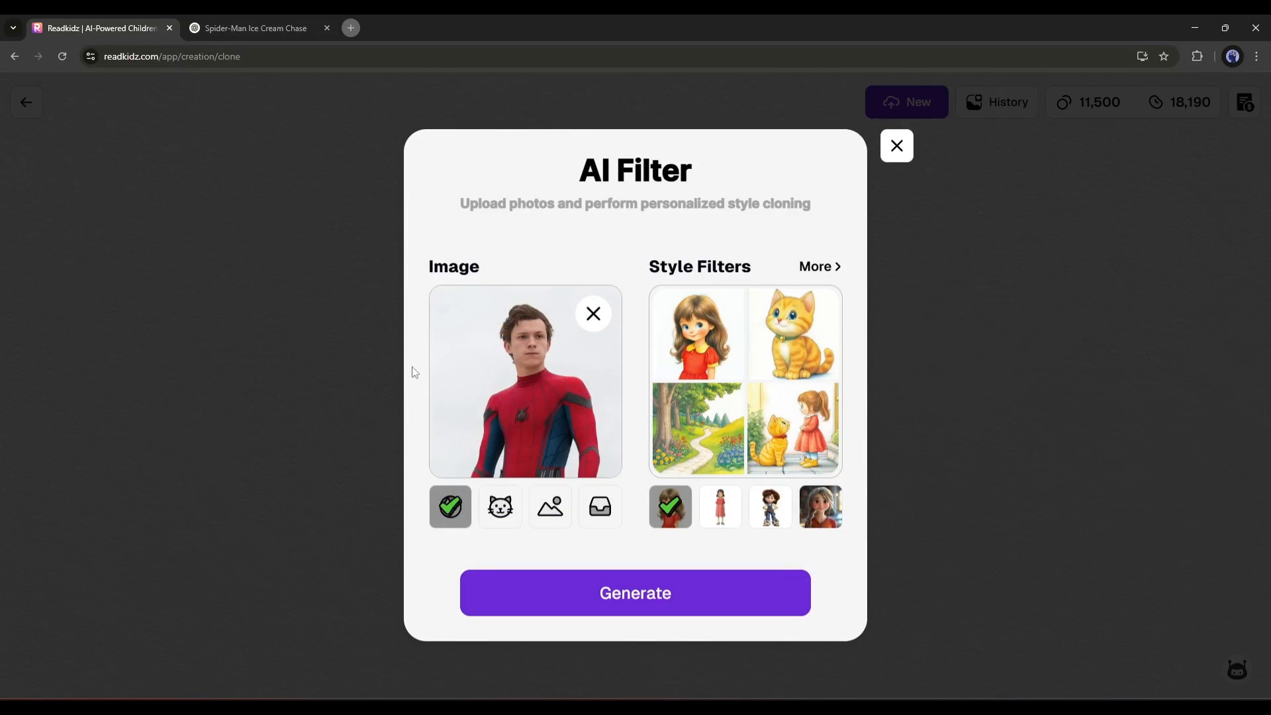
pyautogui.moveTo(478, 252)
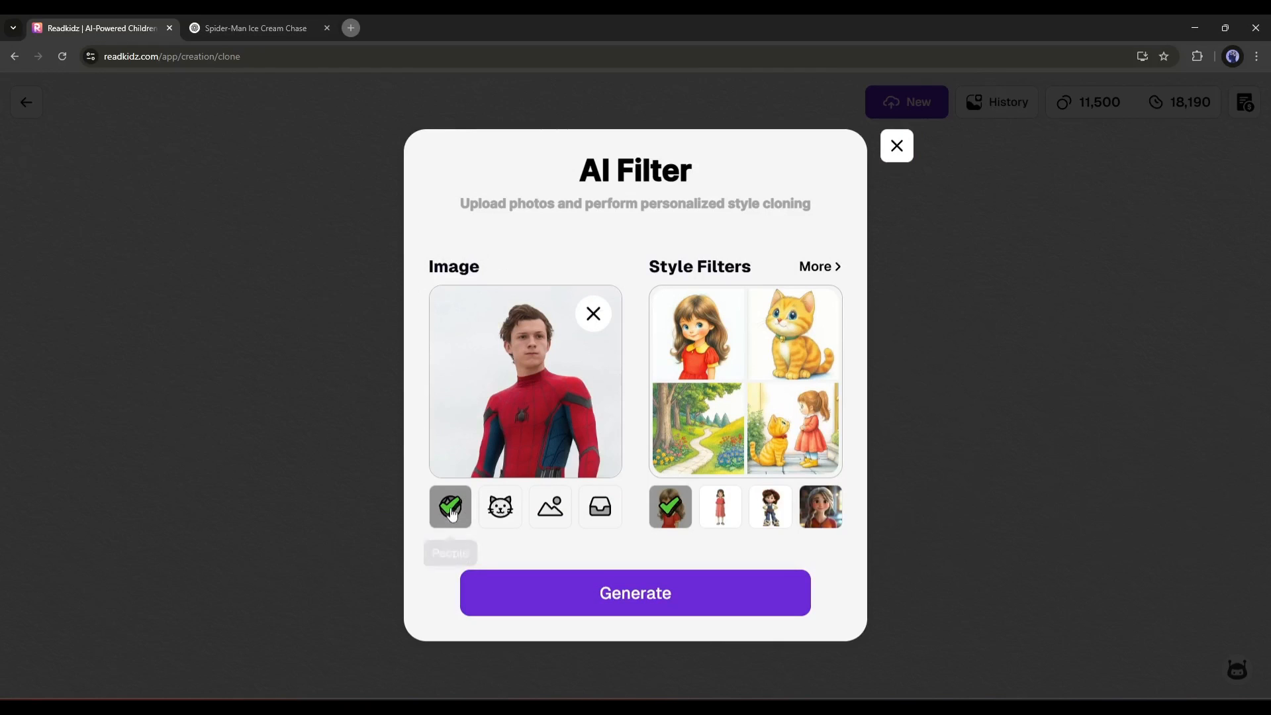
# Try the subject categories and bring up the full list of 27 drawing-style filters.
pyautogui.click(500, 507)
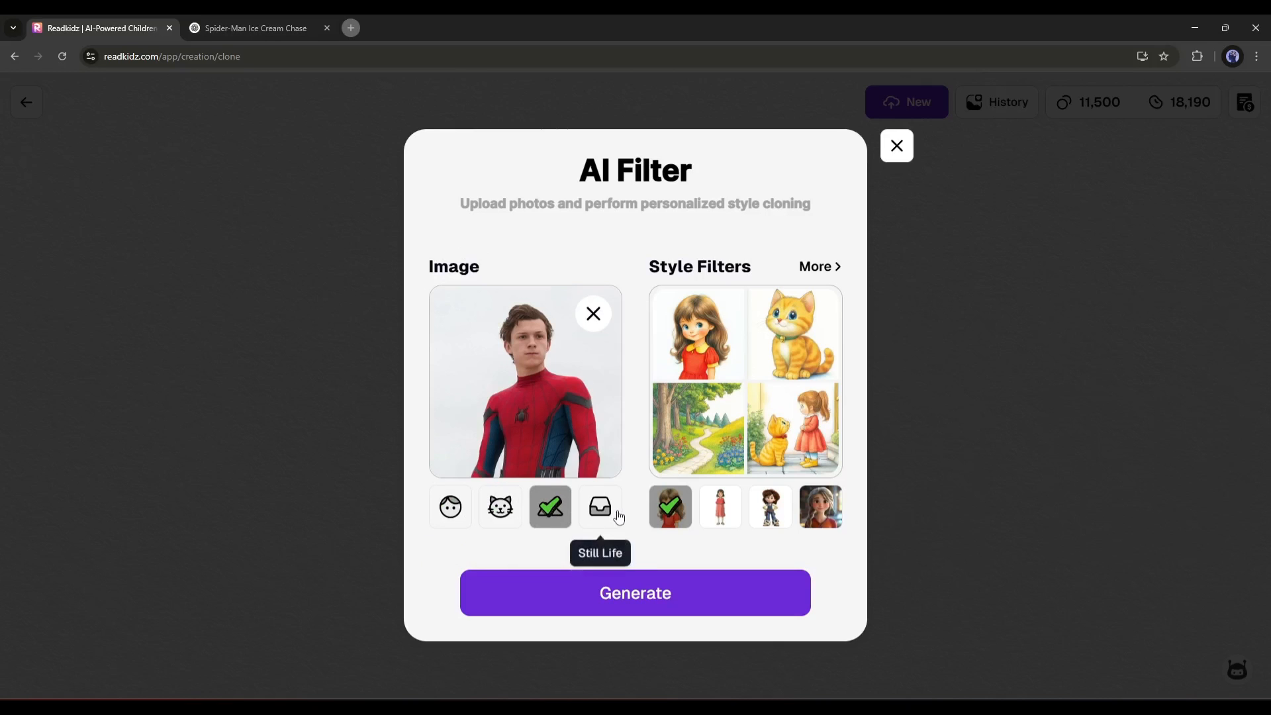
pyautogui.click(634, 593)
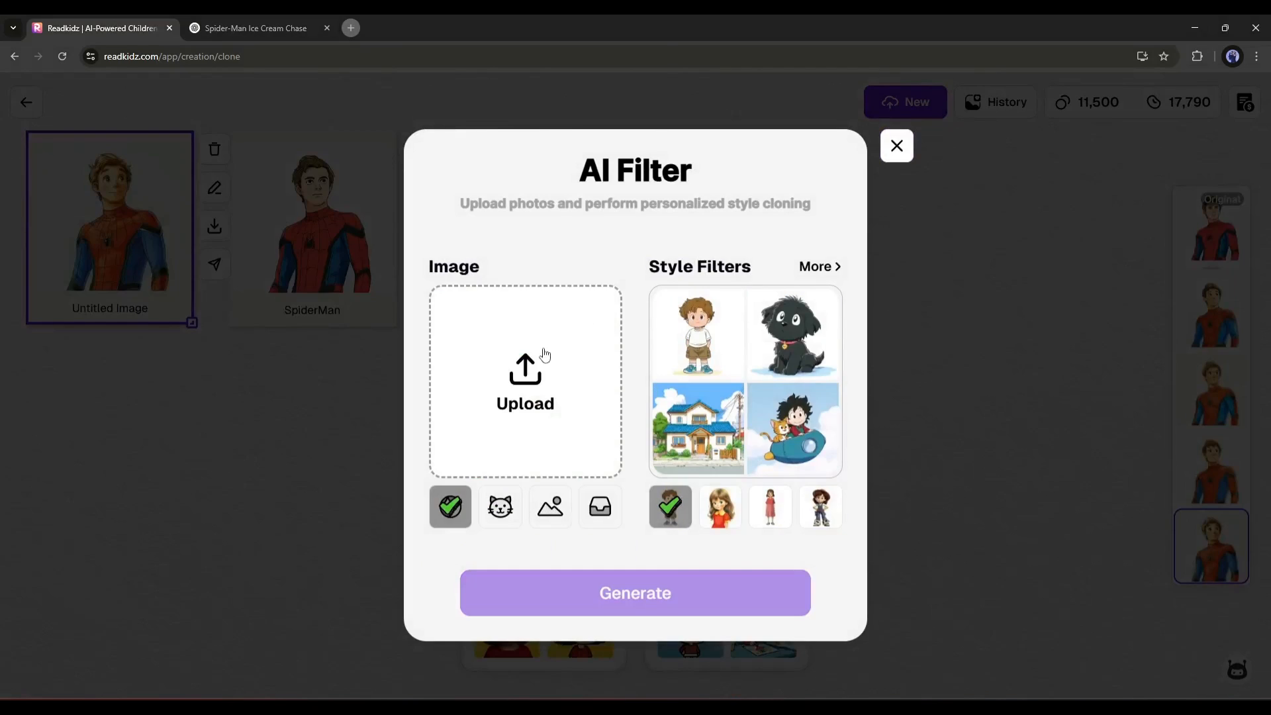
pyautogui.click(524, 381)
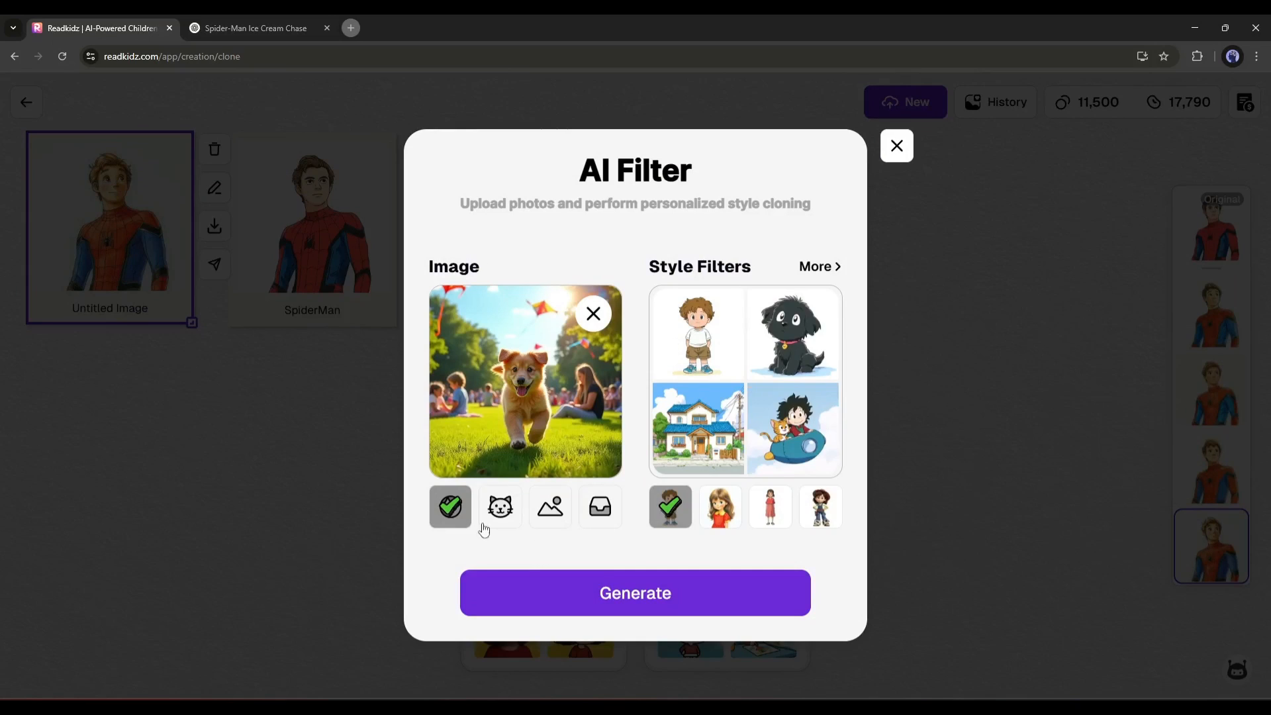
pyautogui.click(634, 593)
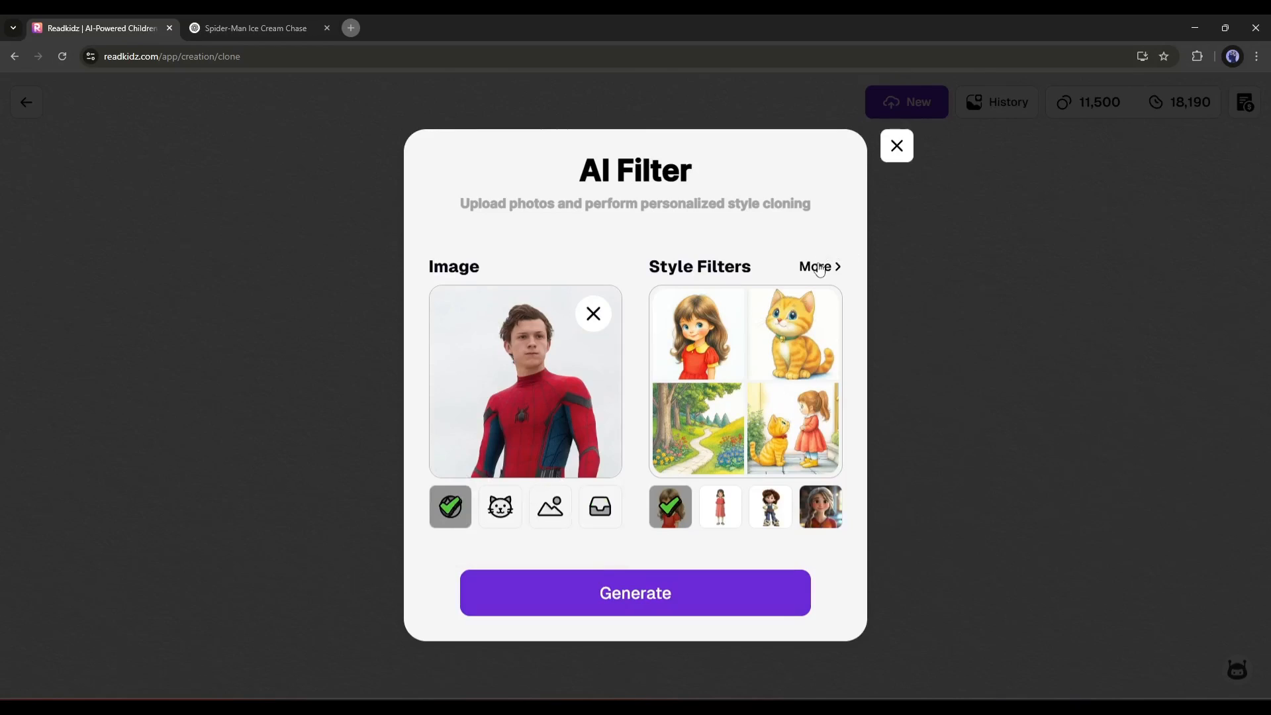
pyautogui.click(819, 266)
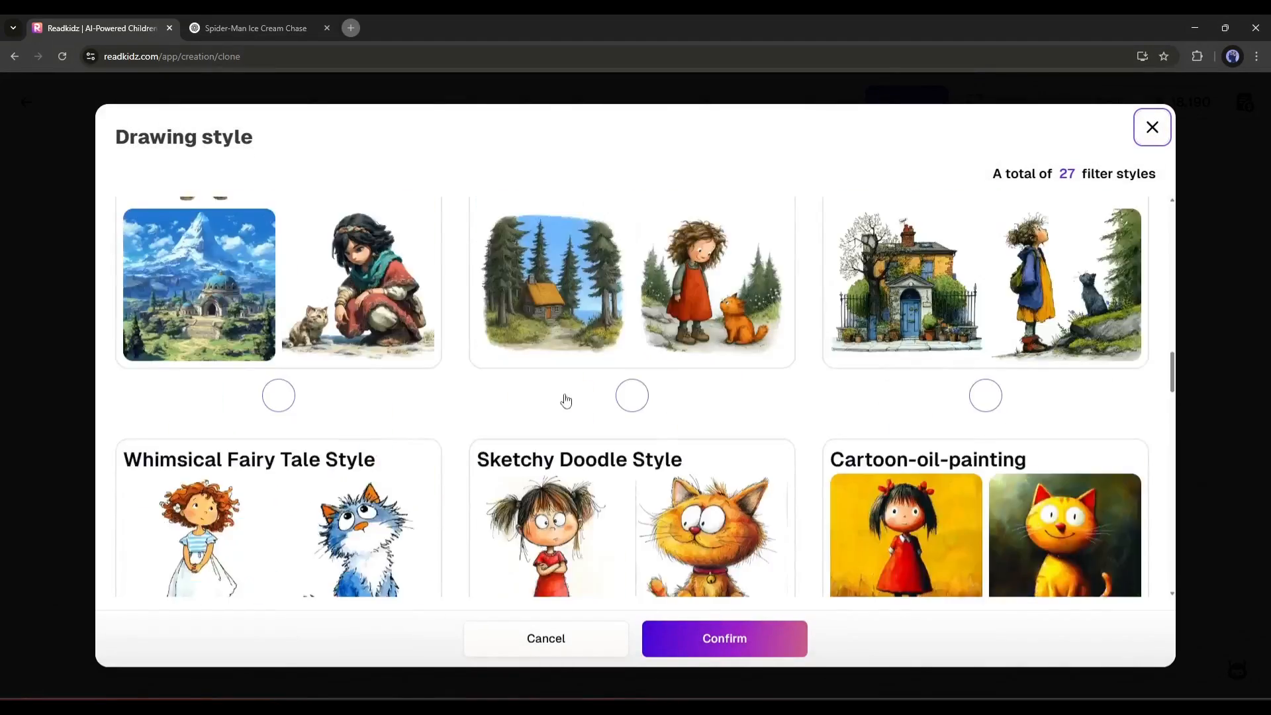
# Apply the soft cartoon drawing style and generate the cartoon Spider-Man image.
pyautogui.scroll(-3)
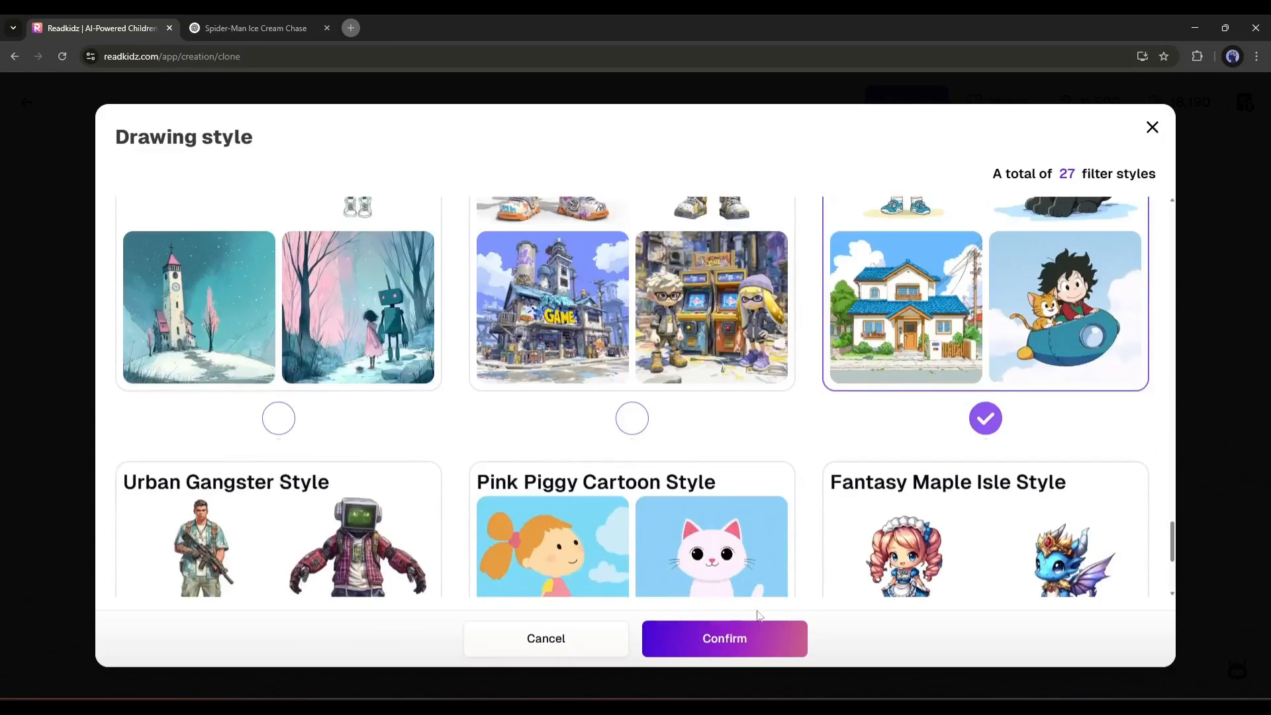
pyautogui.click(723, 638)
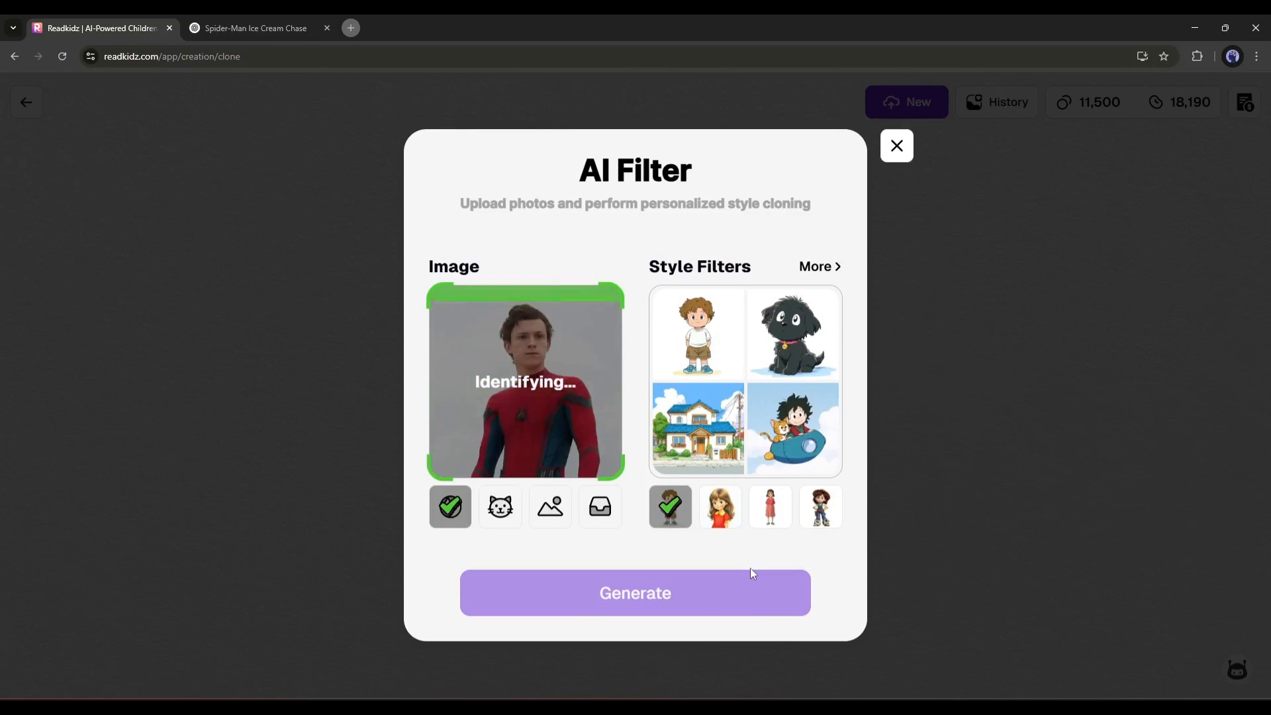
pyautogui.click(634, 593)
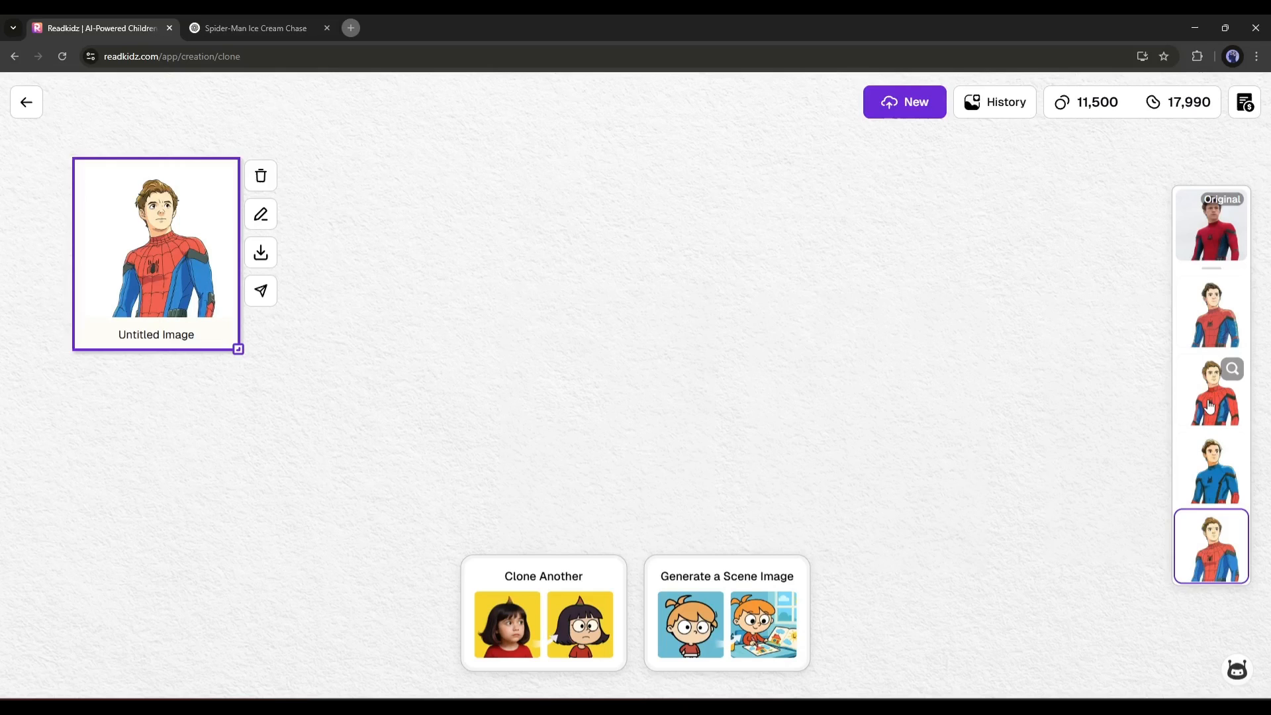
# Keep the third generated variant and reopen AI Filter to clone another style from it.
pyautogui.click(1211, 389)
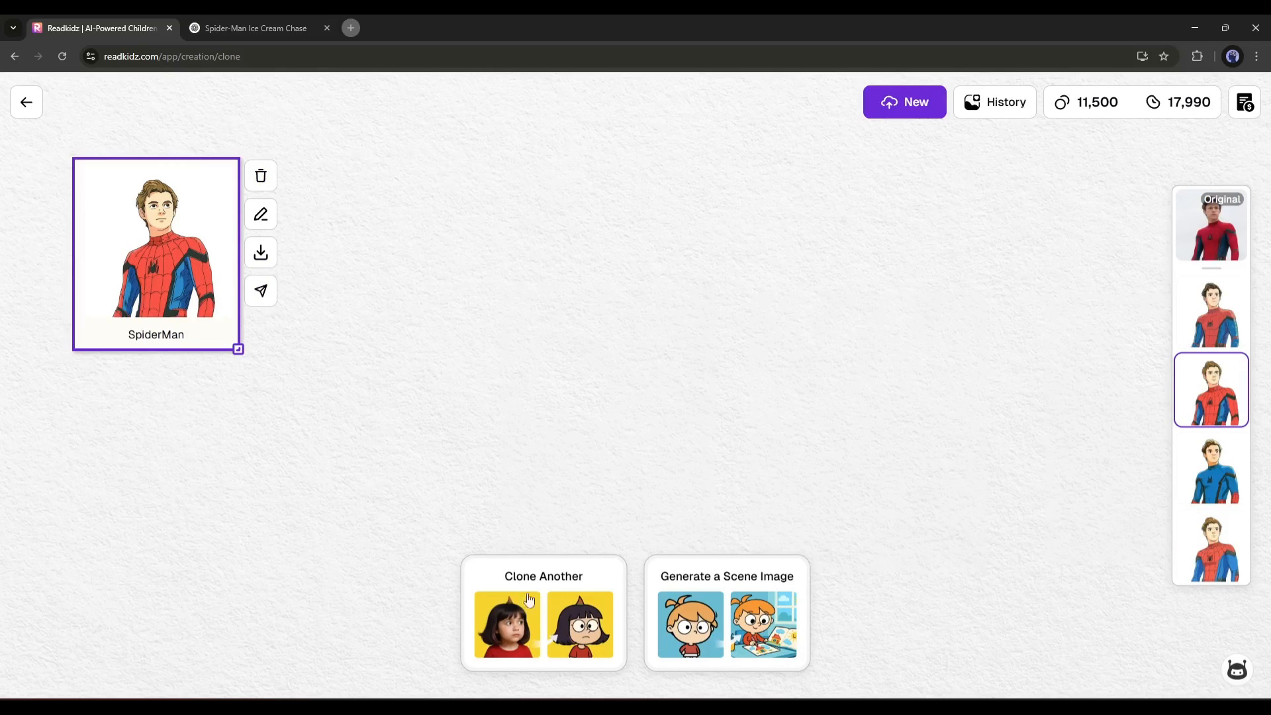
pyautogui.moveTo(544, 609)
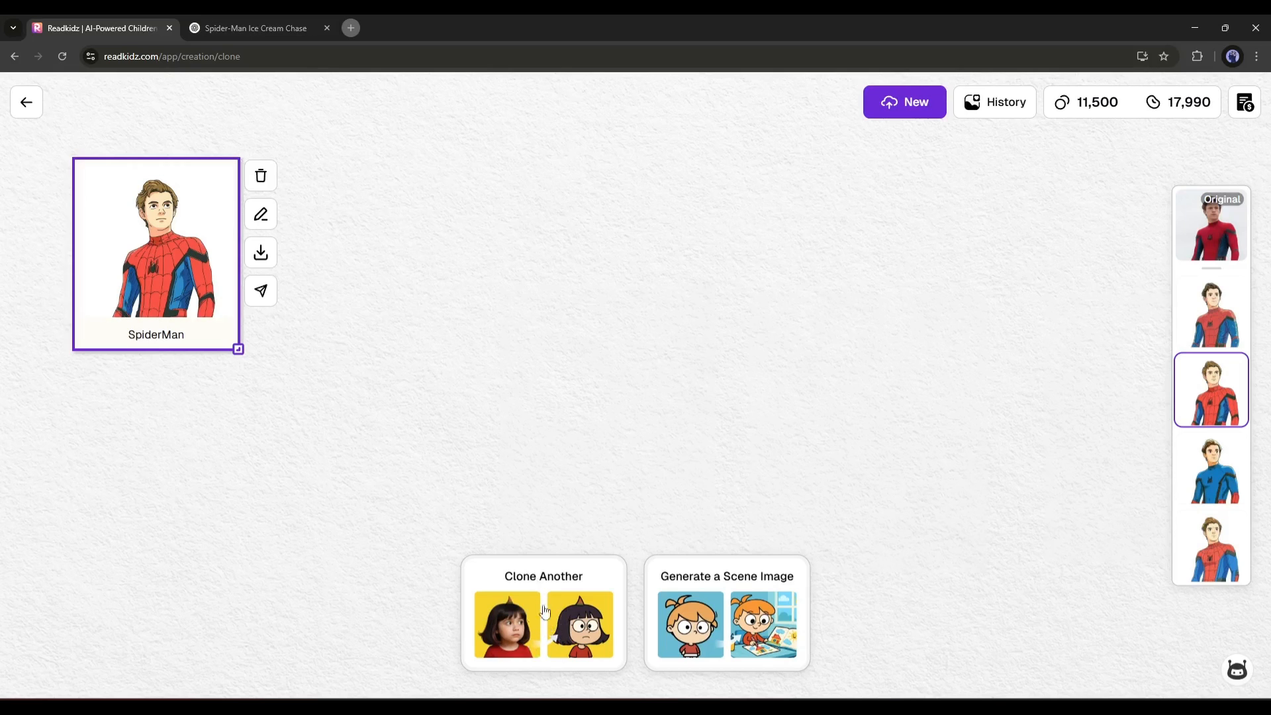
pyautogui.click(542, 611)
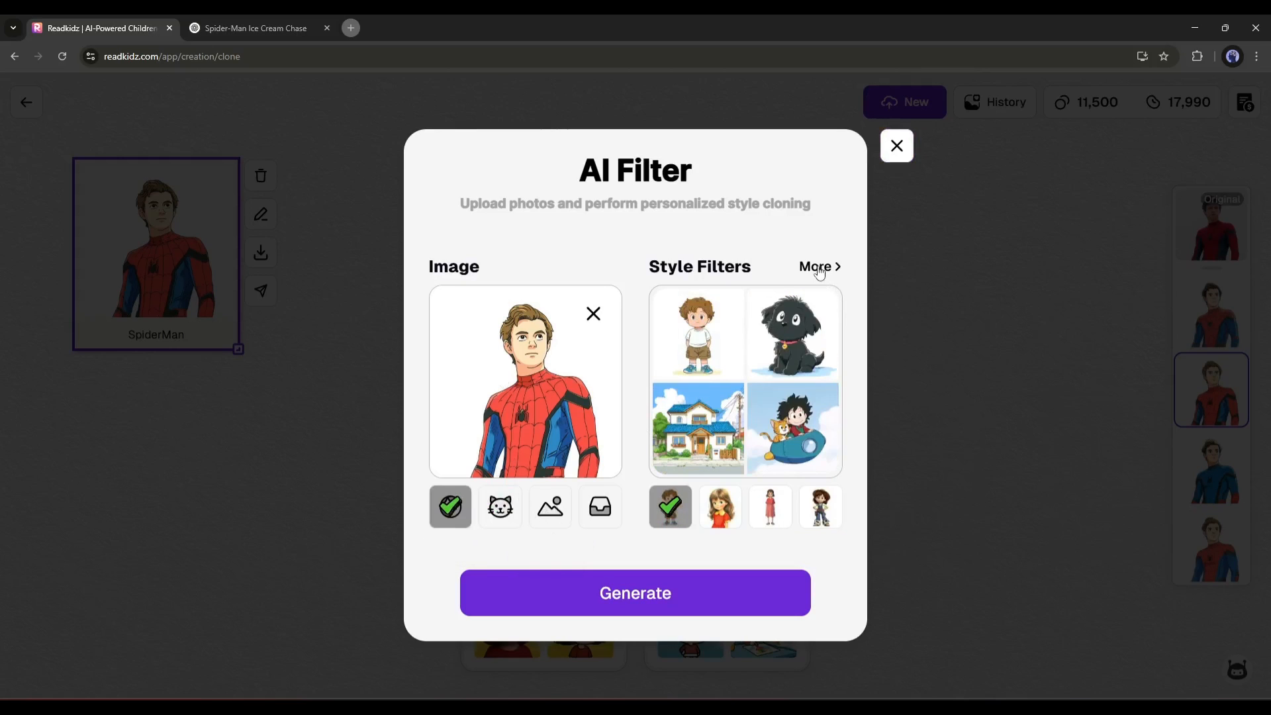
# Generate a Pencil-sketch variant, review the results, then switch to the ChatGPT scene-prompt chat.
pyautogui.click(819, 266)
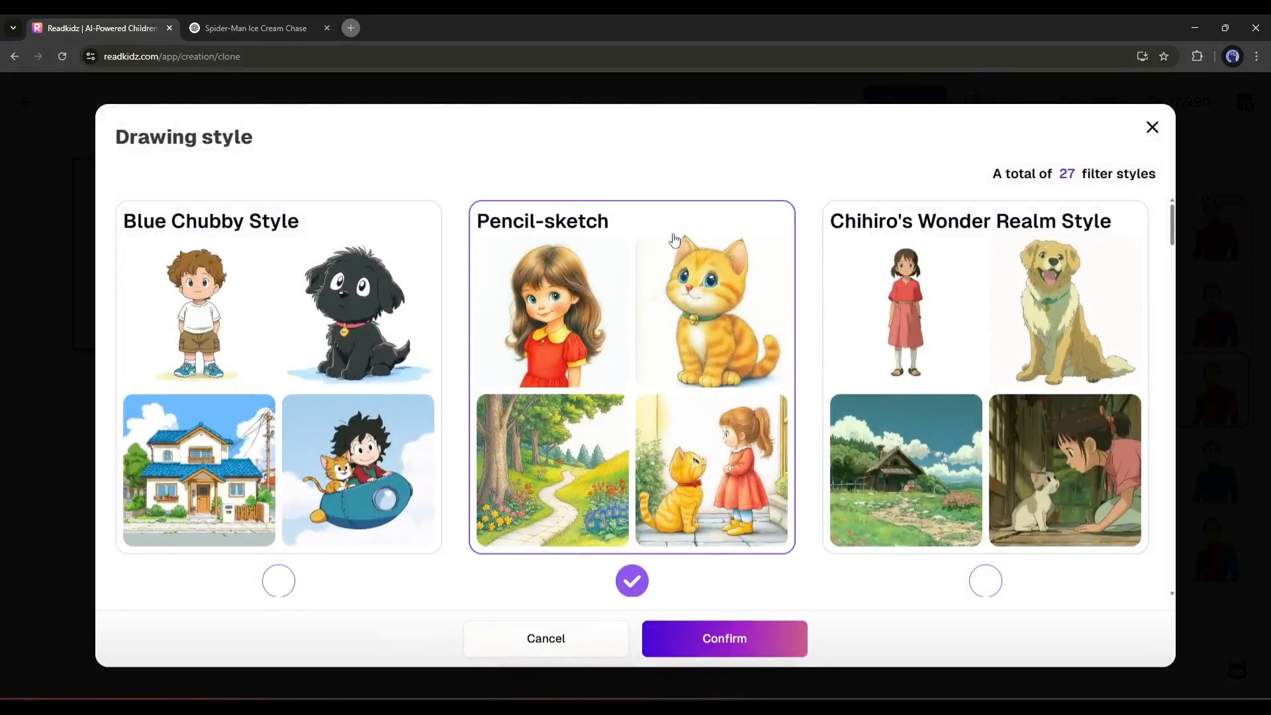
pyautogui.click(722, 638)
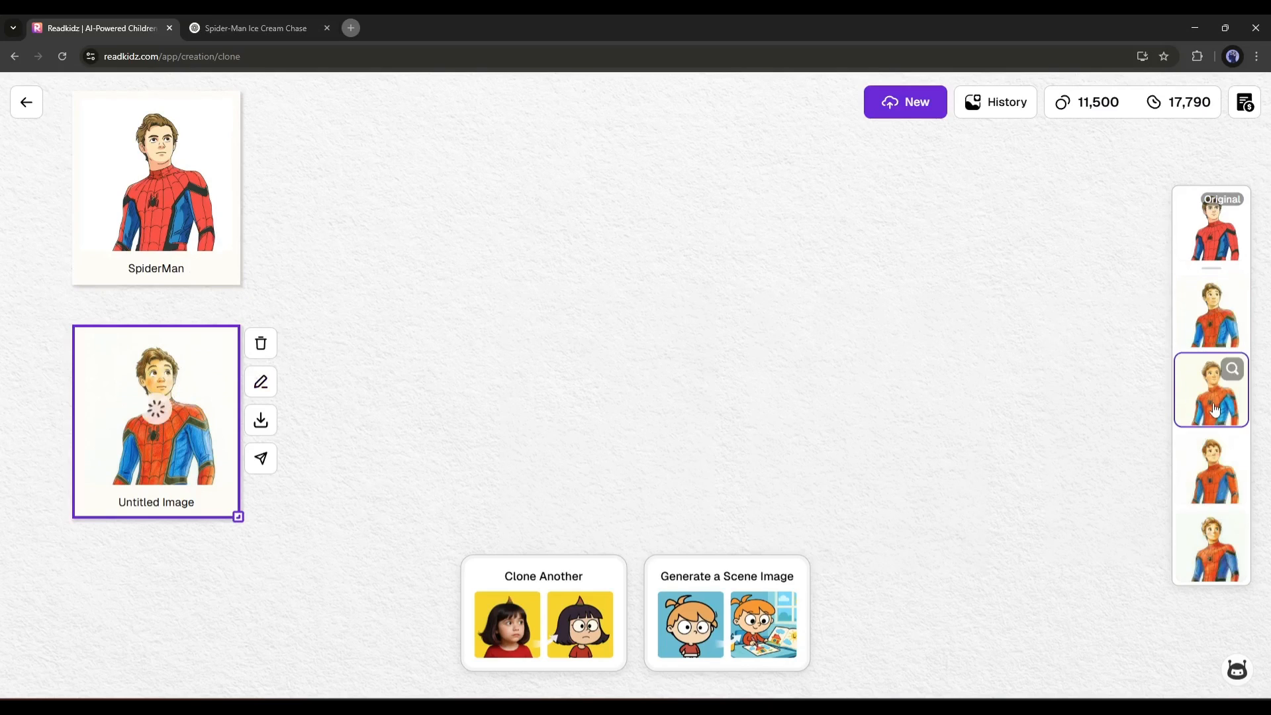
pyautogui.click(1210, 469)
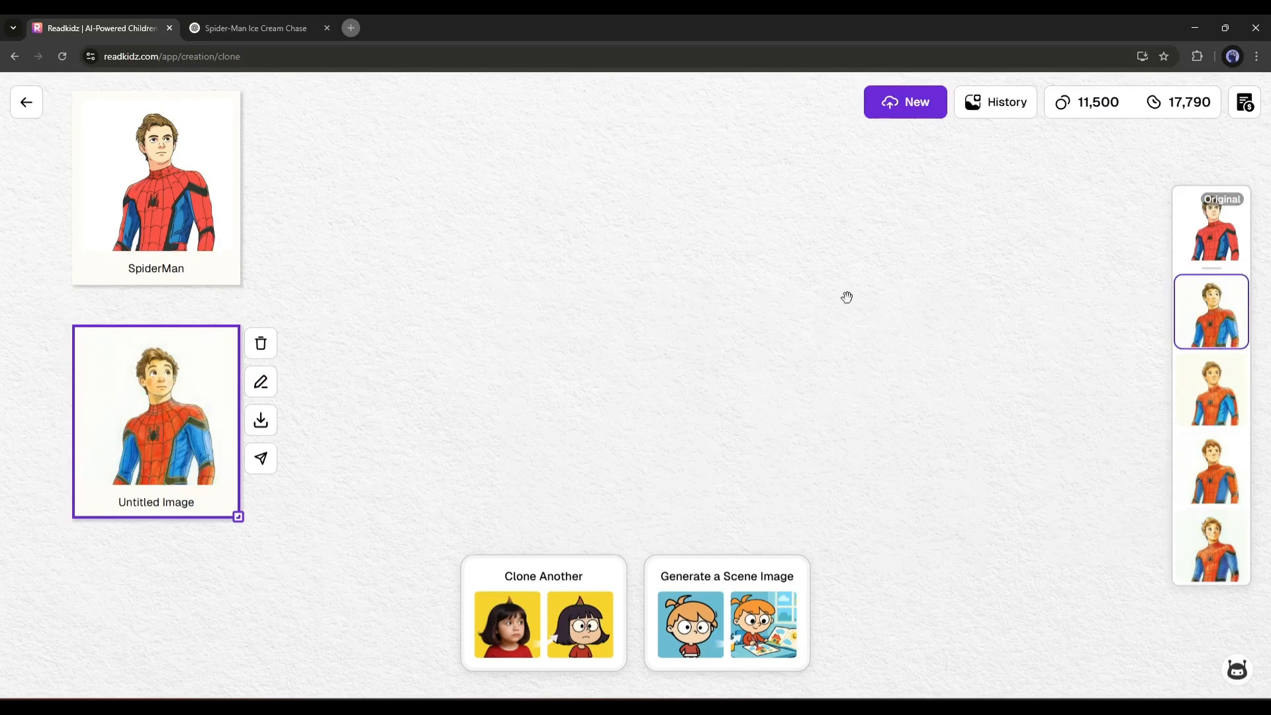
pyautogui.click(1208, 389)
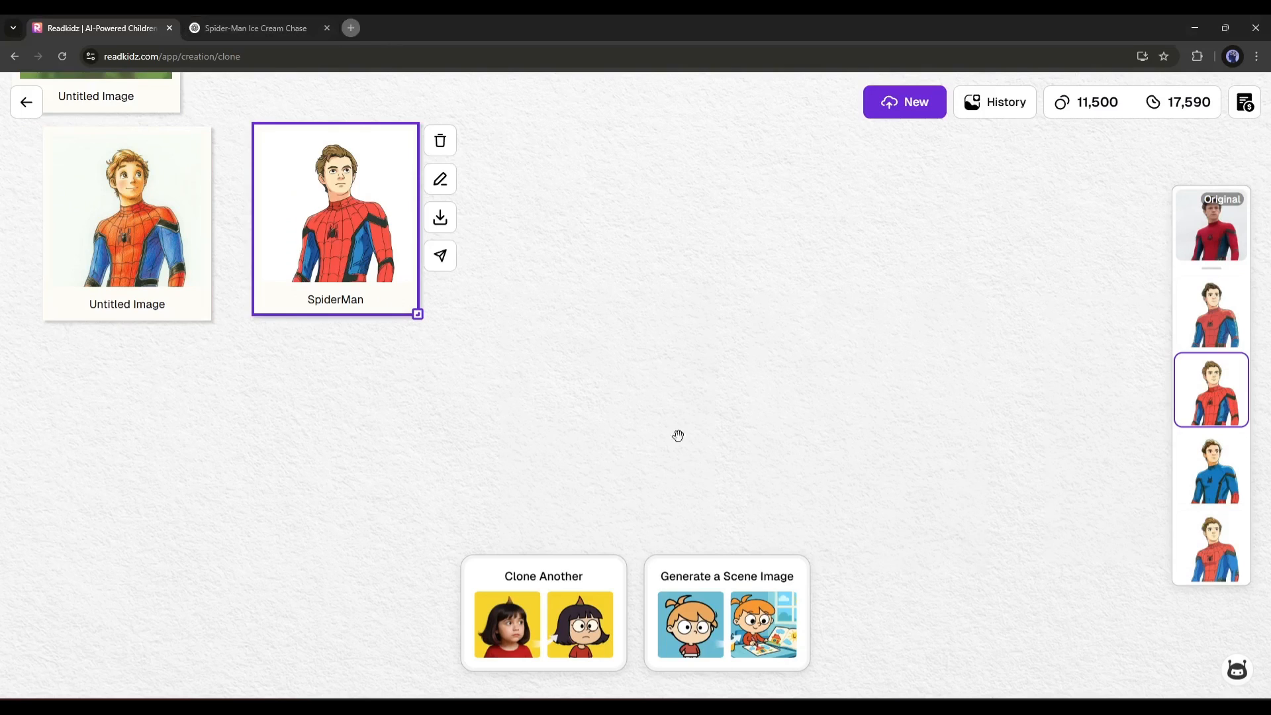
pyautogui.moveTo(720, 614)
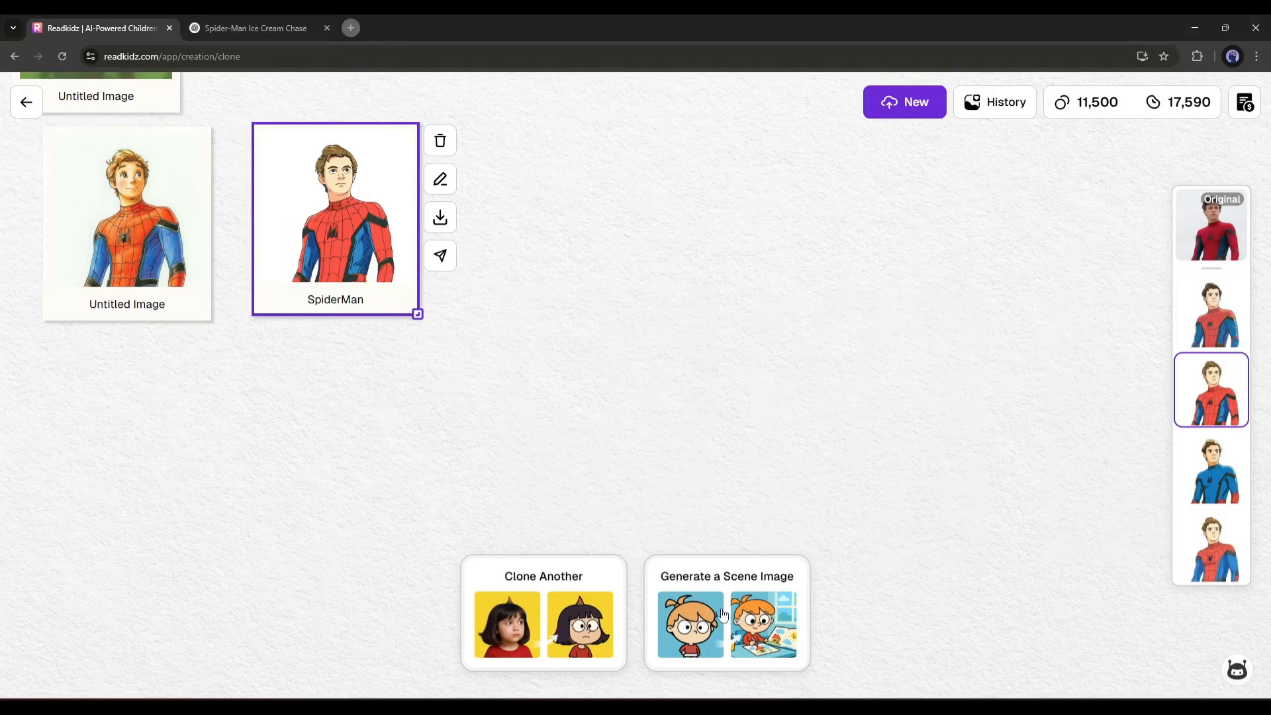
pyautogui.click(727, 624)
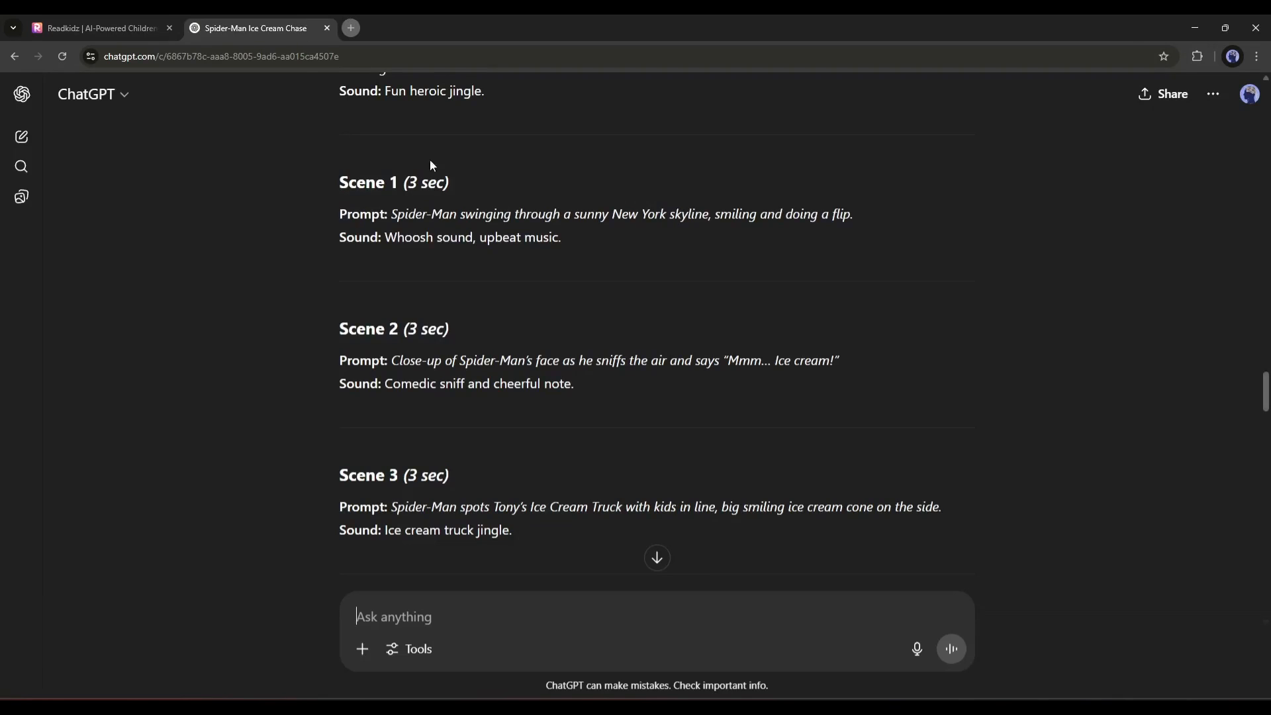
# Paste the Scene 1 swinging prompt at 16:9, reference weight 60, and get an expanded detailed prompt.
pyautogui.rightClick(794, 214)
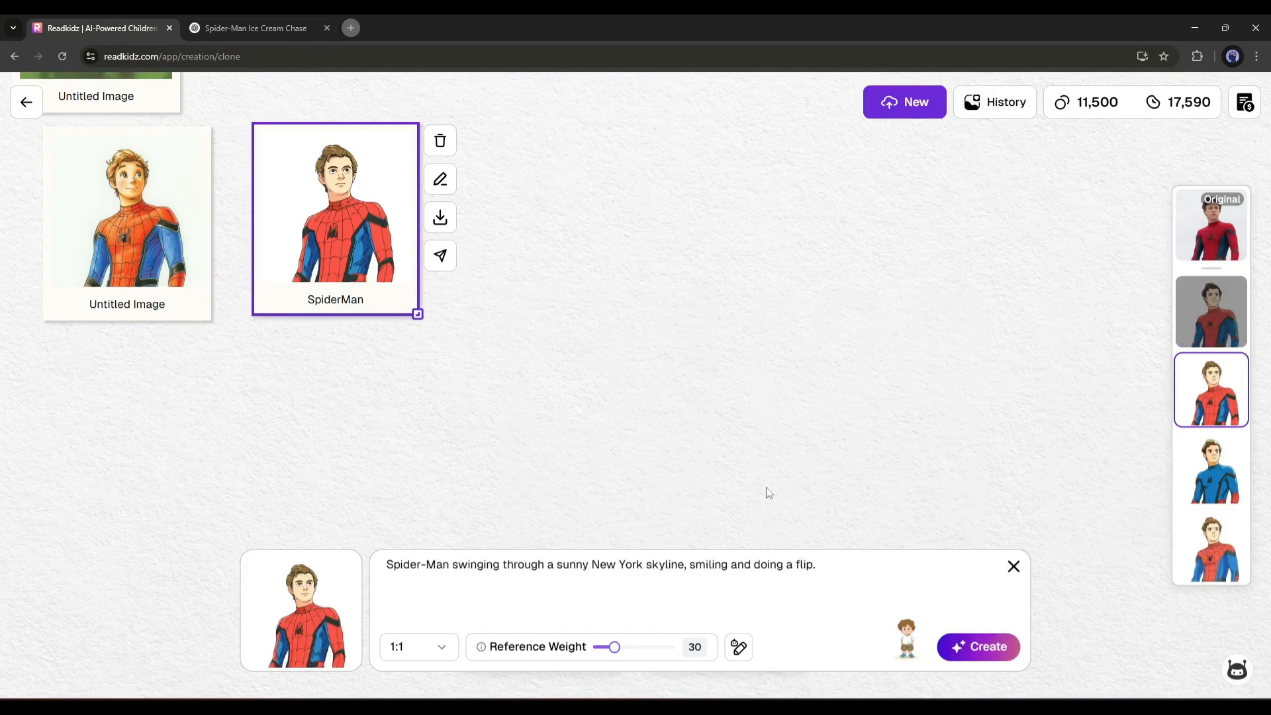
pyautogui.click(417, 645)
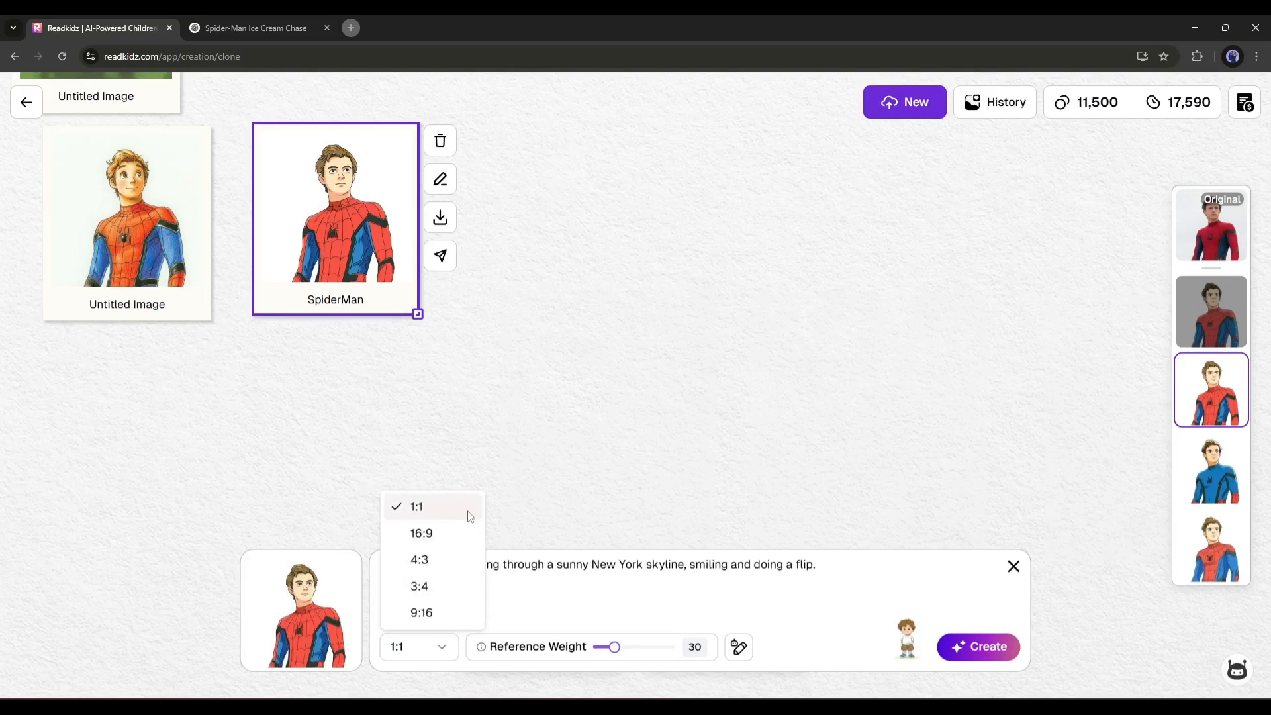
pyautogui.moveTo(438, 503)
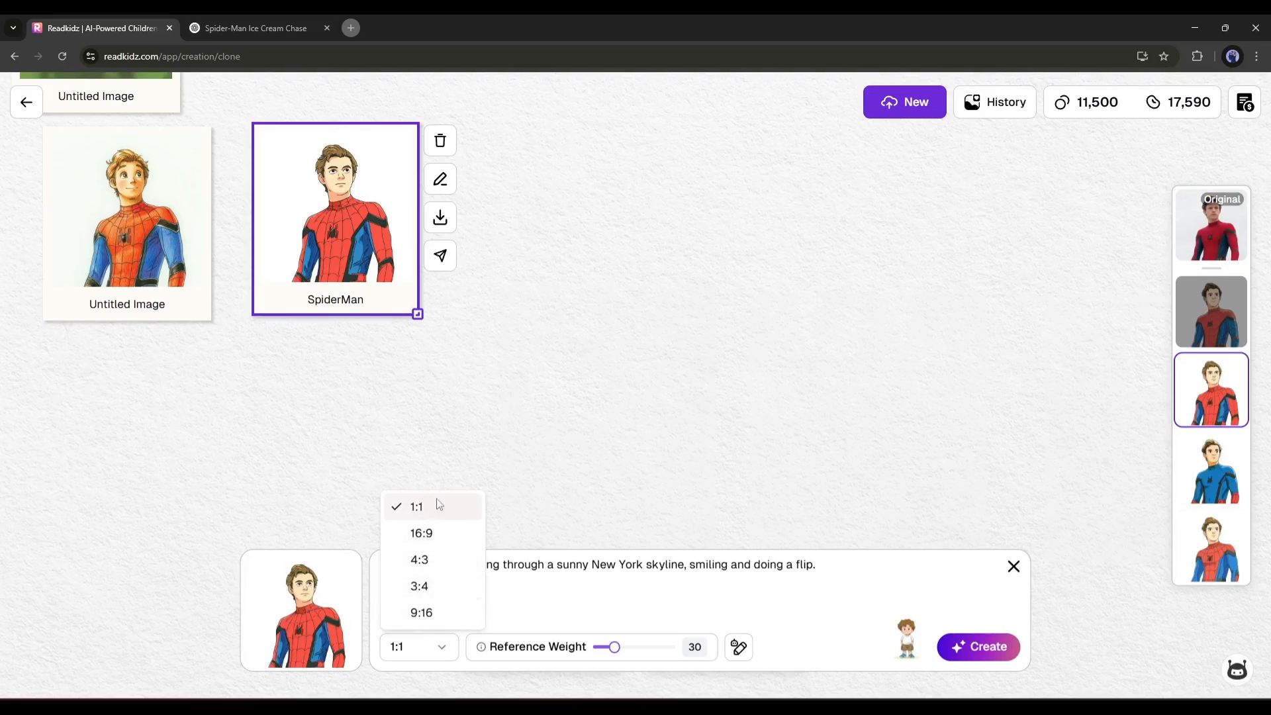
pyautogui.click(421, 532)
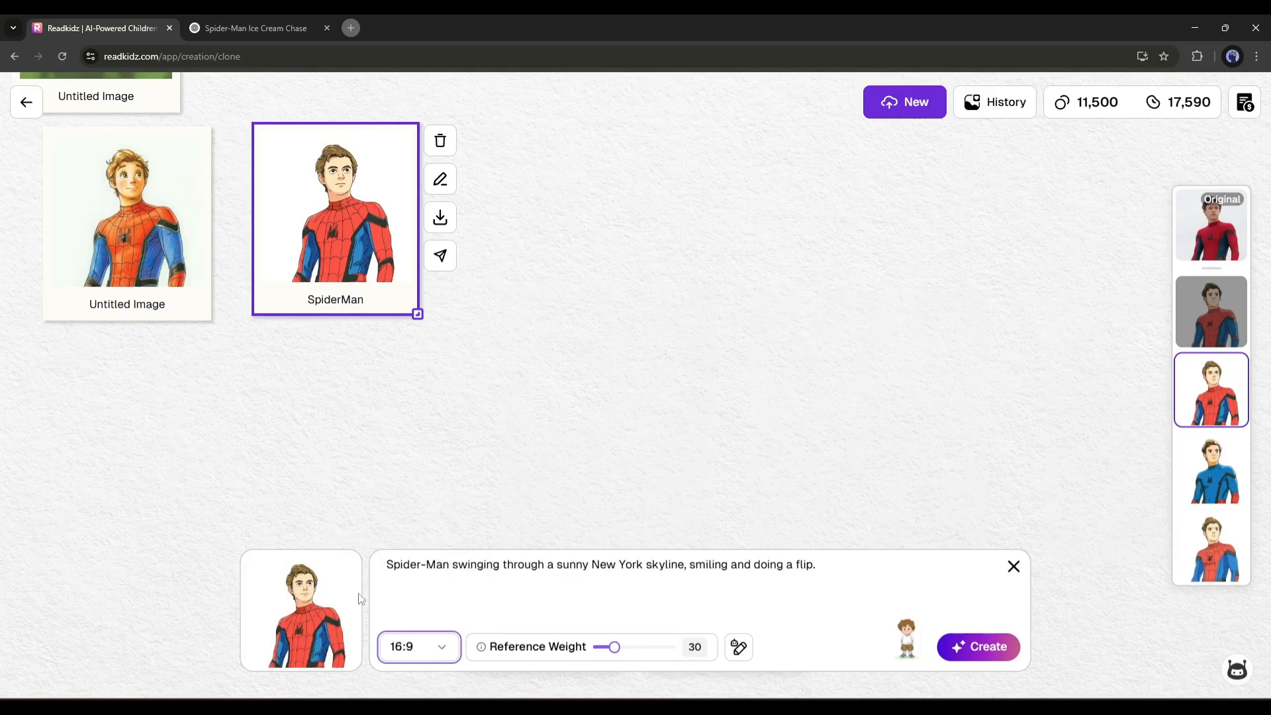
pyautogui.moveTo(608, 647); pyautogui.dragTo(638, 648)
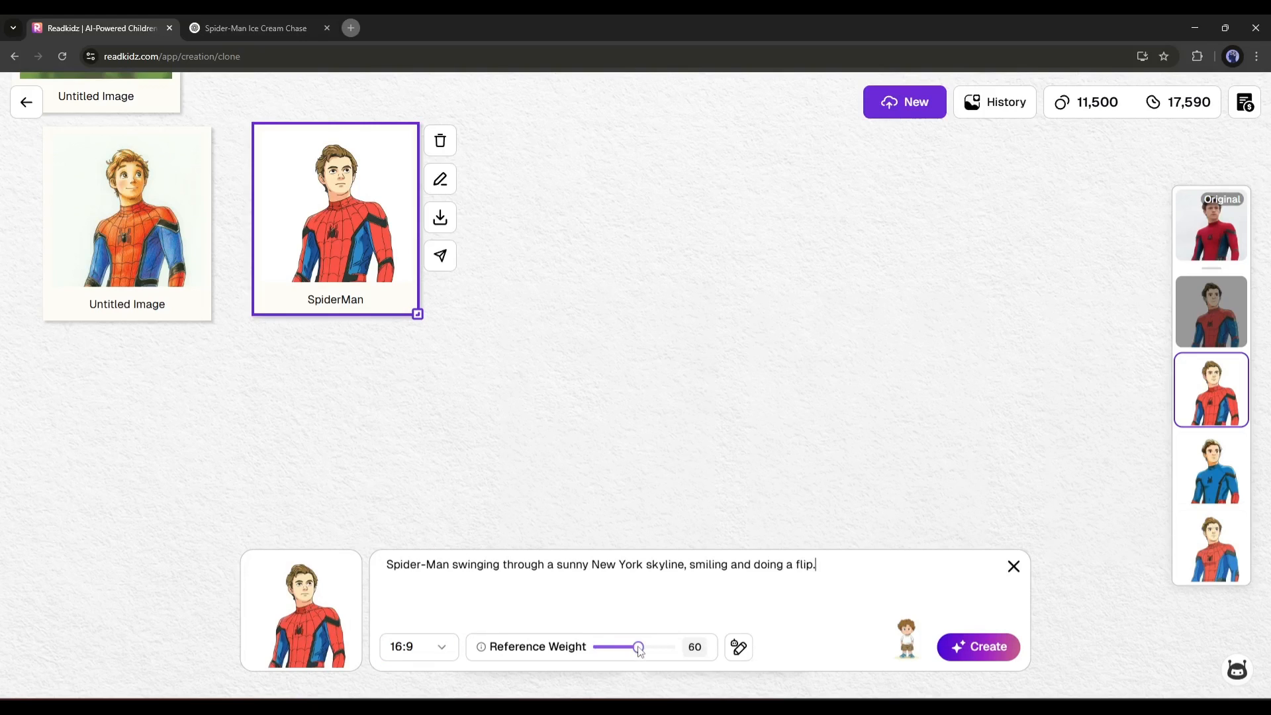
pyautogui.click(737, 648)
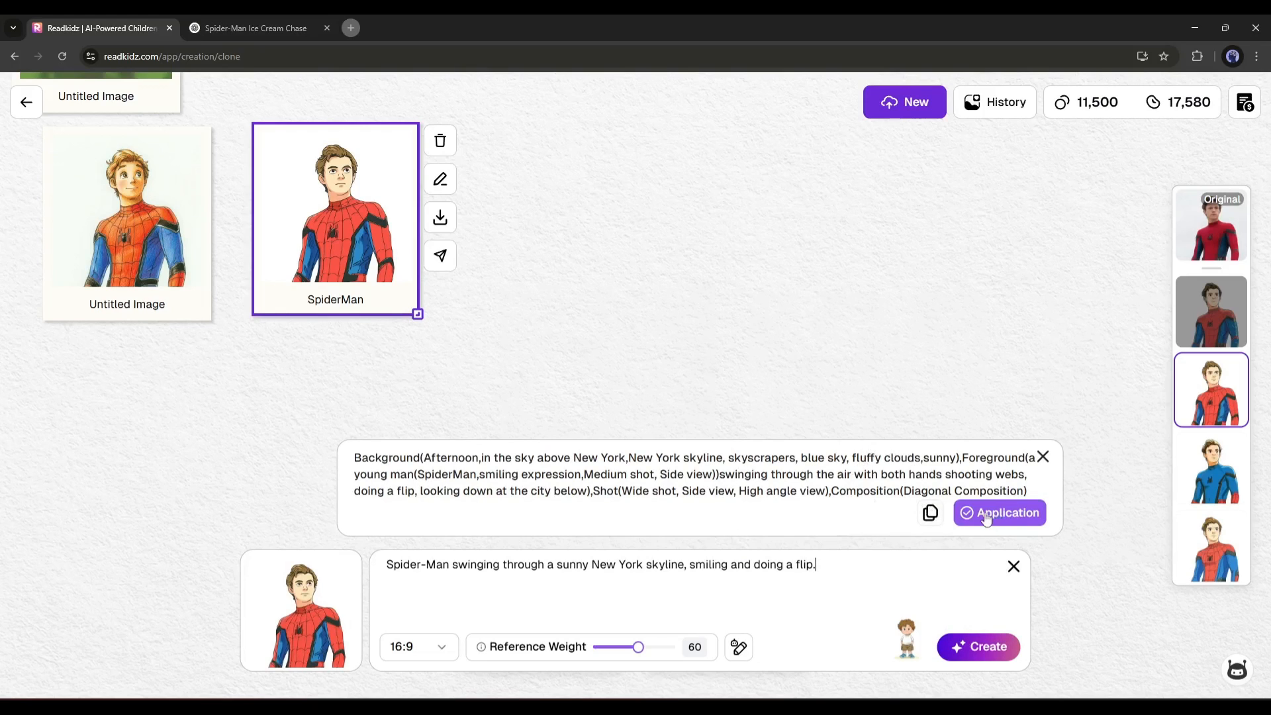
# Apply the expanded prompt and create the Spider-Man swinging above New York skyline images.
pyautogui.click(998, 512)
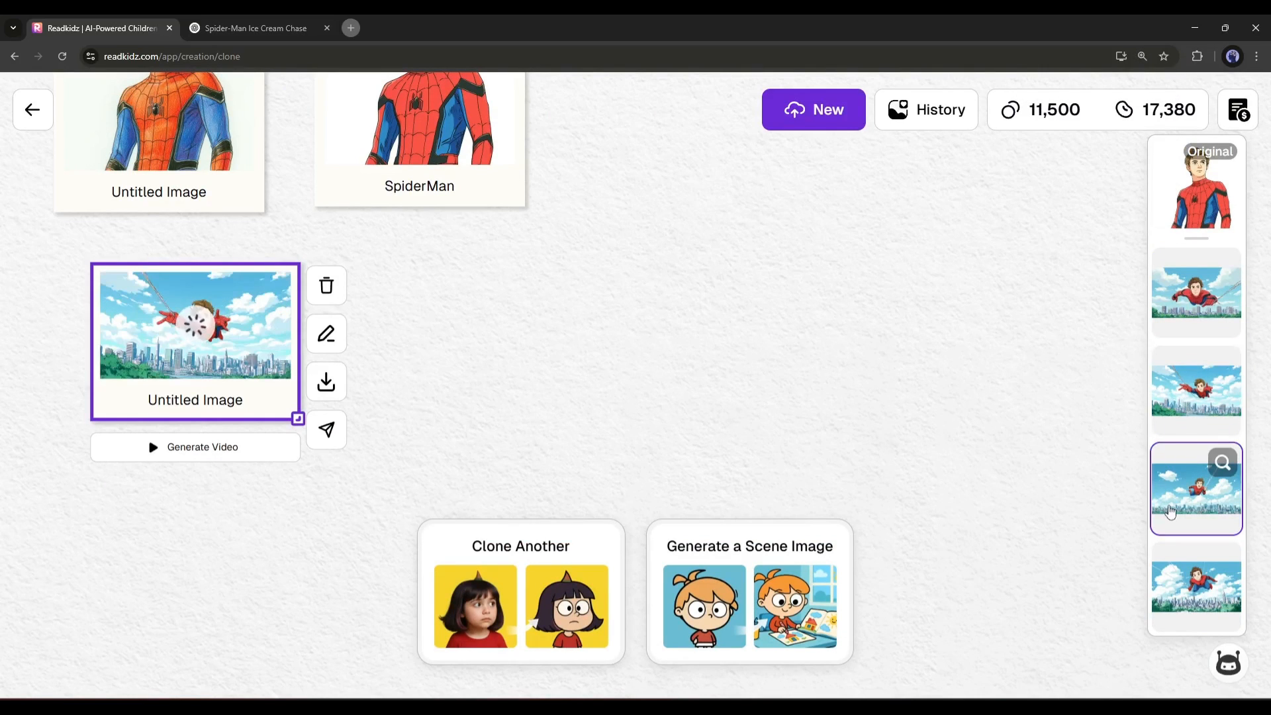
# Keep the first swinging variation, rename it 'Scene 1', and start a new SpiderMan scene image.
pyautogui.click(1195, 587)
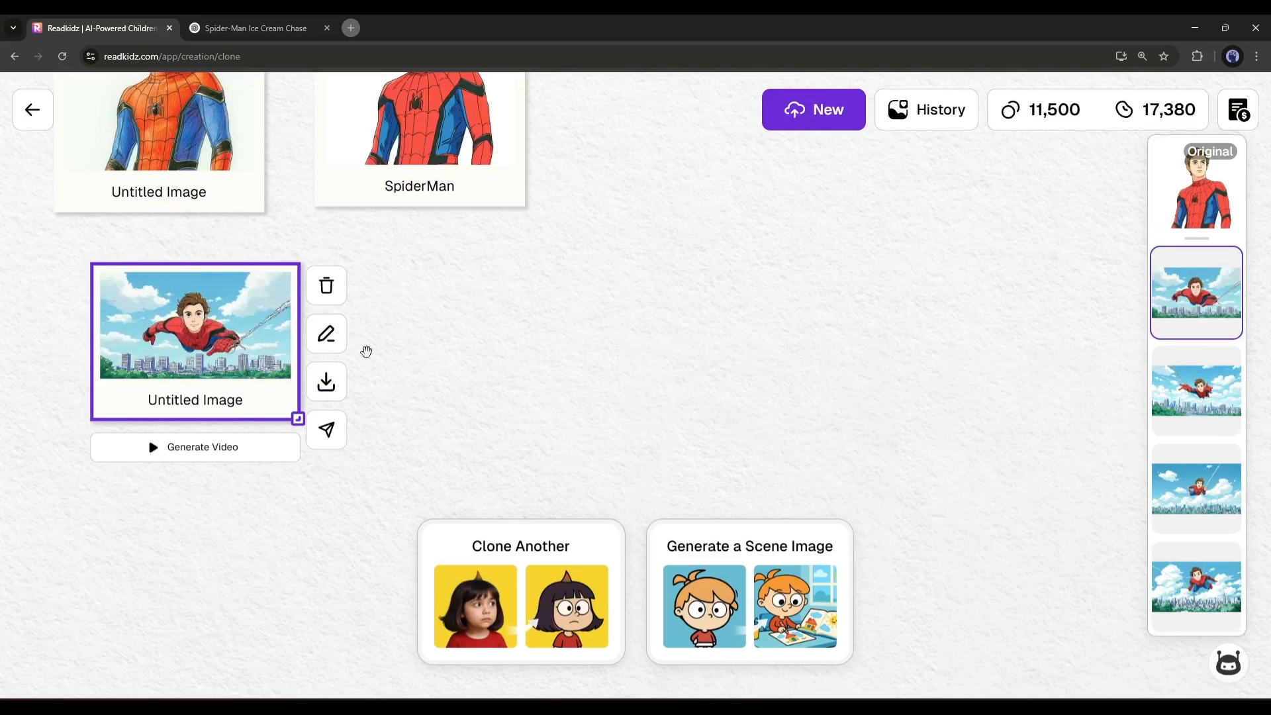
pyautogui.click(326, 333)
pyautogui.write('Scene 1')
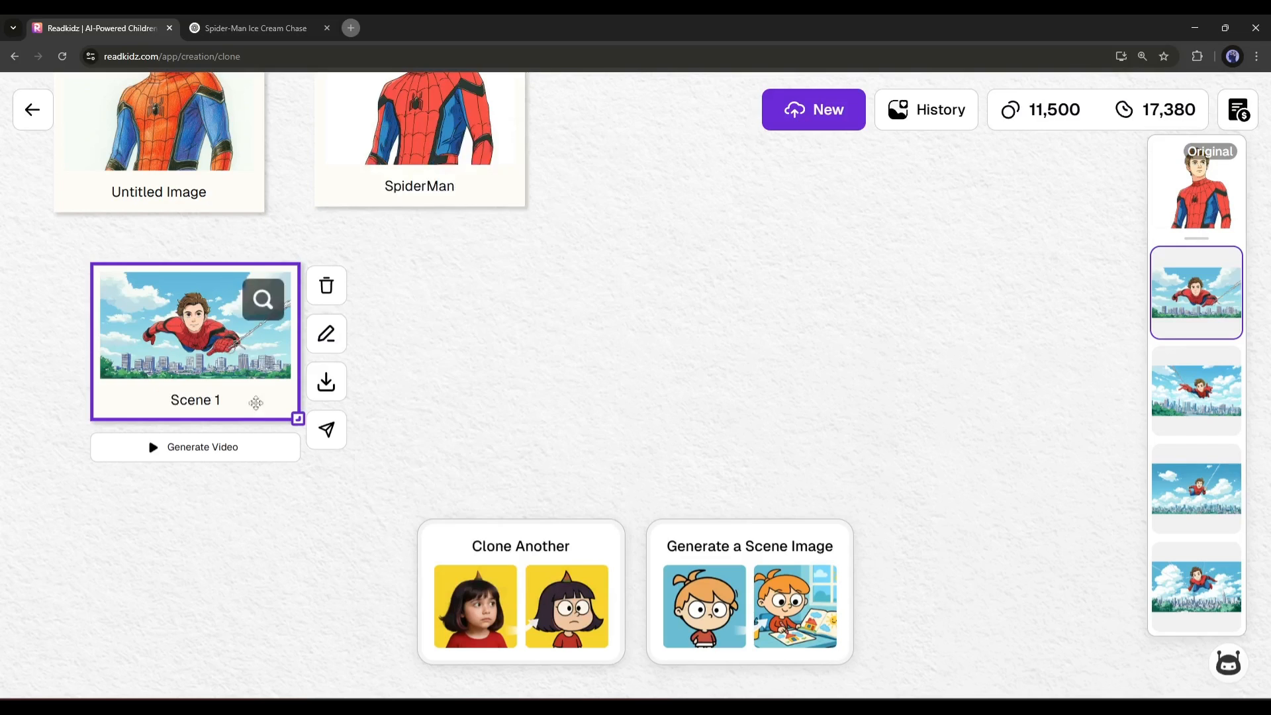
pyautogui.moveTo(611, 497)
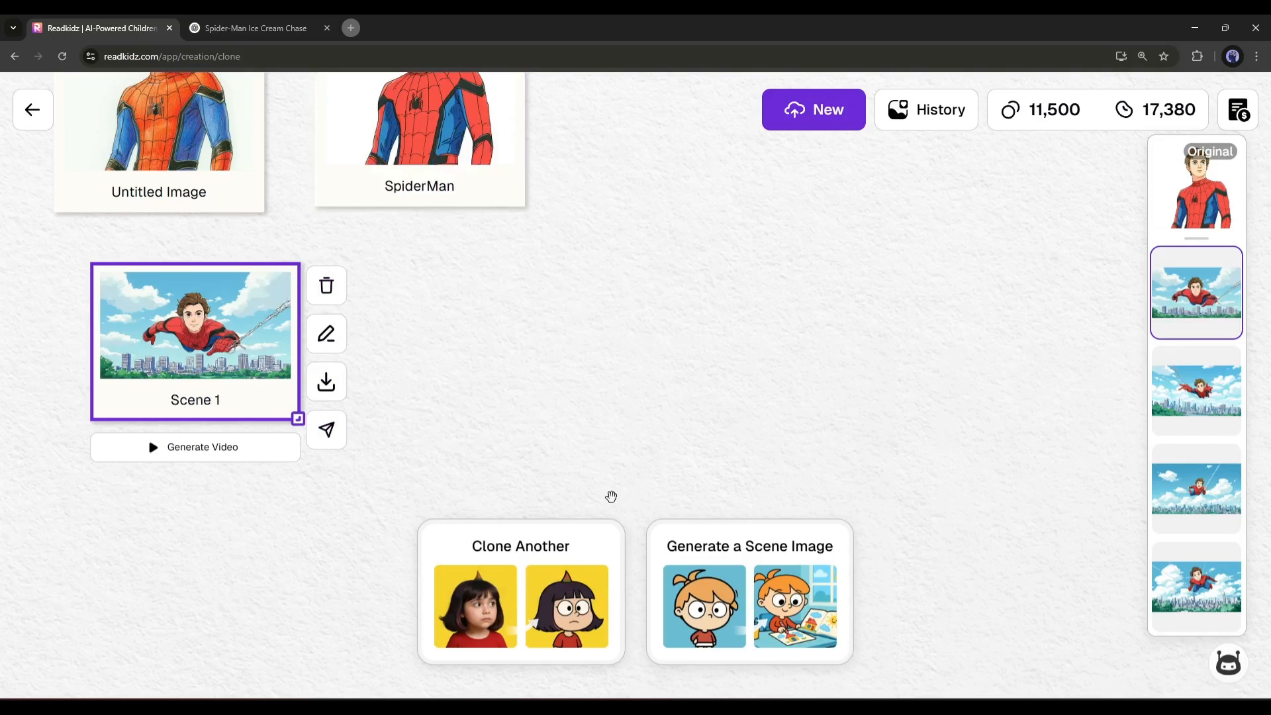
pyautogui.moveTo(785, 342)
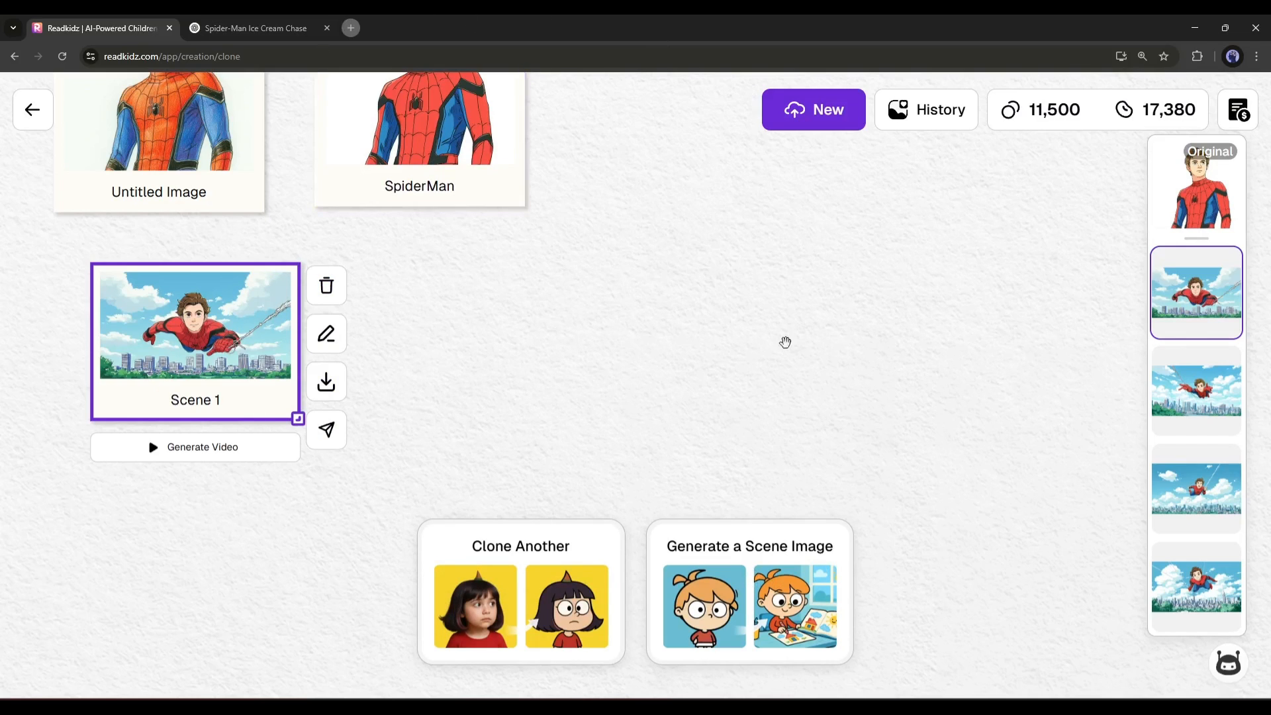
pyautogui.click(420, 138)
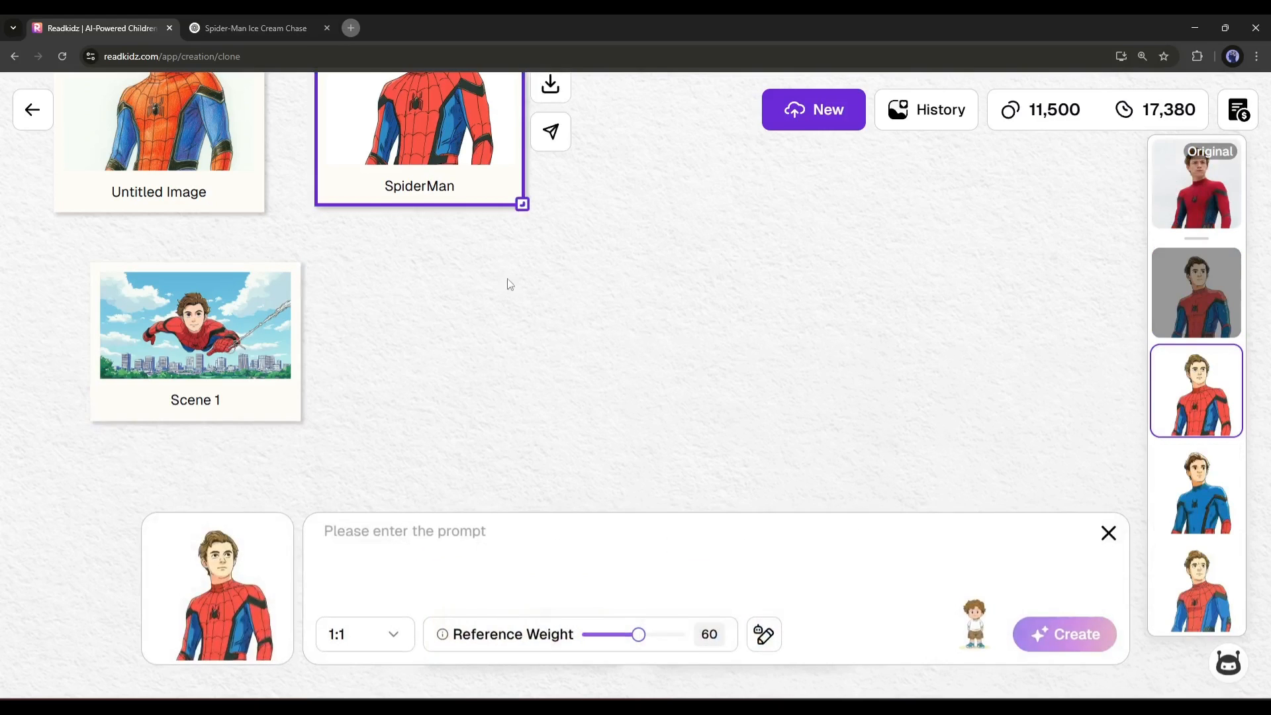
# Bring the Scene 2 sniffing prompt from ChatGPT and set the image to 16:9.
pyautogui.click(251, 28)
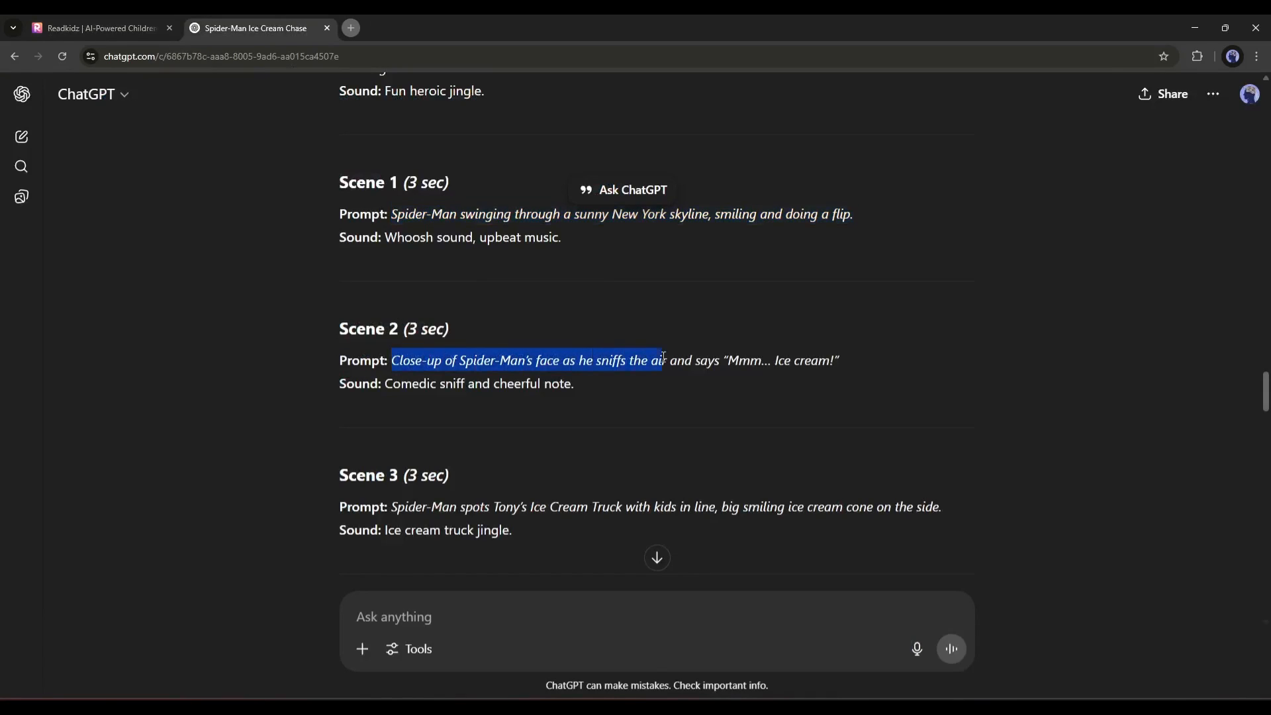
pyautogui.click(96, 28)
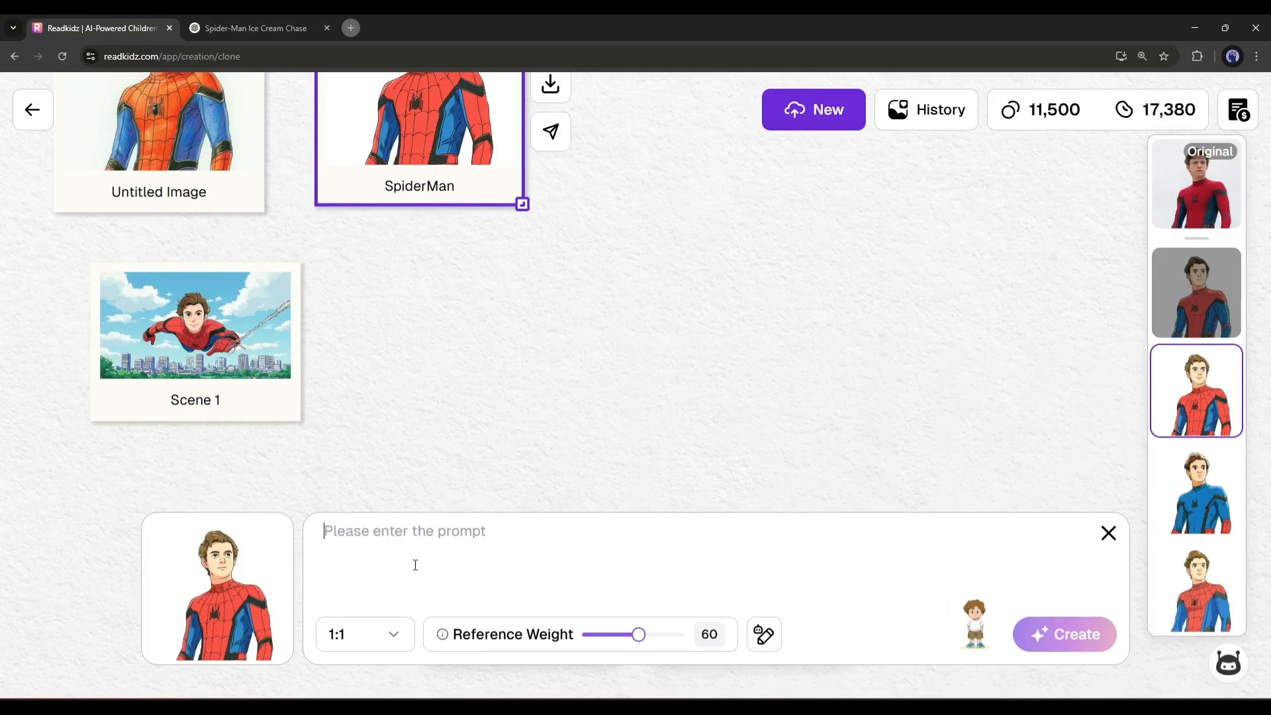
pyautogui.click(362, 634)
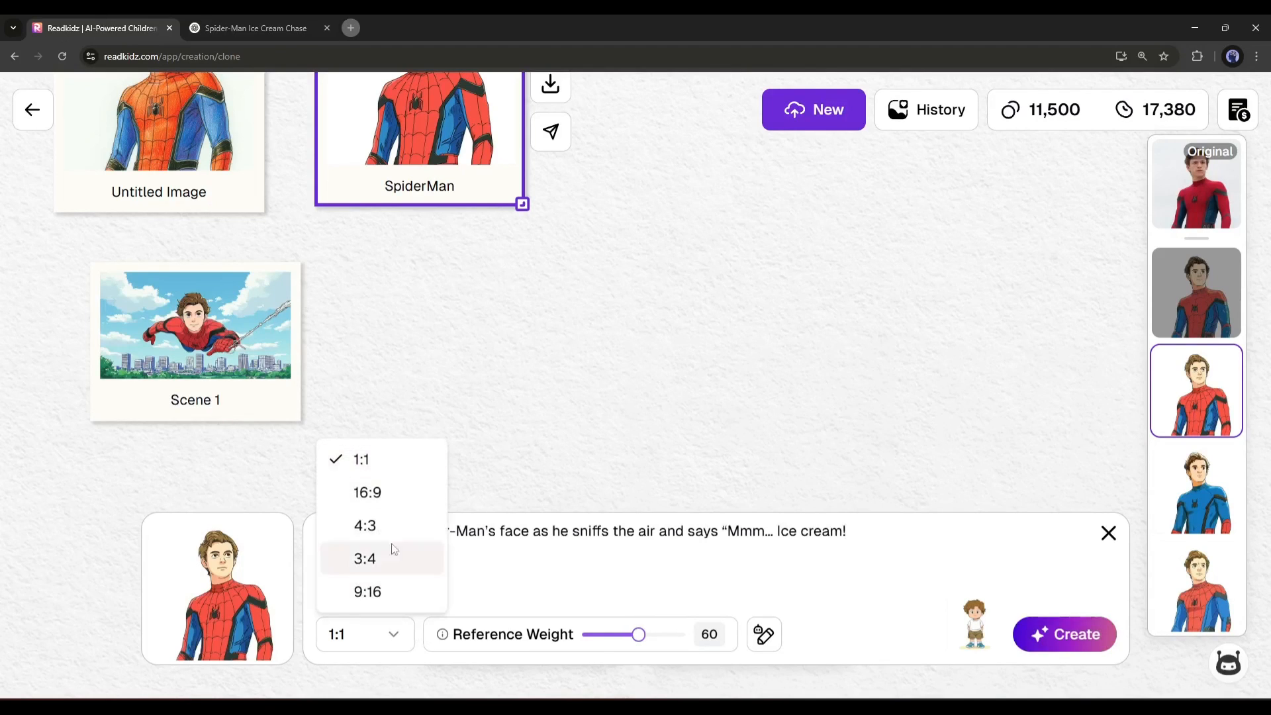
pyautogui.click(366, 493)
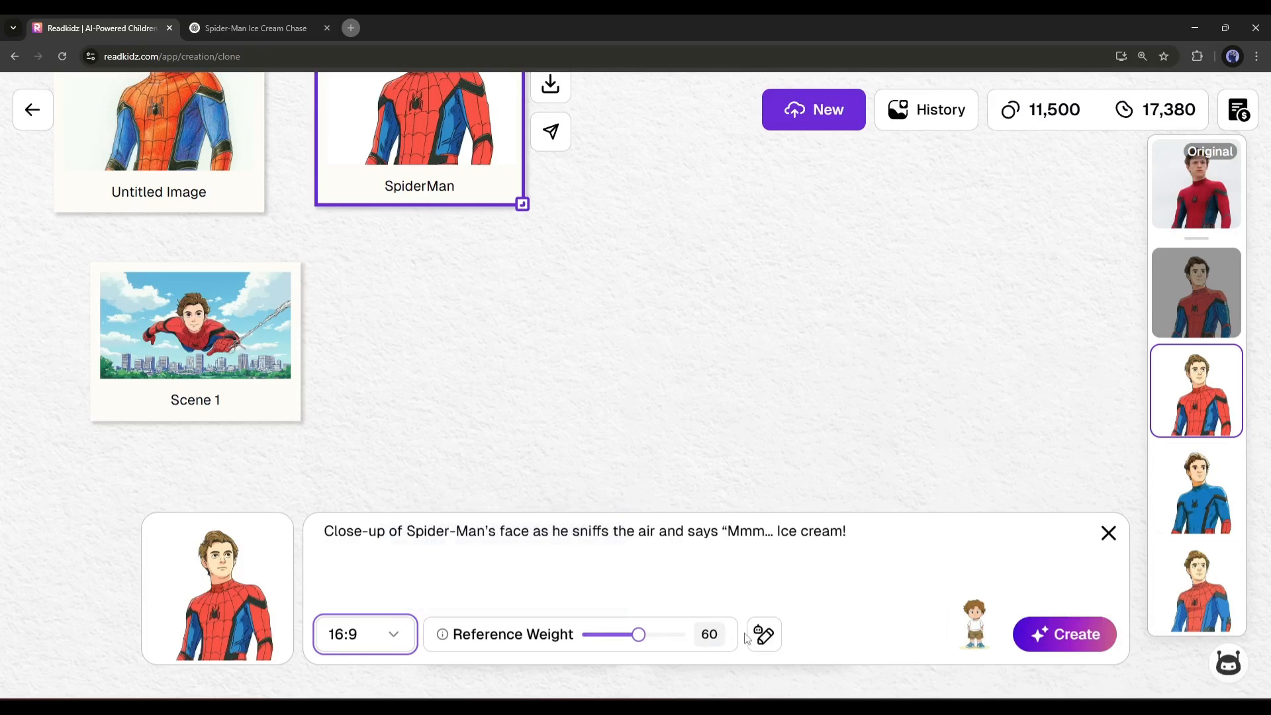
# Generate the Scene 2 close-up from the expanded prompt and bring up its details for naming.
pyautogui.click(763, 634)
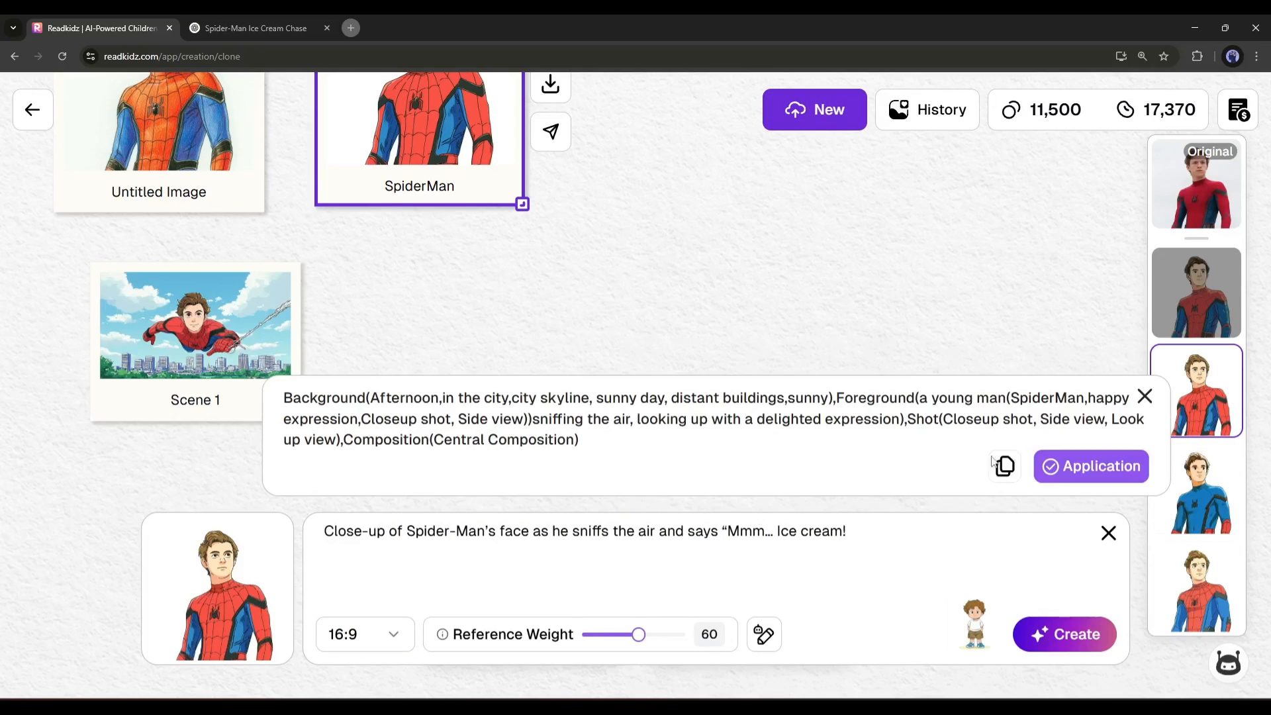
pyautogui.click(1090, 466)
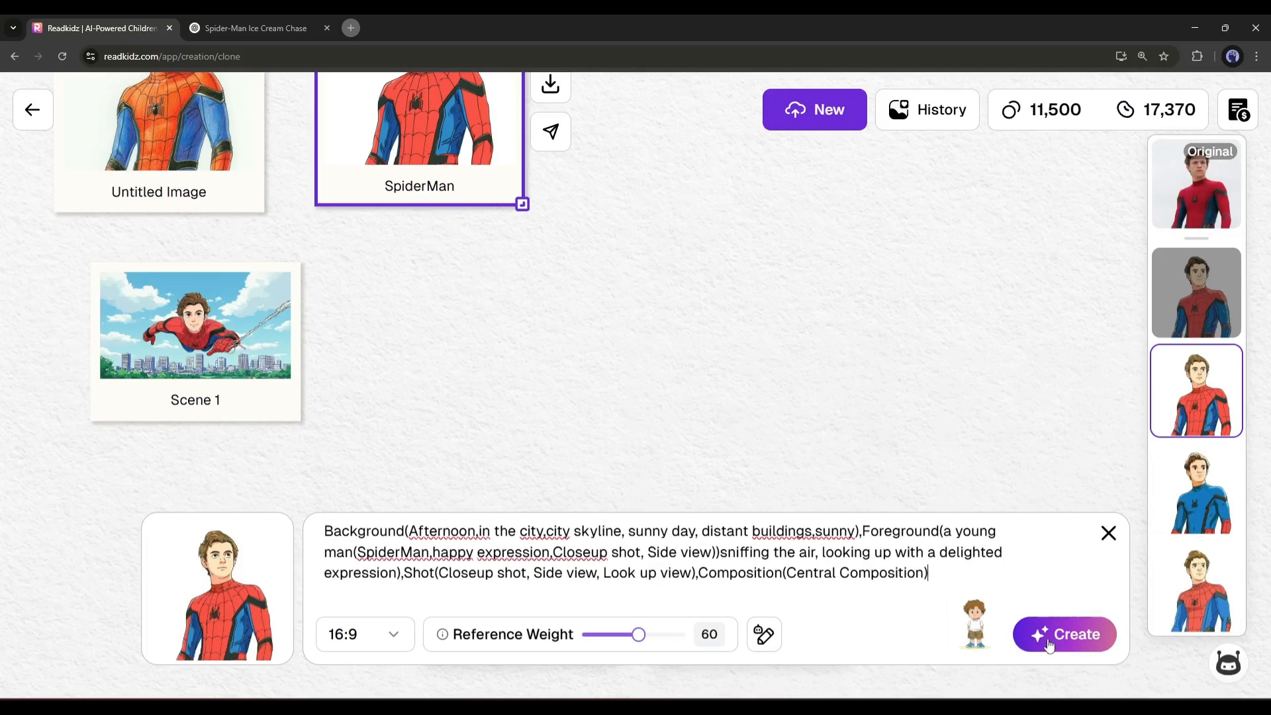
pyautogui.click(1064, 634)
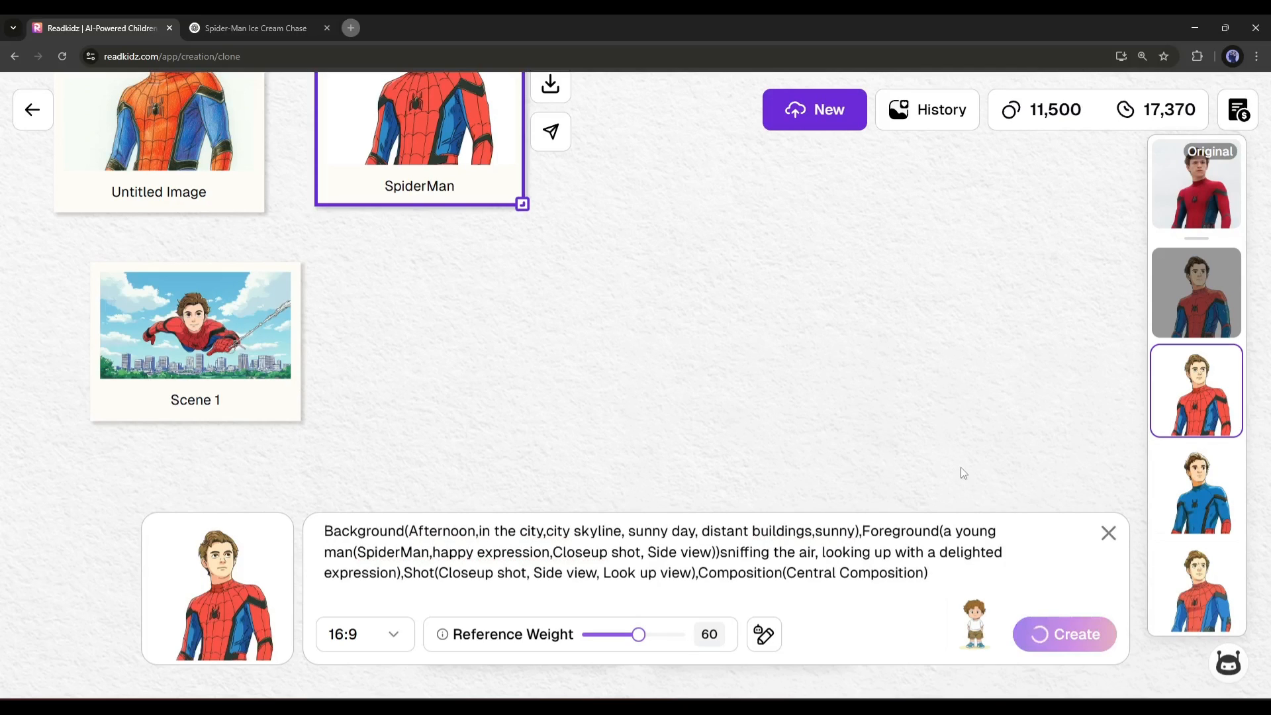
pyautogui.click(1064, 634)
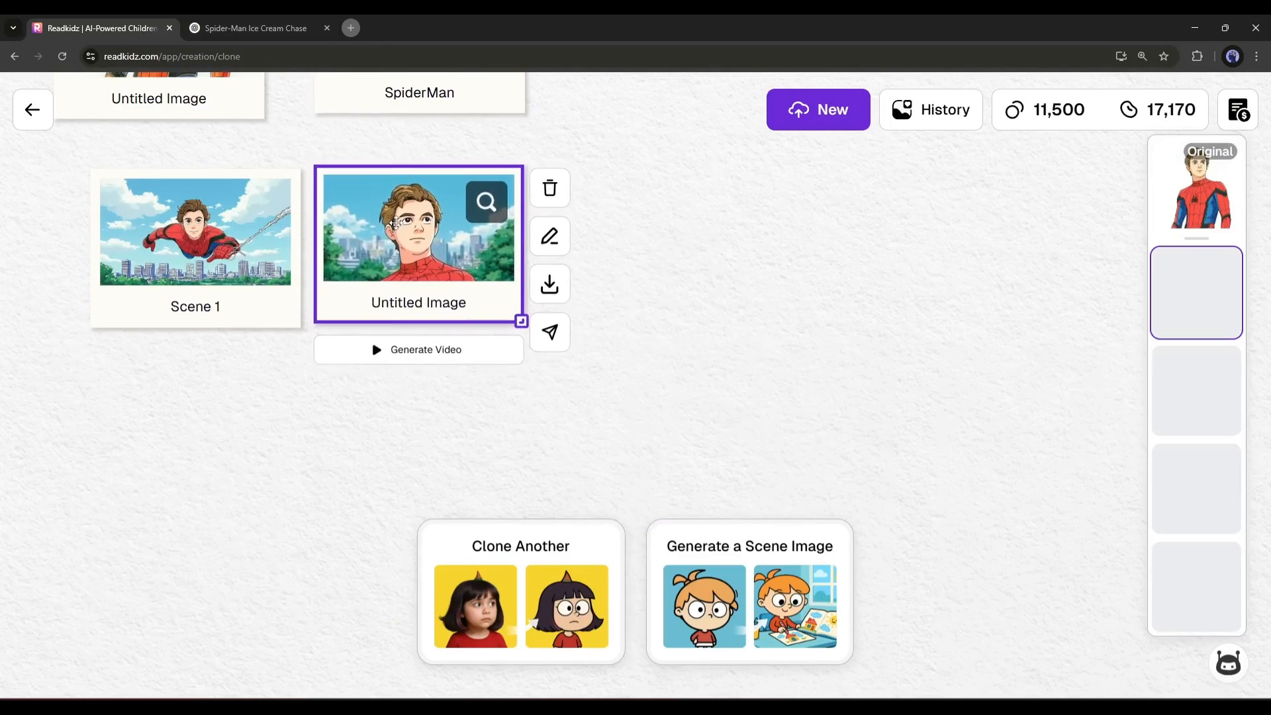
pyautogui.click(549, 236)
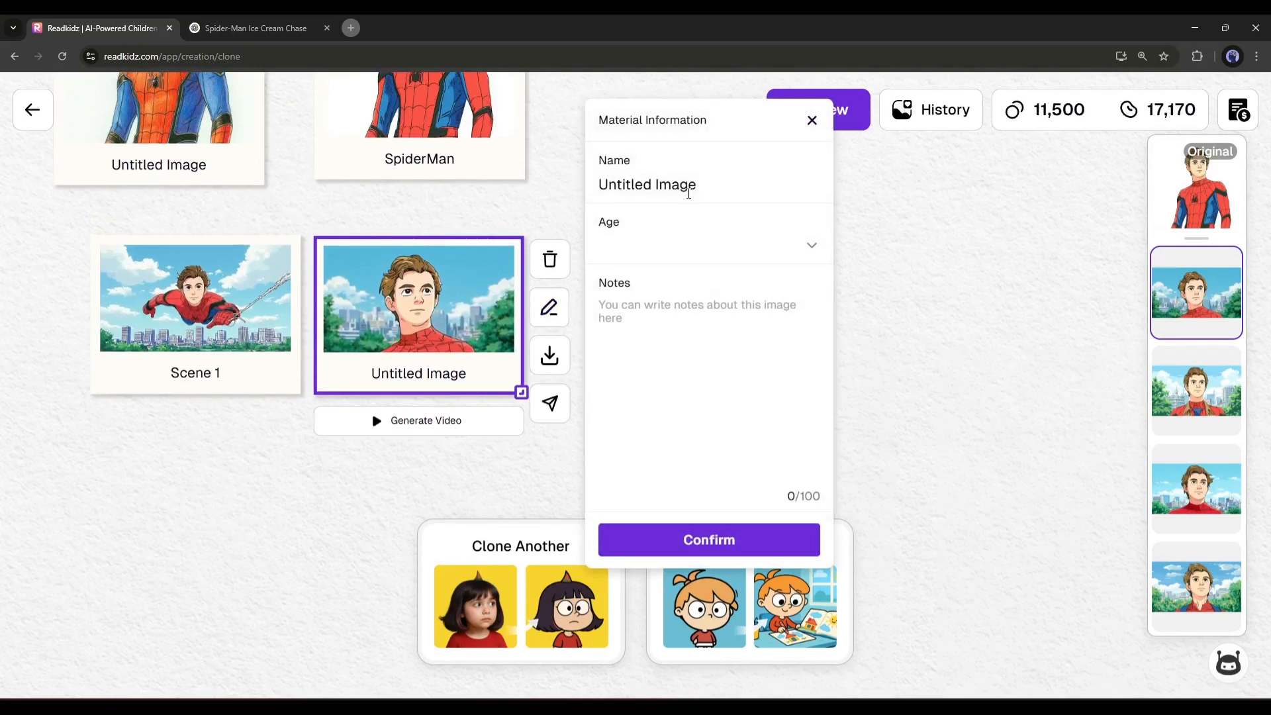
# Name the close-up image 'Scene 2' and fetch the Scene 3 prompt from ChatGPT.
pyautogui.write('Scene 2')
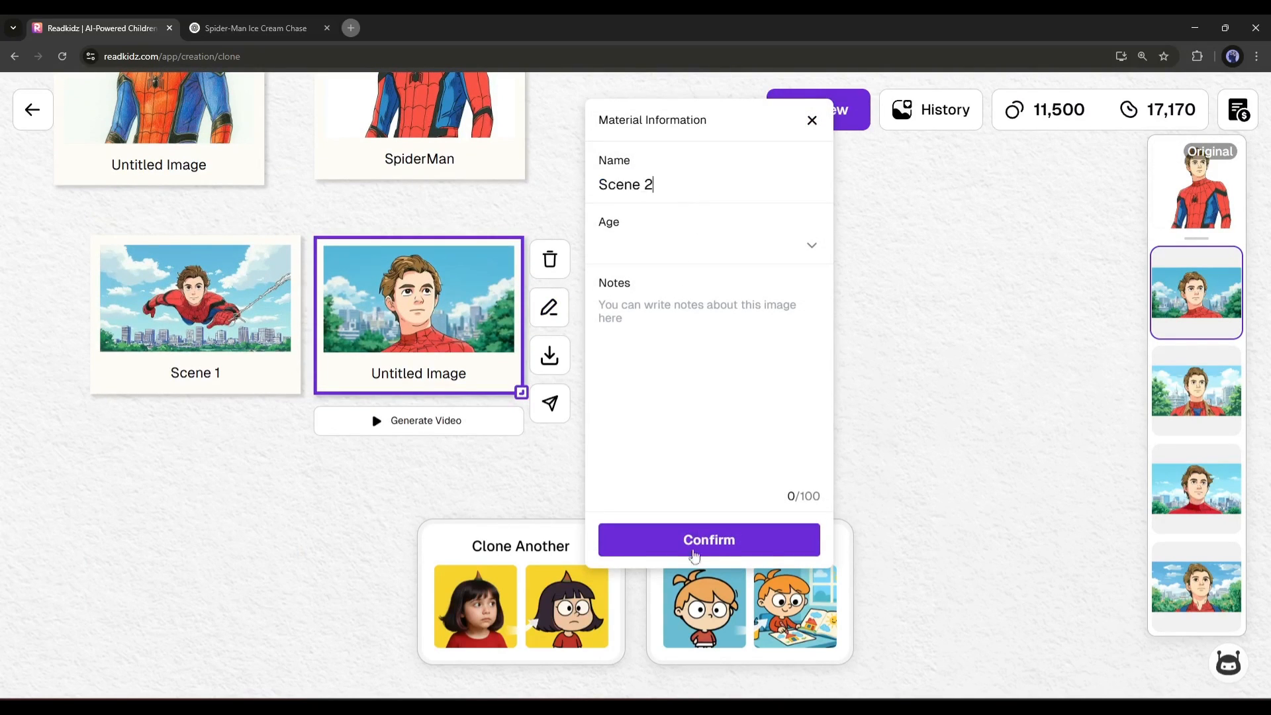
pyautogui.click(254, 28)
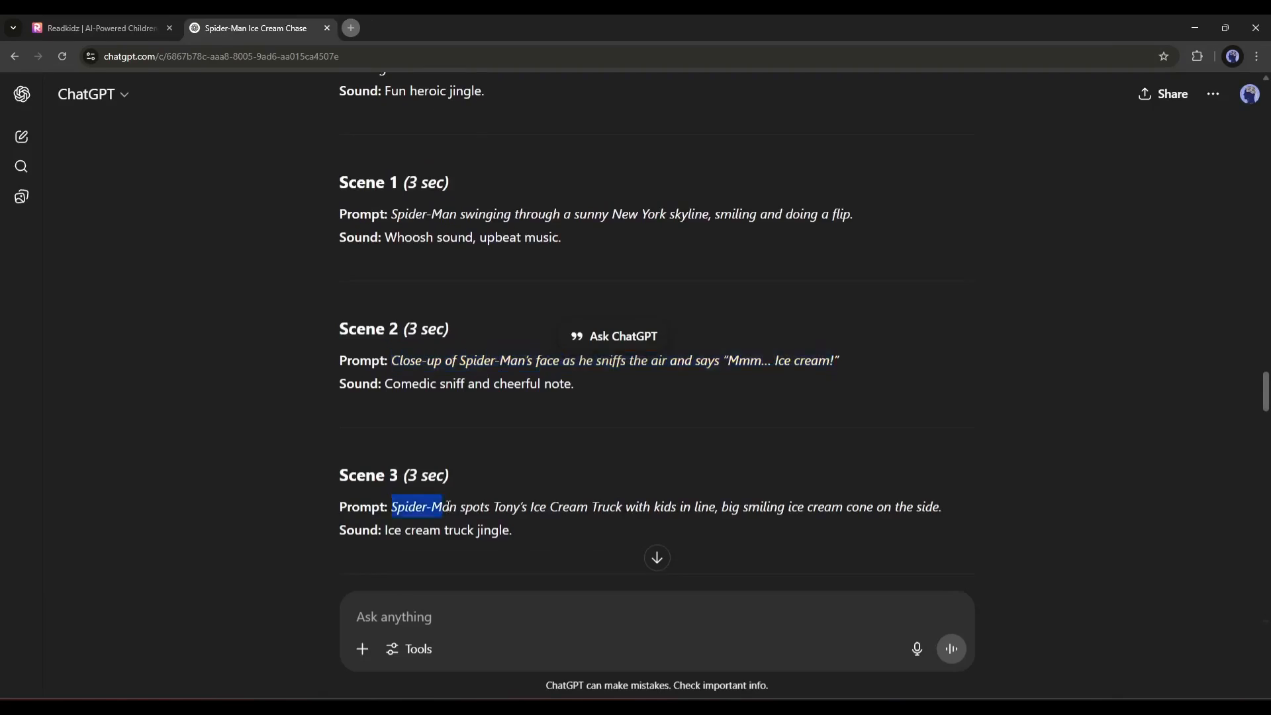
pyautogui.click(96, 28)
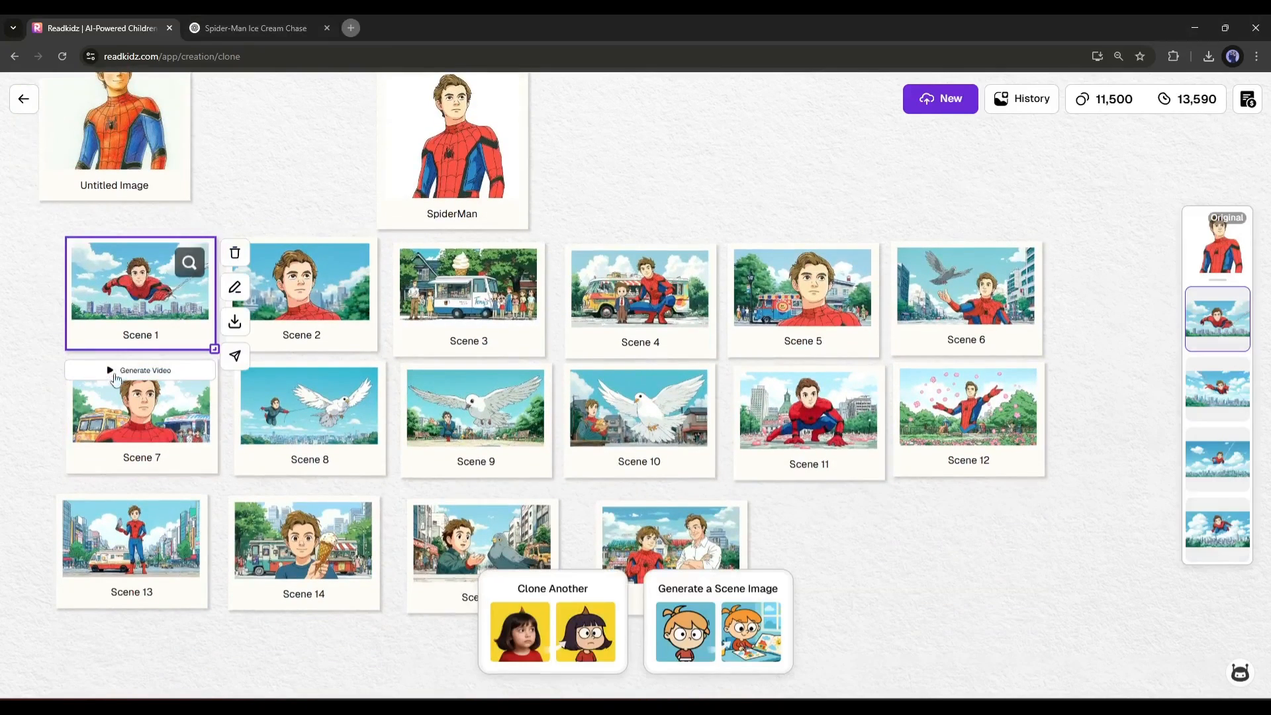
pyautogui.moveTo(137, 375)
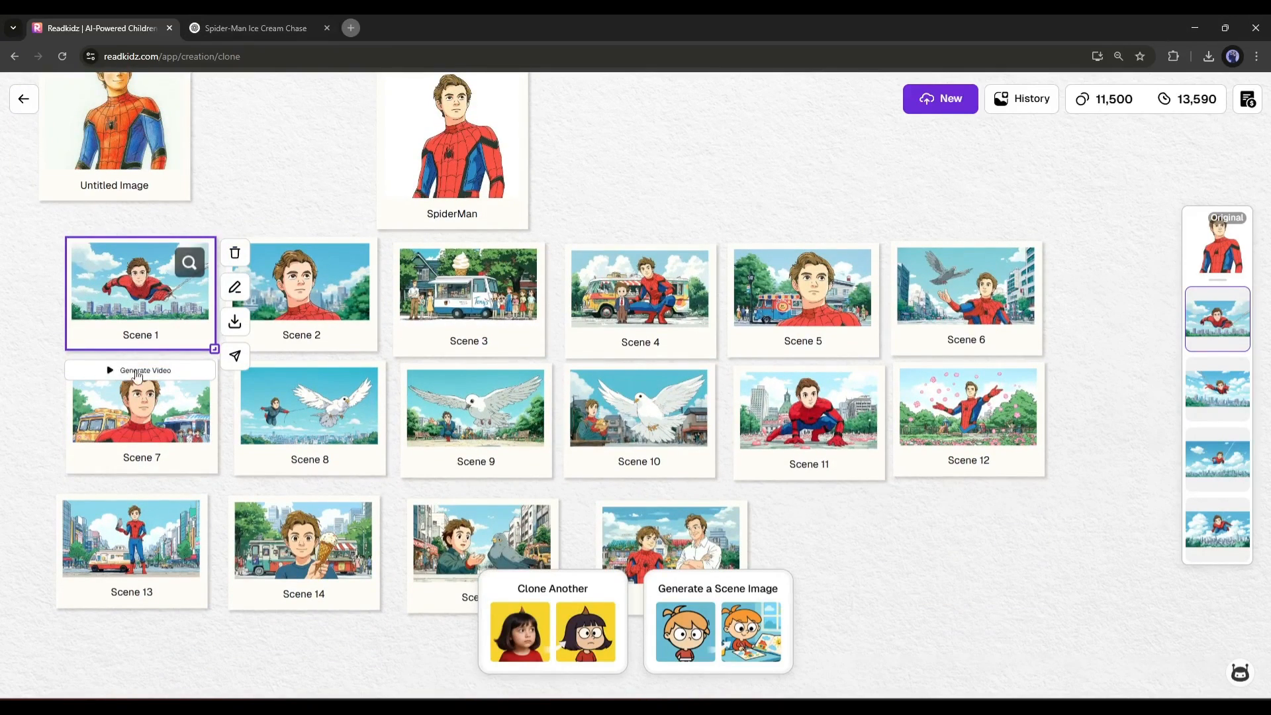
# Generate video clips from the scene images and select the final scene's downloaded clip.
pyautogui.click(144, 369)
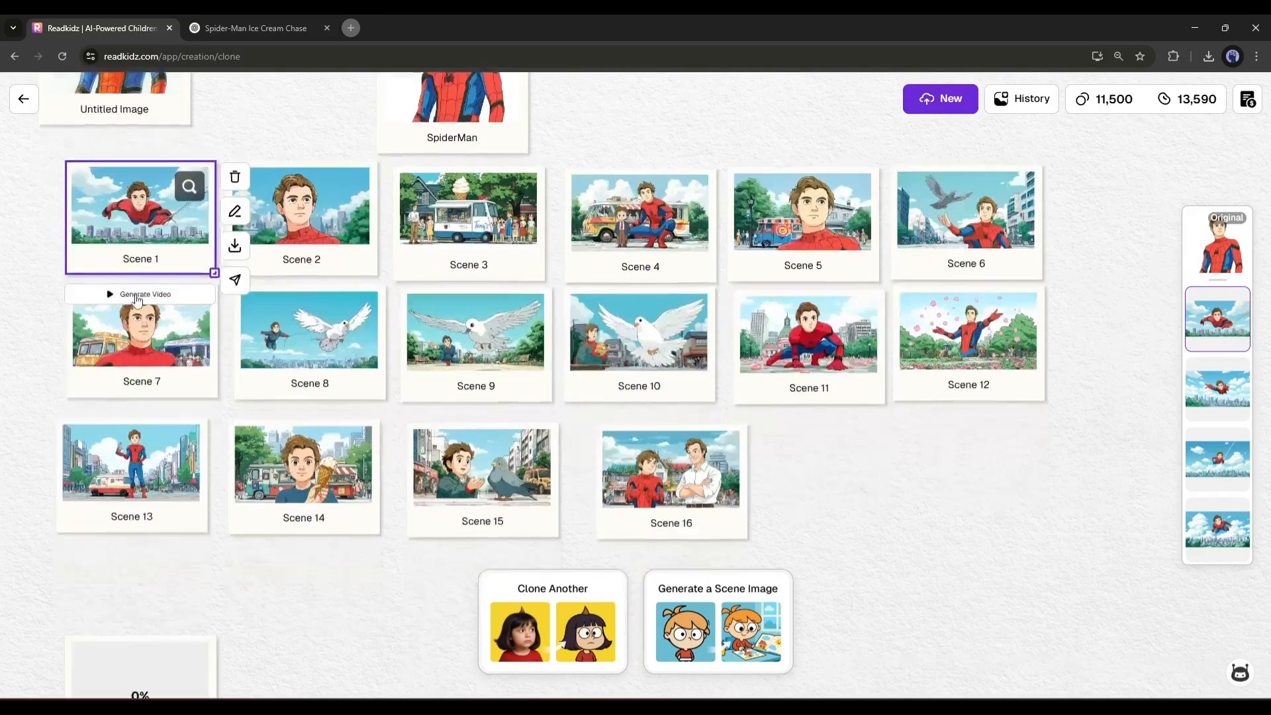
pyautogui.scroll(-3)
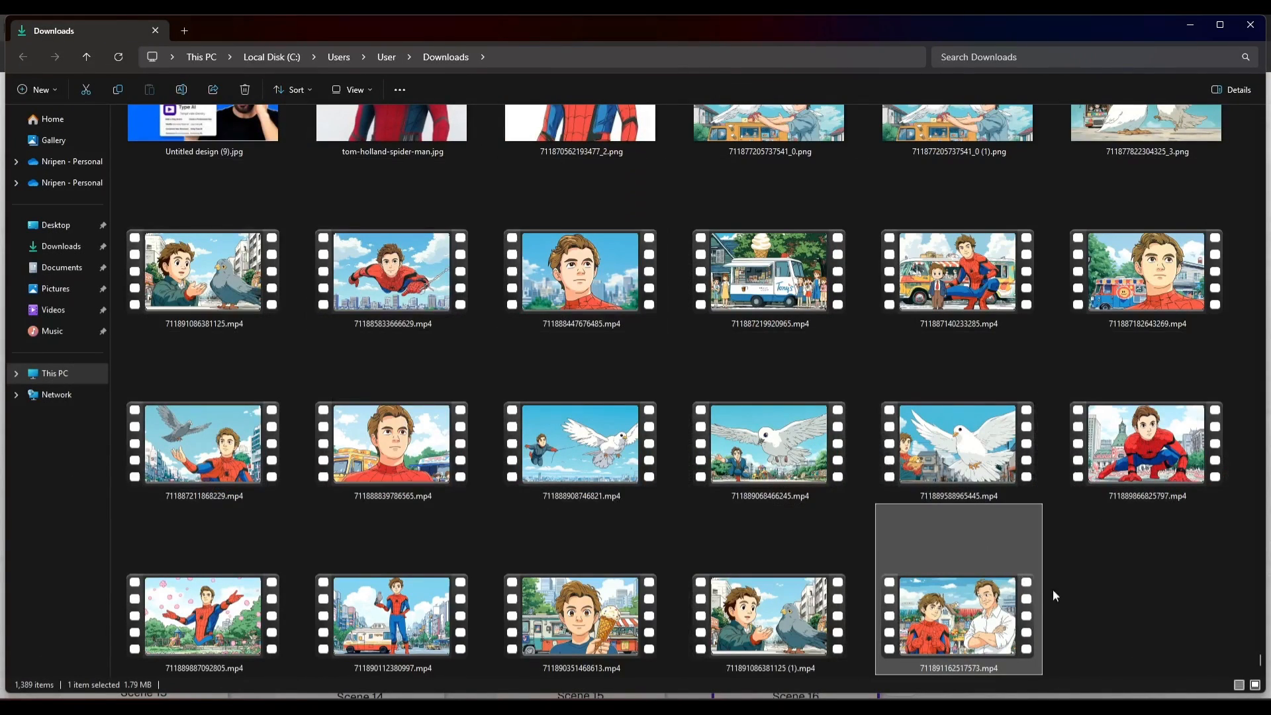
pyautogui.click(414, 30)
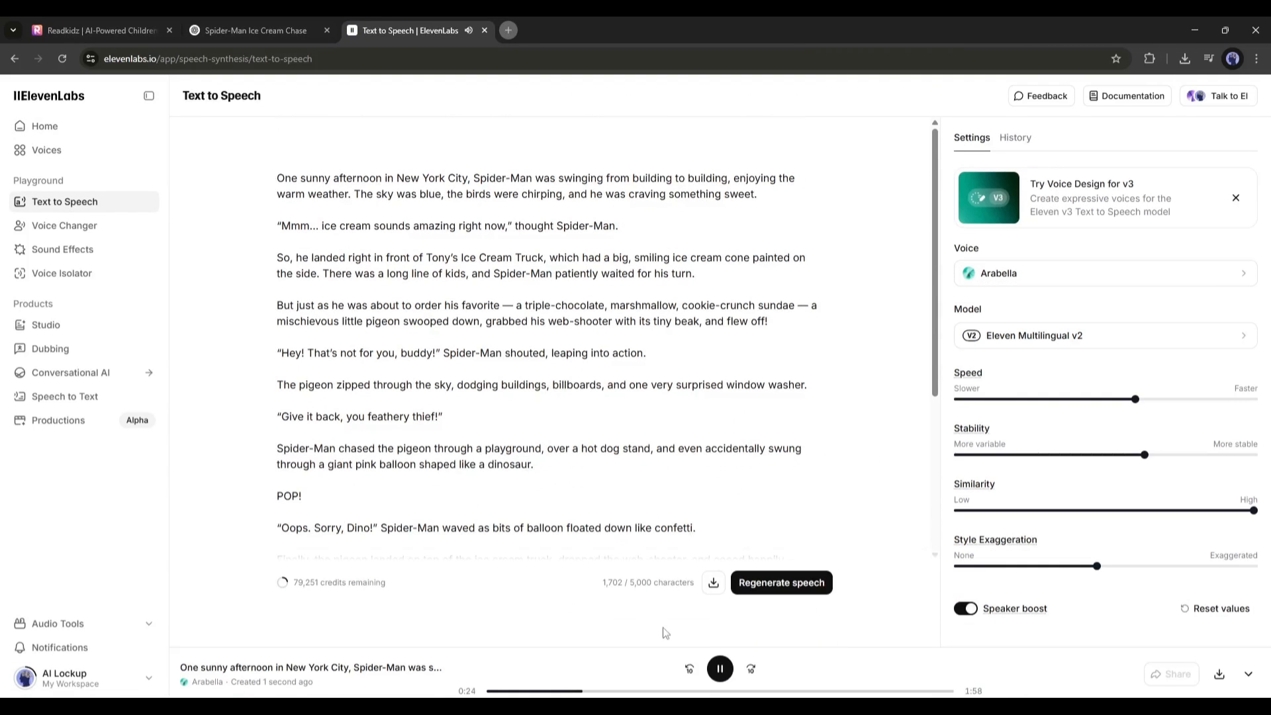
# Review the story narration, export the finished video from CapCut and return to ReadKidz.
pyautogui.click(1183, 58)
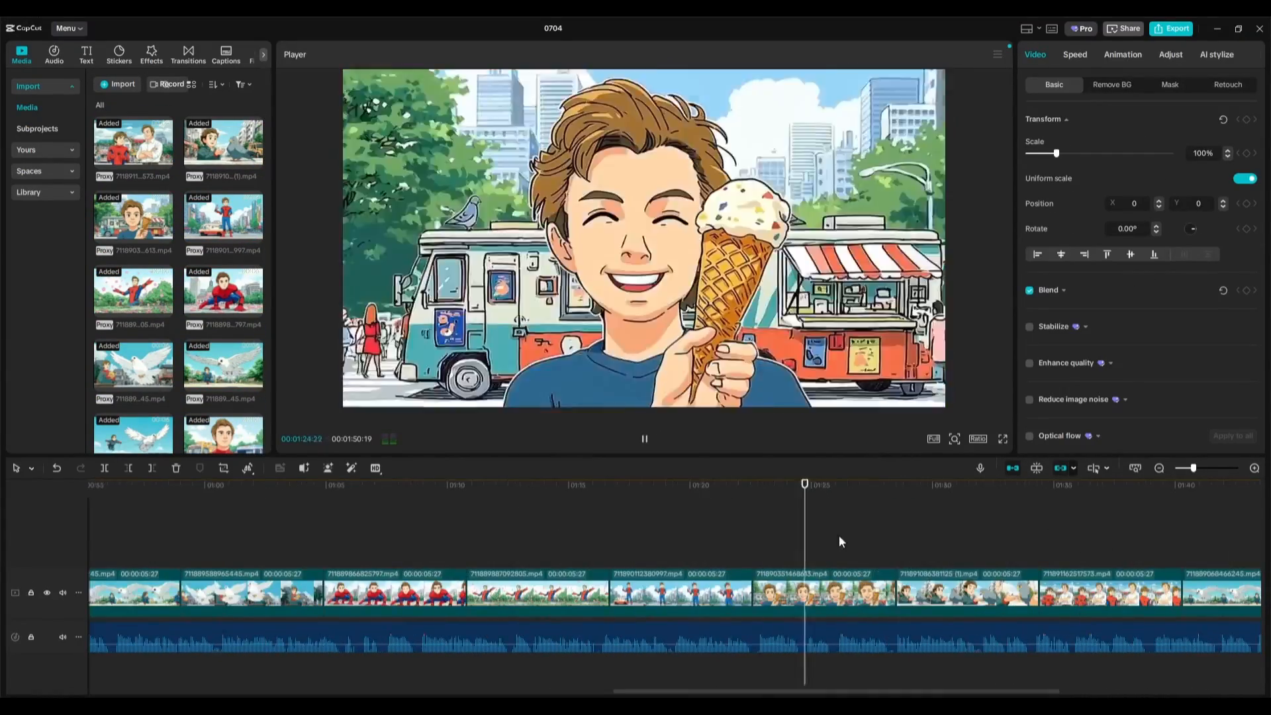
pyautogui.click(1172, 27)
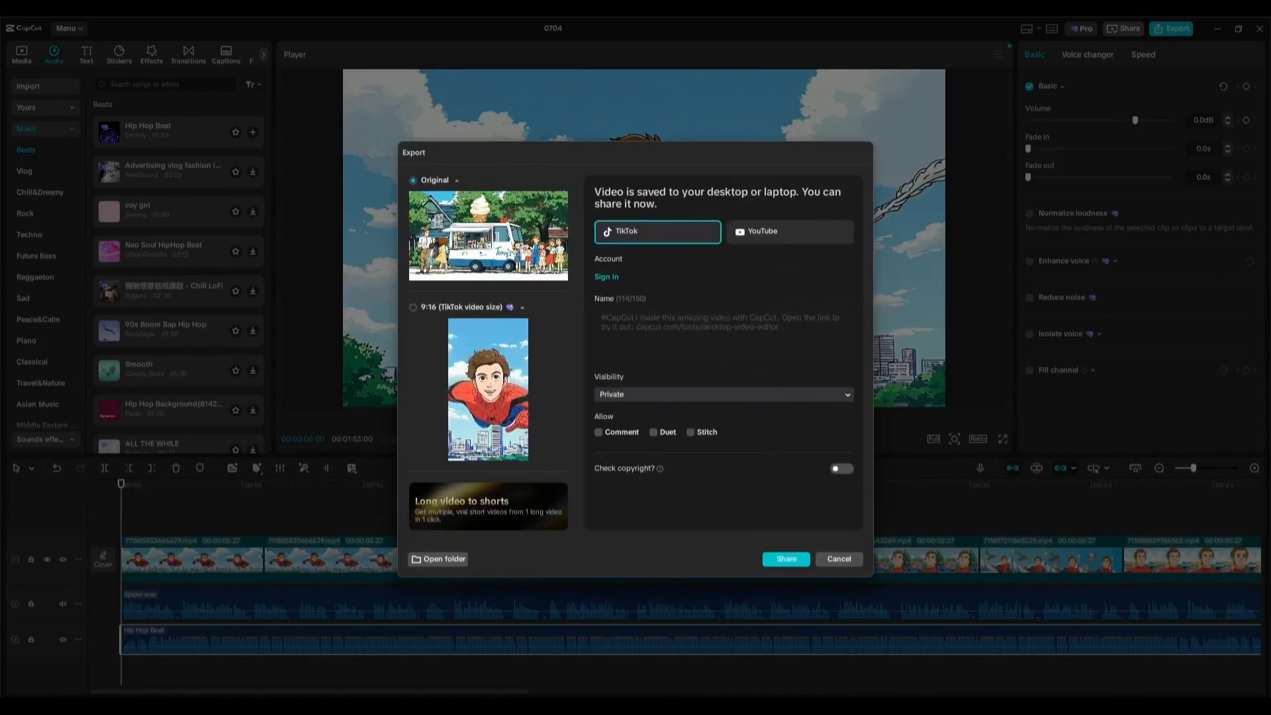
pyautogui.click(96, 30)
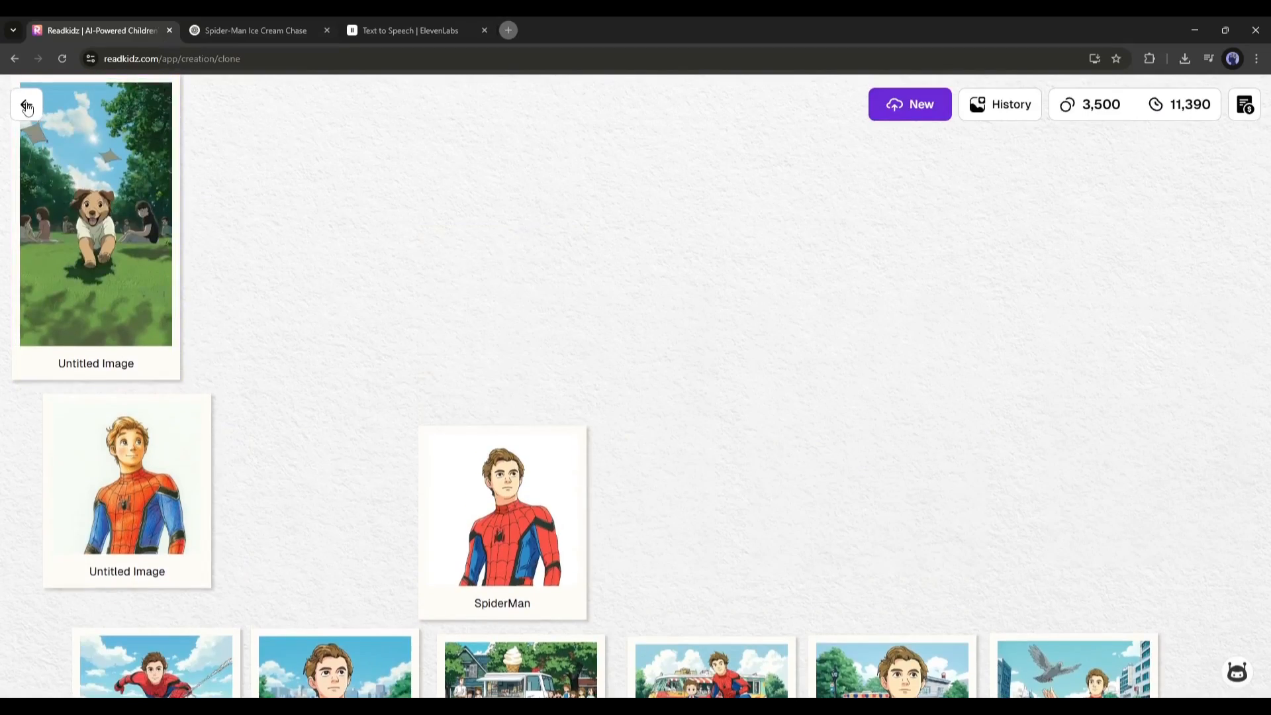
# Start a Use My Story single picture book with the Spider-Man ice cream story pasted in.
pyautogui.click(27, 106)
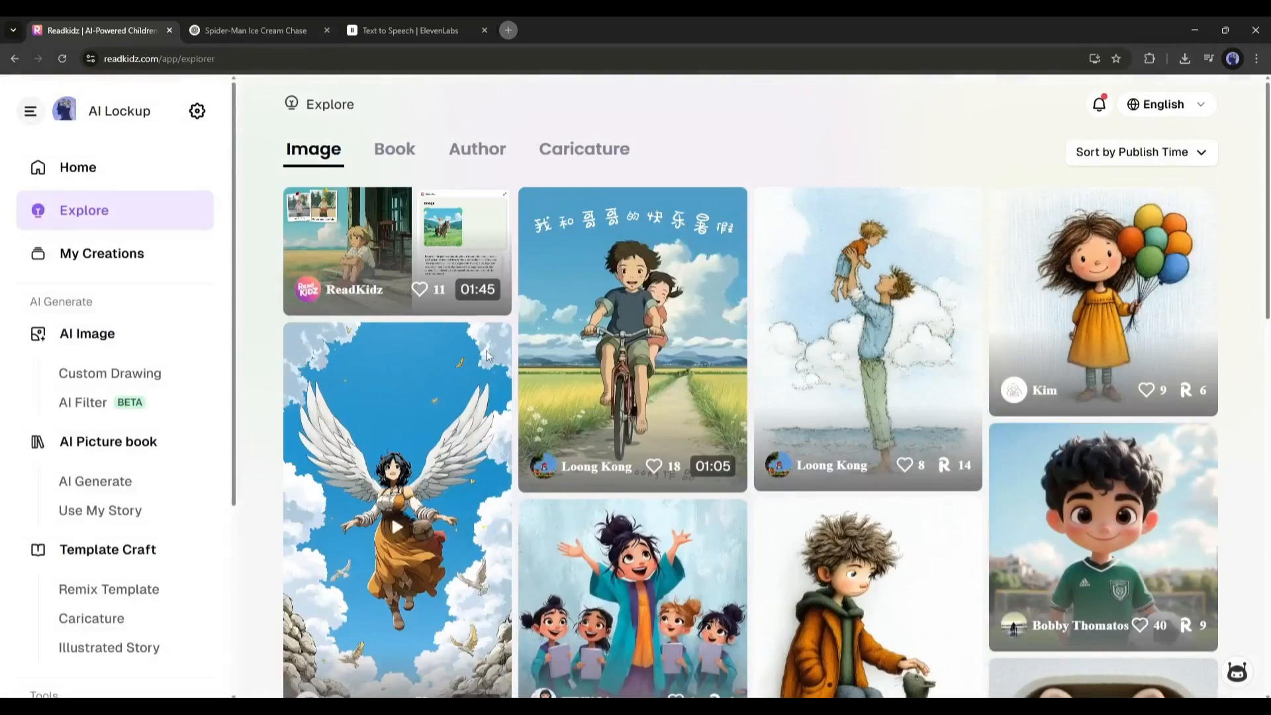
pyautogui.scroll(-3)
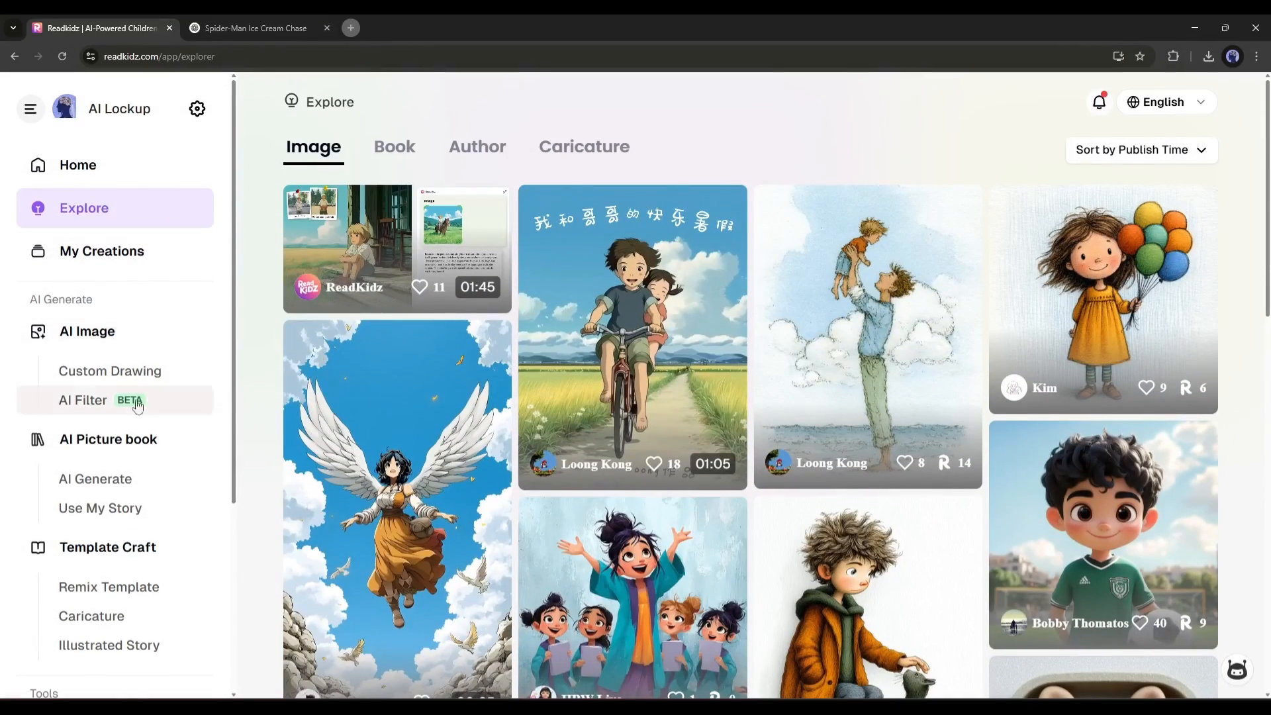
pyautogui.click(107, 439)
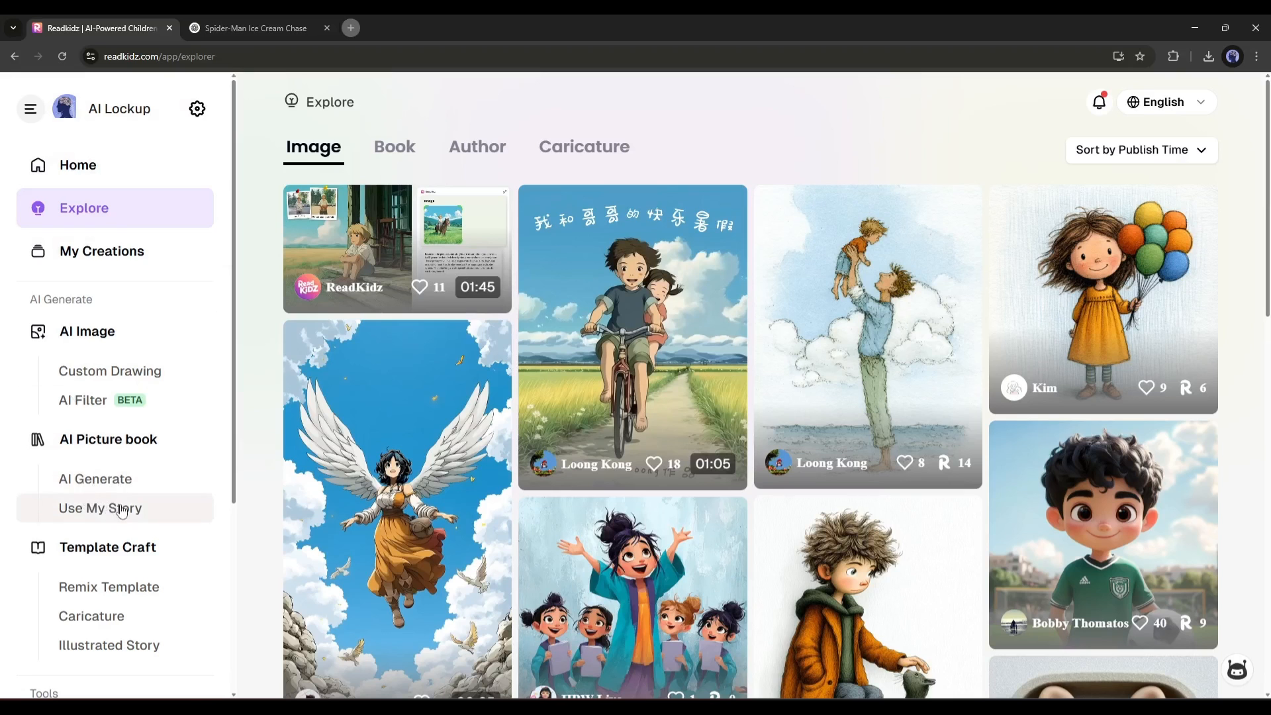
pyautogui.click(99, 507)
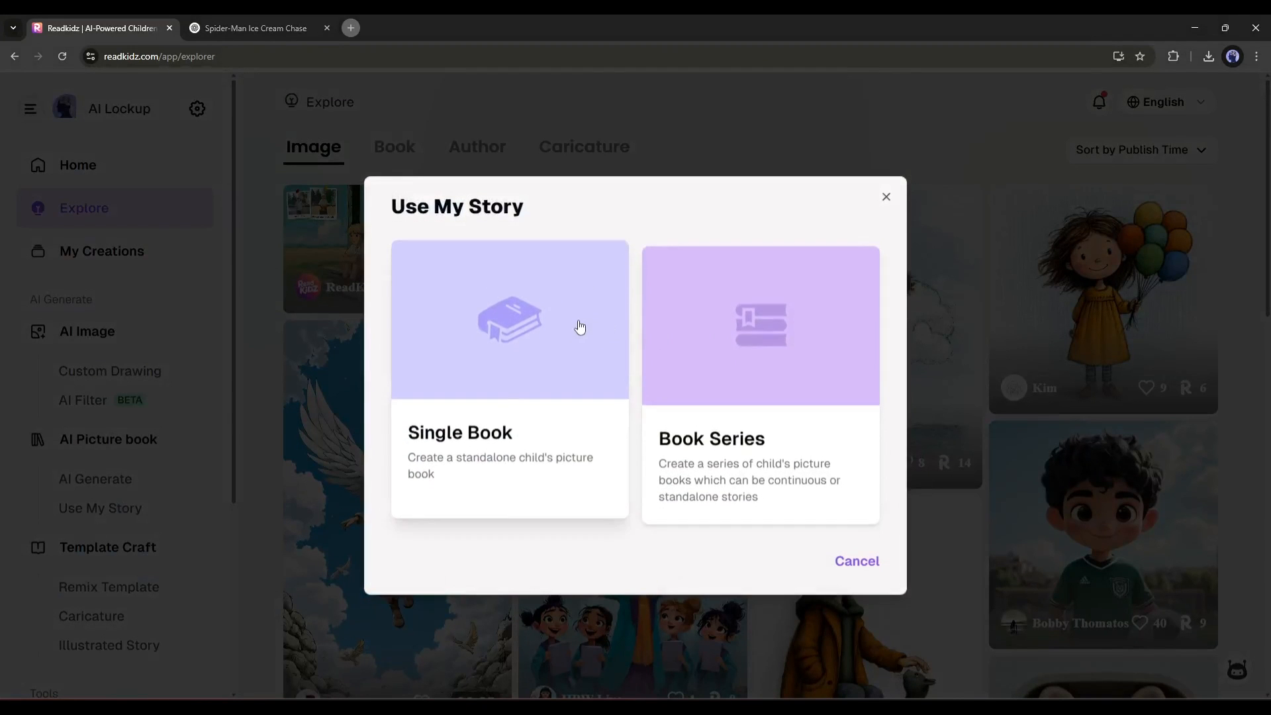
pyautogui.click(509, 340)
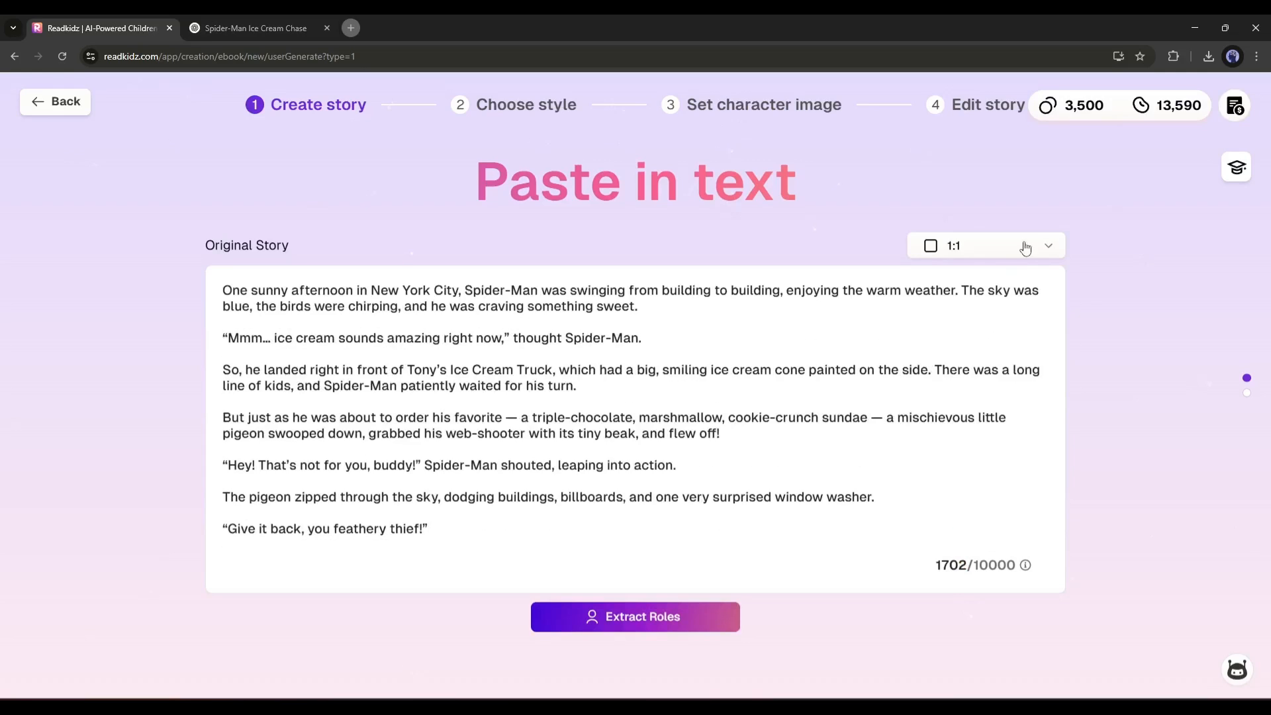
# Extract and confirm the story's roles, then create the 16-page book from the storyboard.
pyautogui.click(634, 615)
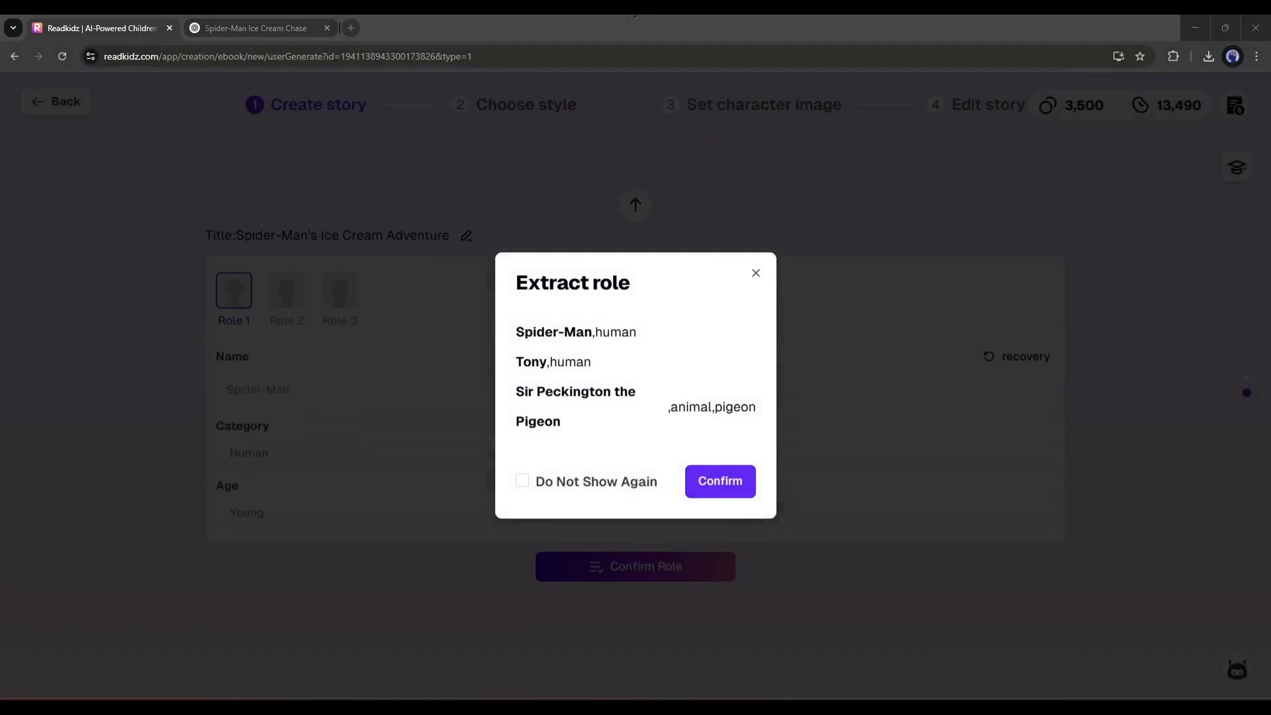
pyautogui.click(718, 480)
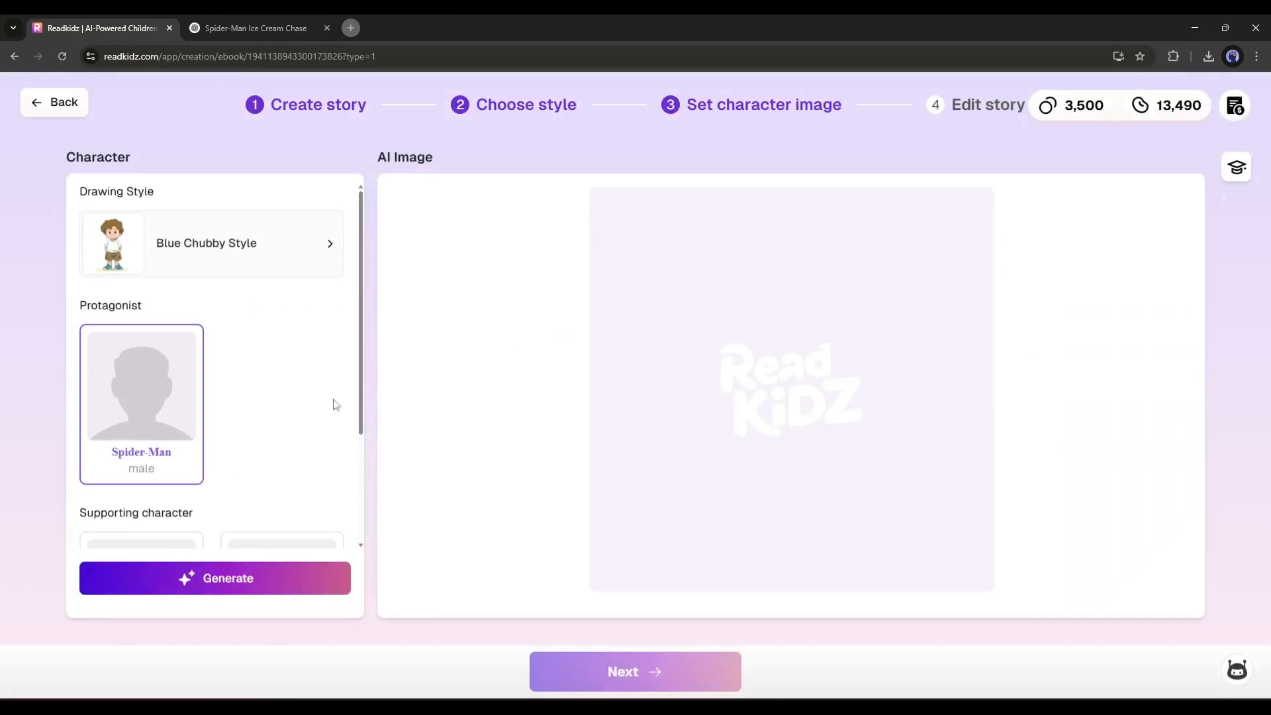
pyautogui.click(215, 578)
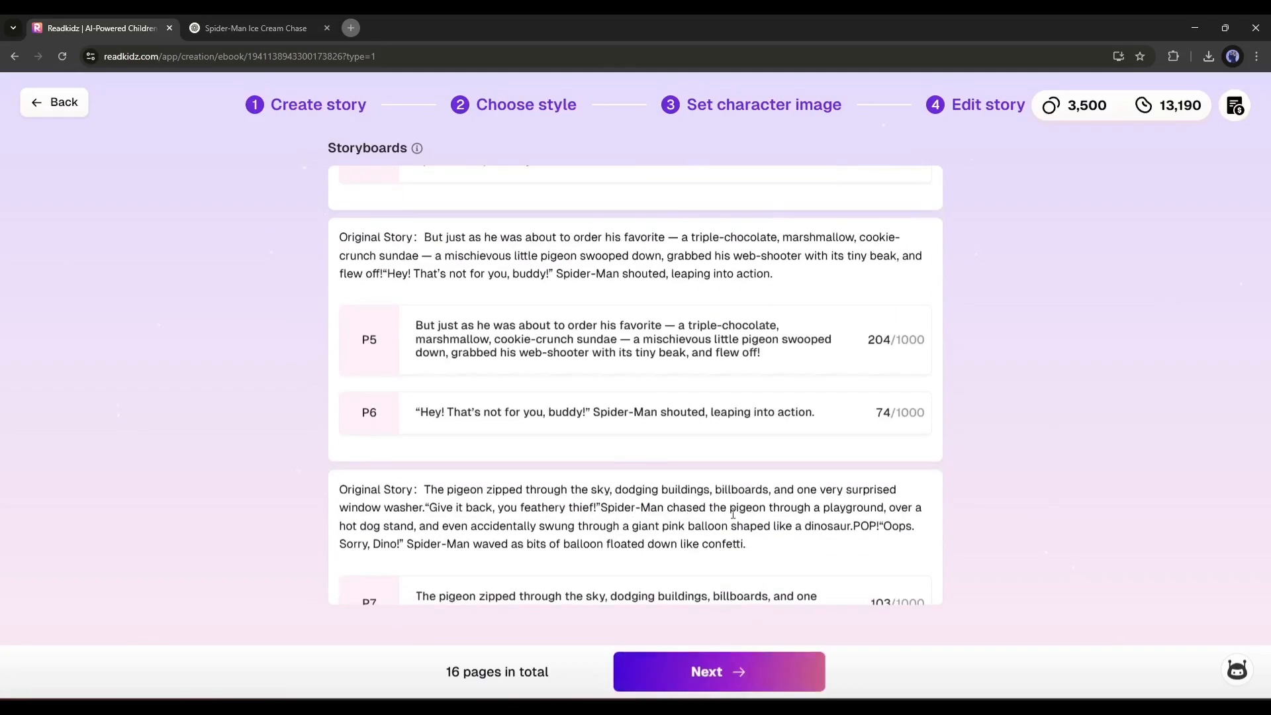
pyautogui.click(717, 671)
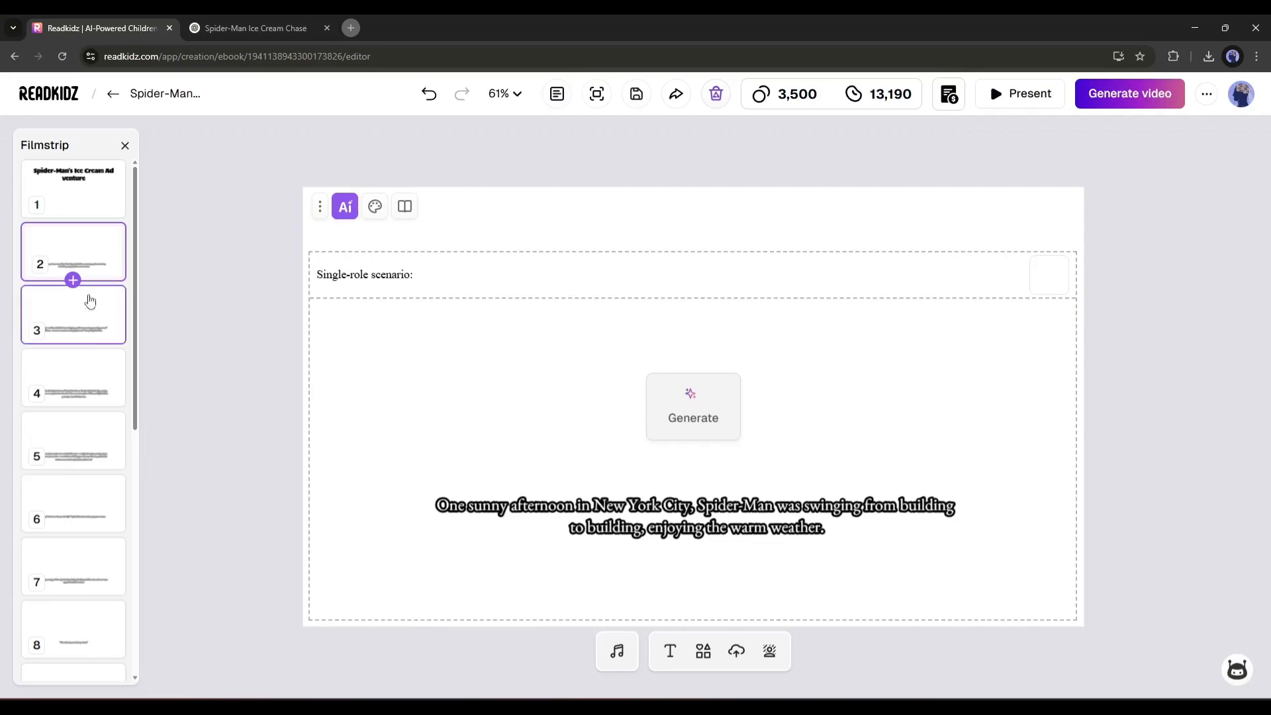
# Generate the page illustrations, check pages 3, 5 and 12, and present the book full screen.
pyautogui.click(73, 315)
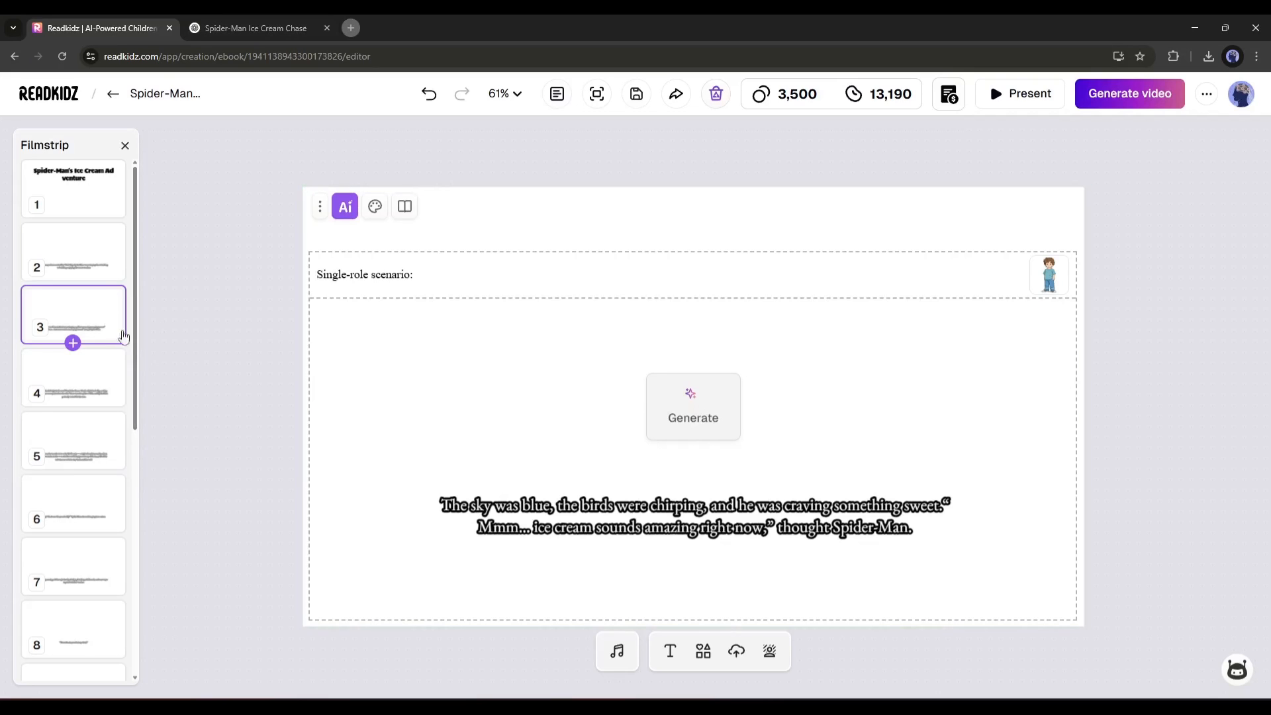
pyautogui.click(73, 188)
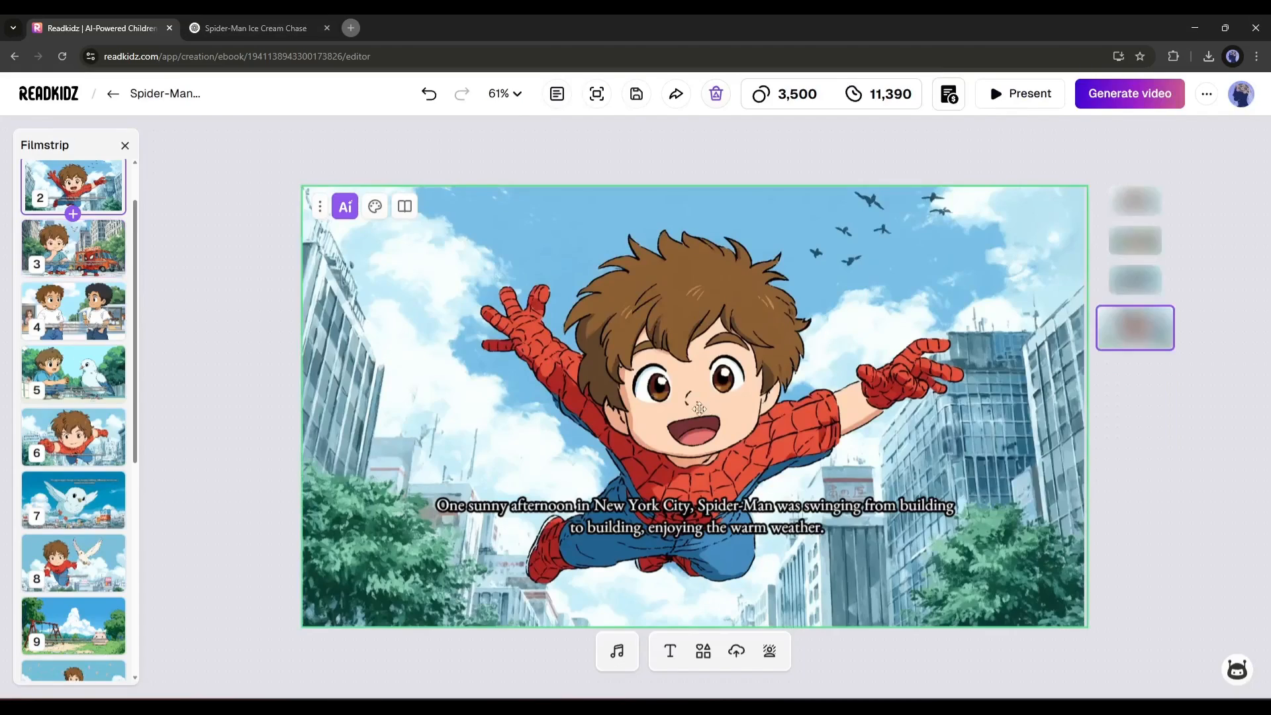
pyautogui.click(73, 429)
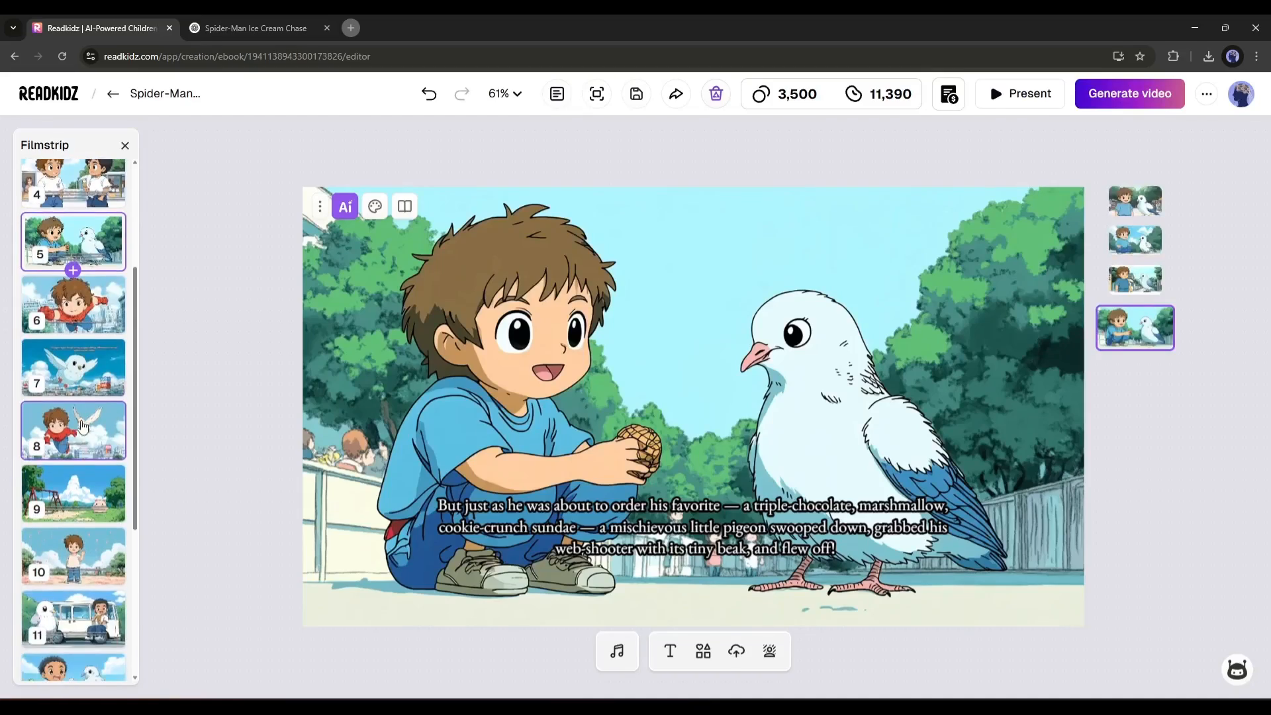
pyautogui.click(73, 420)
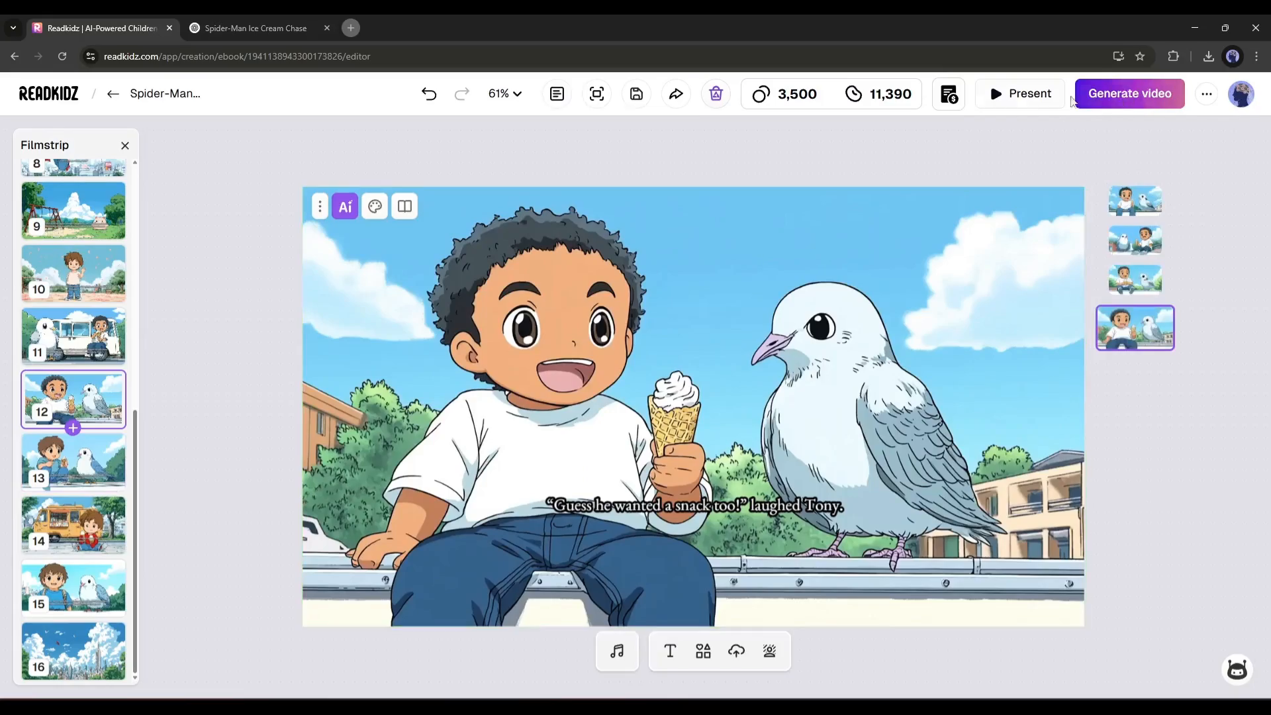
pyautogui.click(1019, 93)
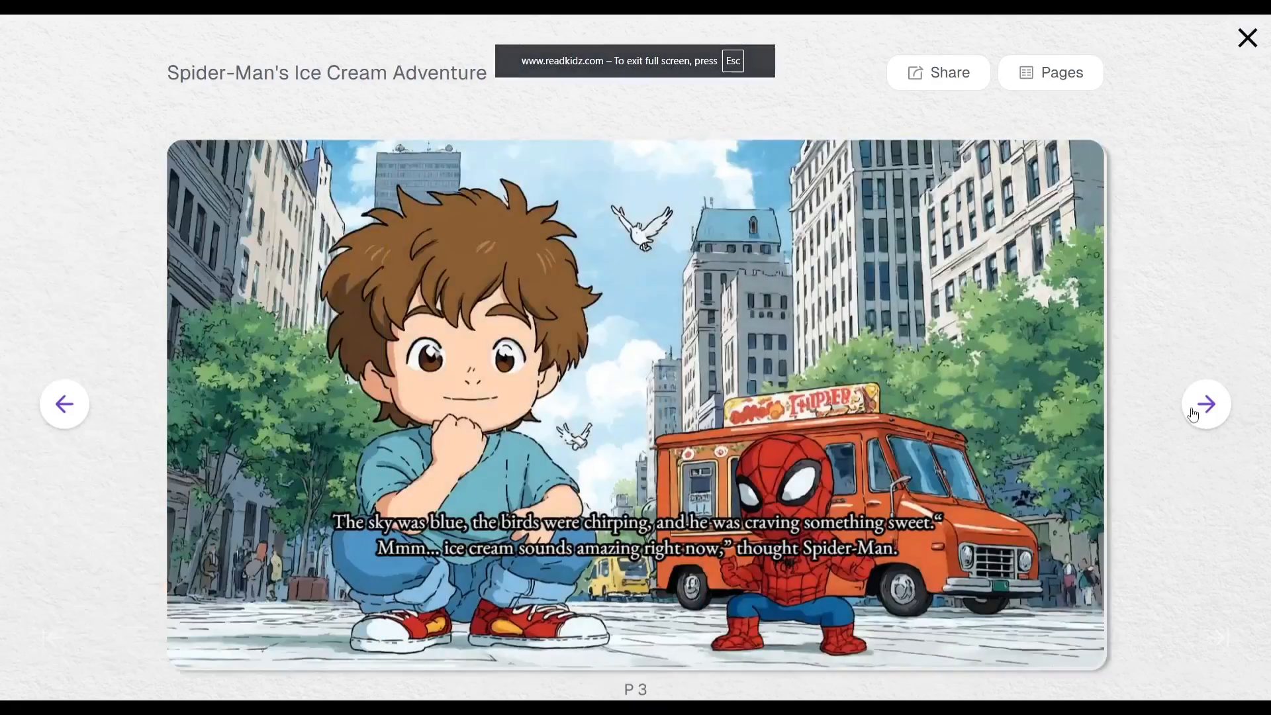
# Flip forward through the illustrated book pages in the presentation.
pyautogui.click(1205, 404)
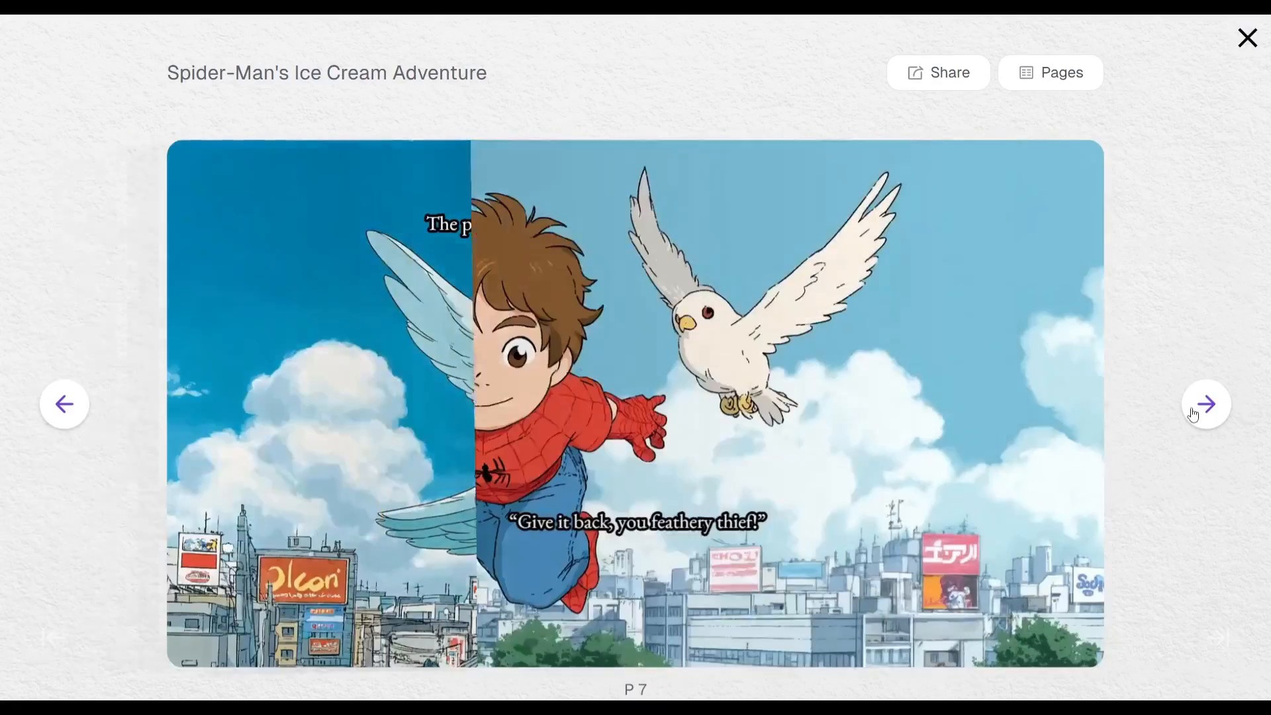
pyautogui.click(937, 72)
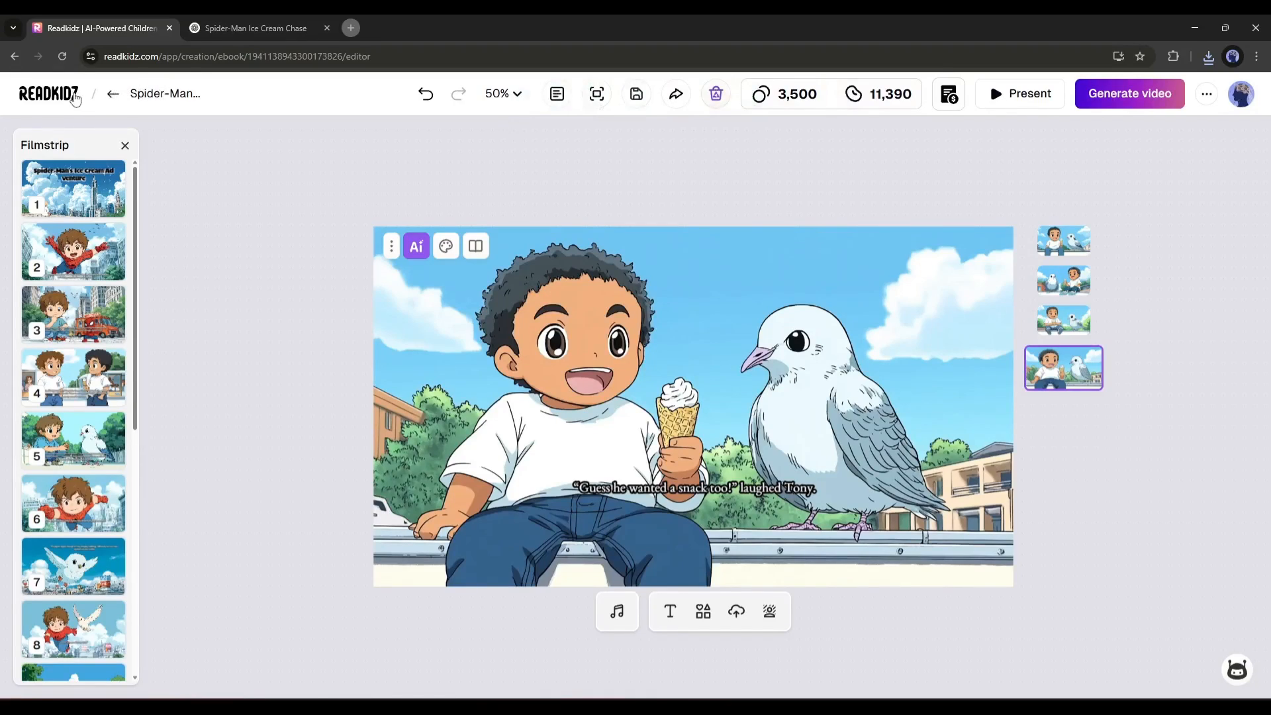
# Return to the ReadKidz home page and scroll through drawing styles and template books.
pyautogui.click(113, 92)
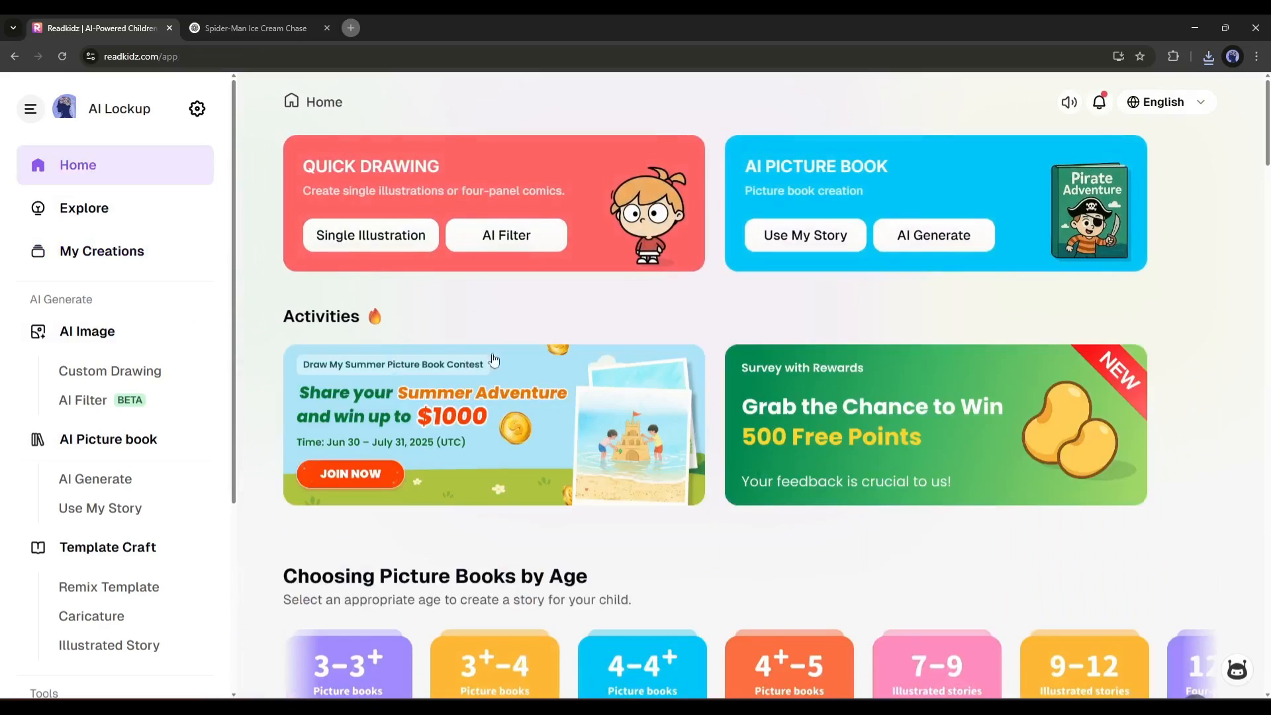
pyautogui.scroll(-3)
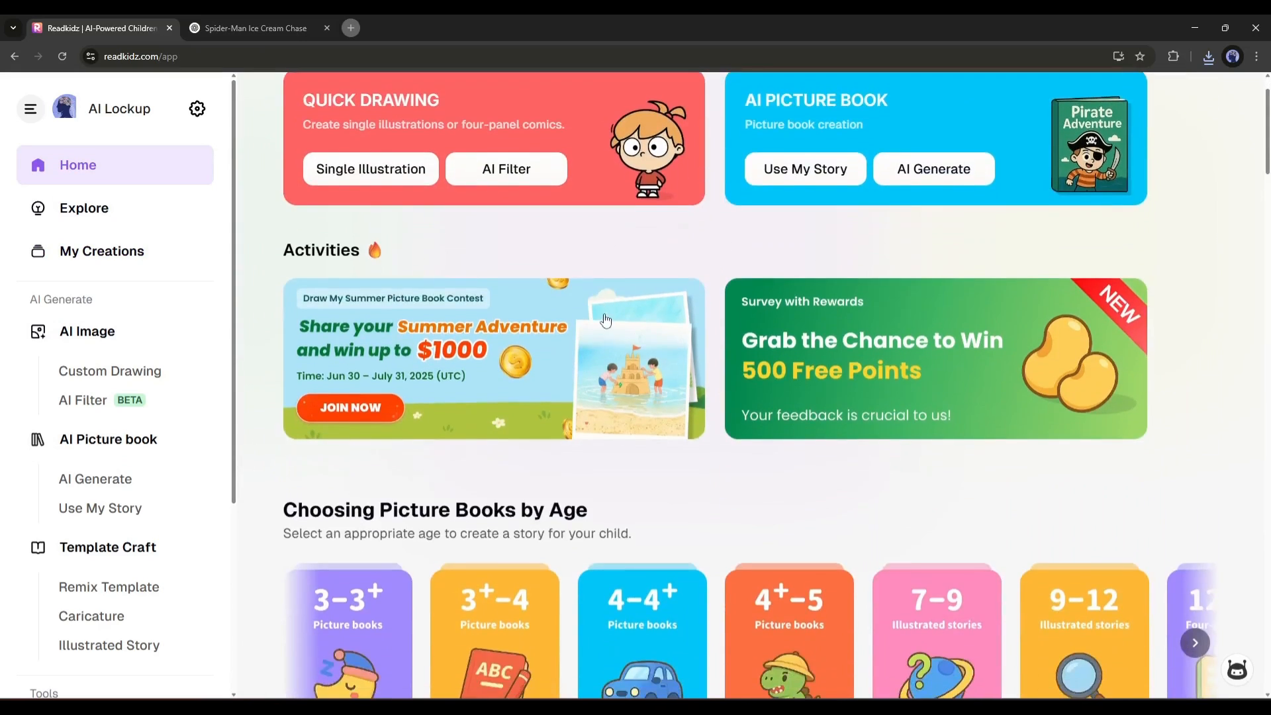
pyautogui.scroll(-3)
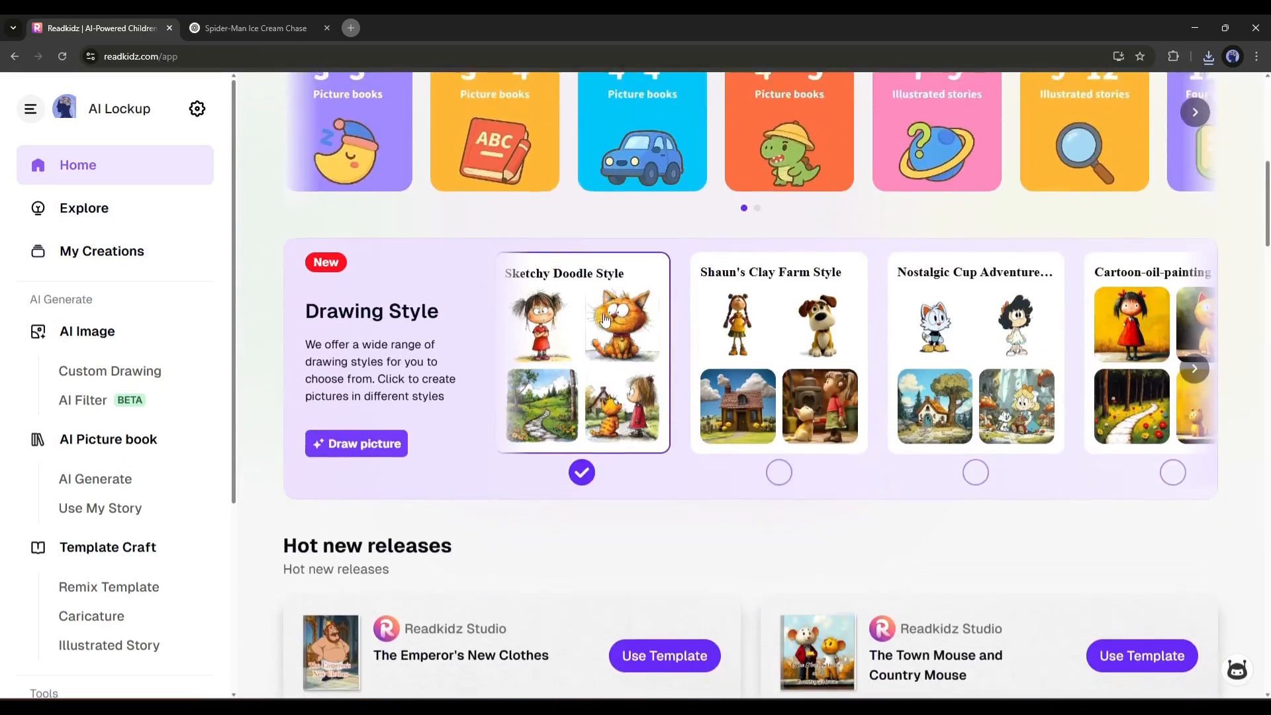
pyautogui.scroll(-3)
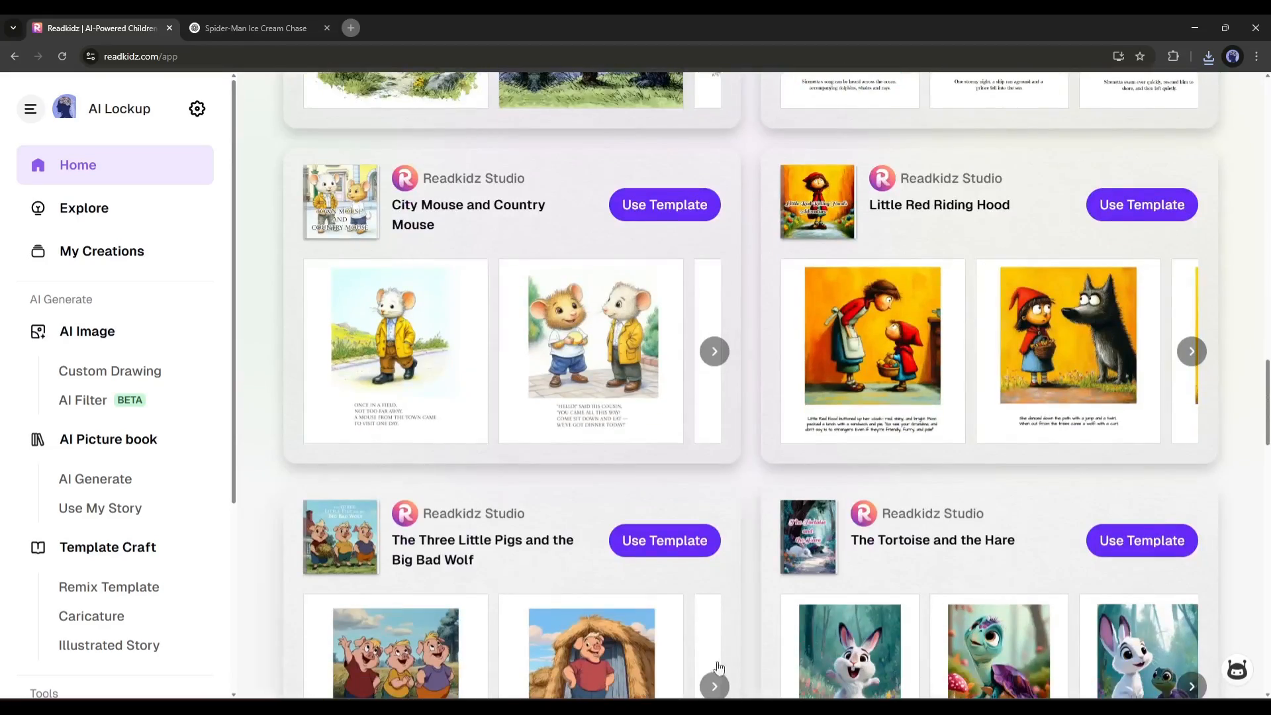